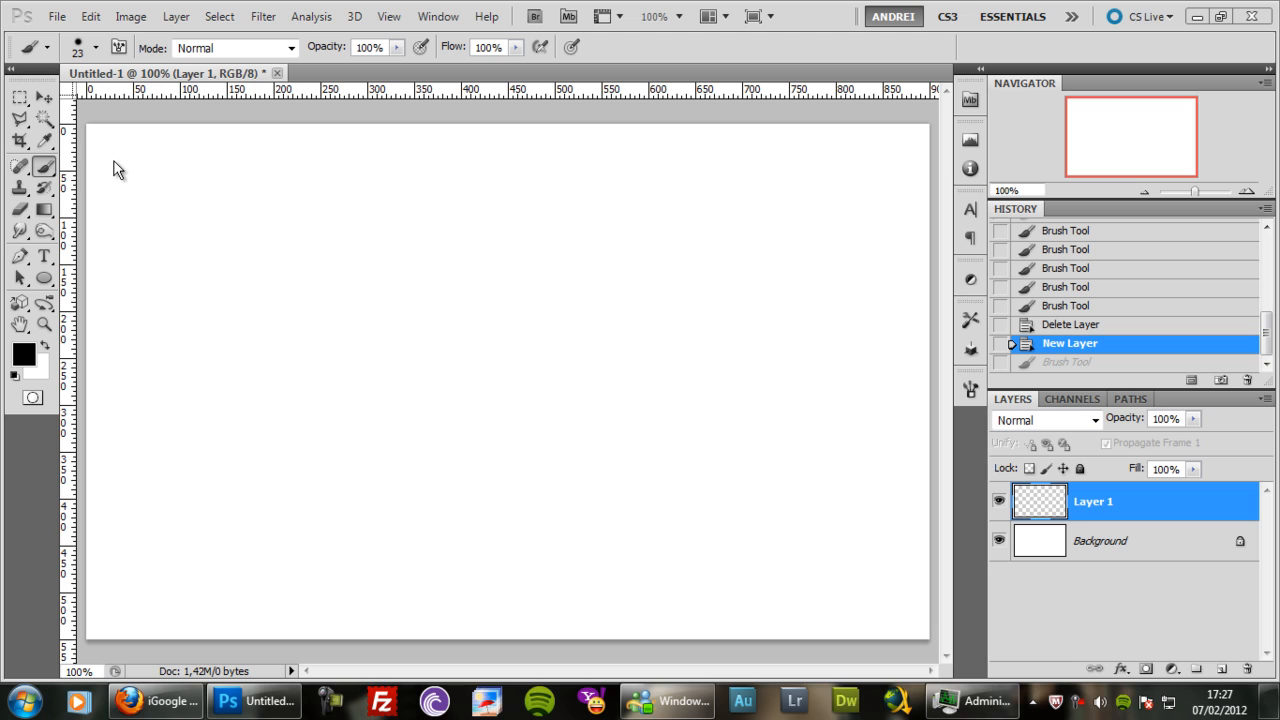
{"action": "mouse_move", "coordinate": [635, 305]}
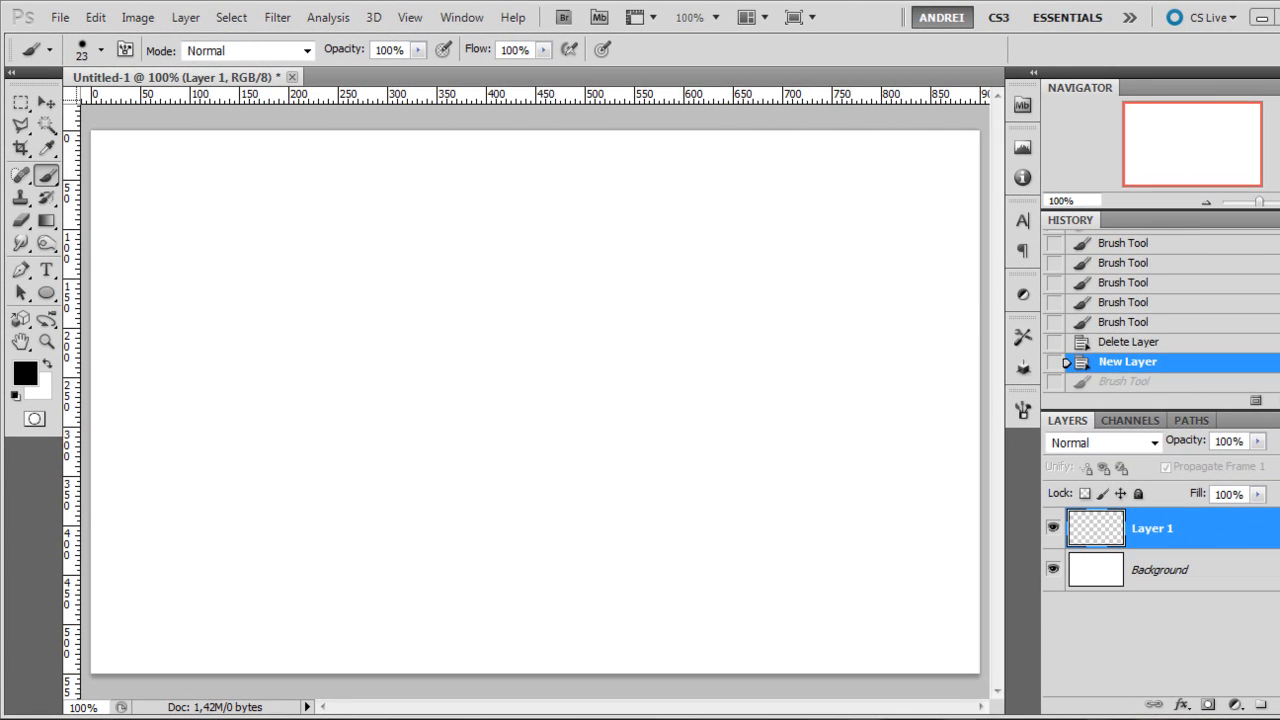
{"action": "mouse_move", "coordinate": [752, 247]}
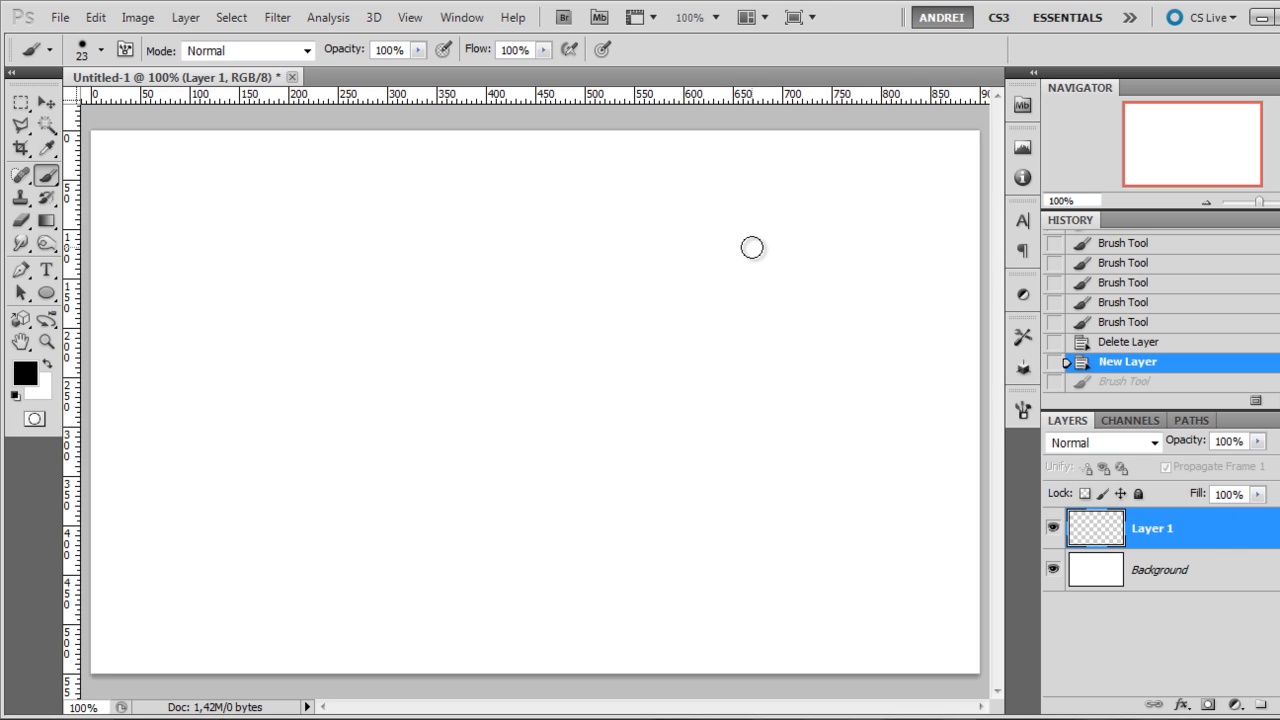
{"action": "mouse_move", "coordinate": [737, 253]}
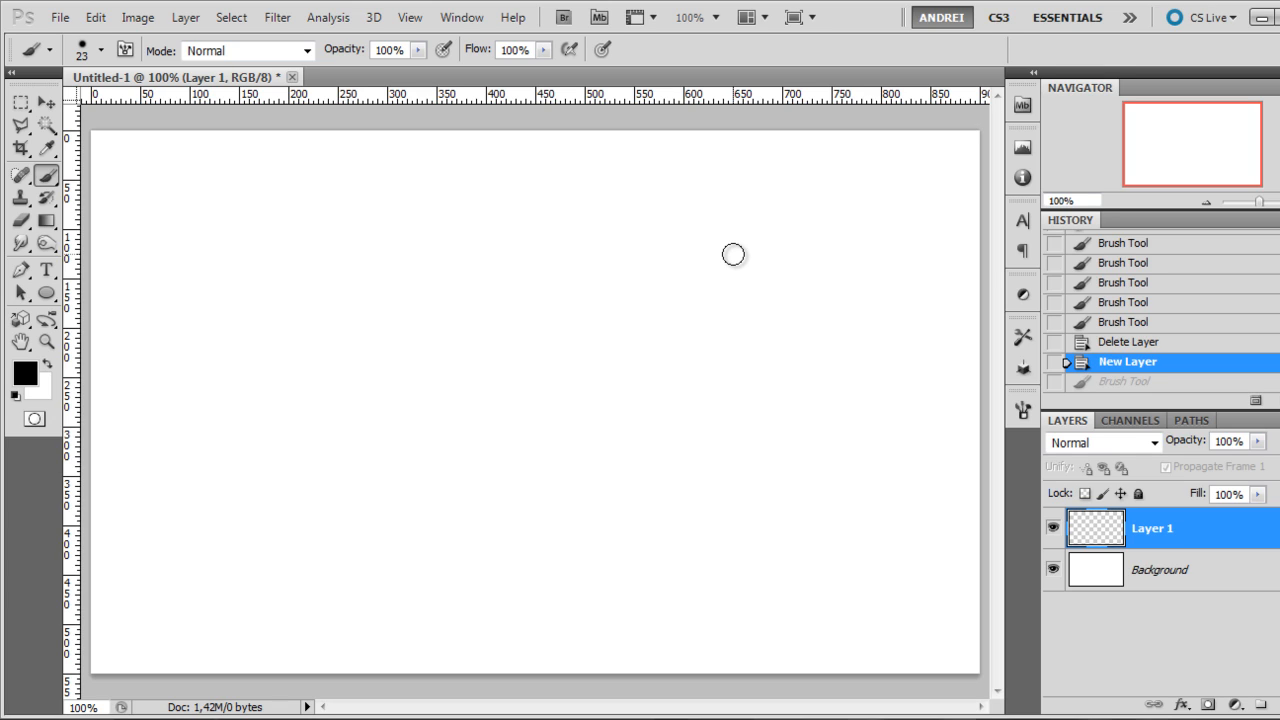
{"action": "mouse_move", "coordinate": [376, 249]}
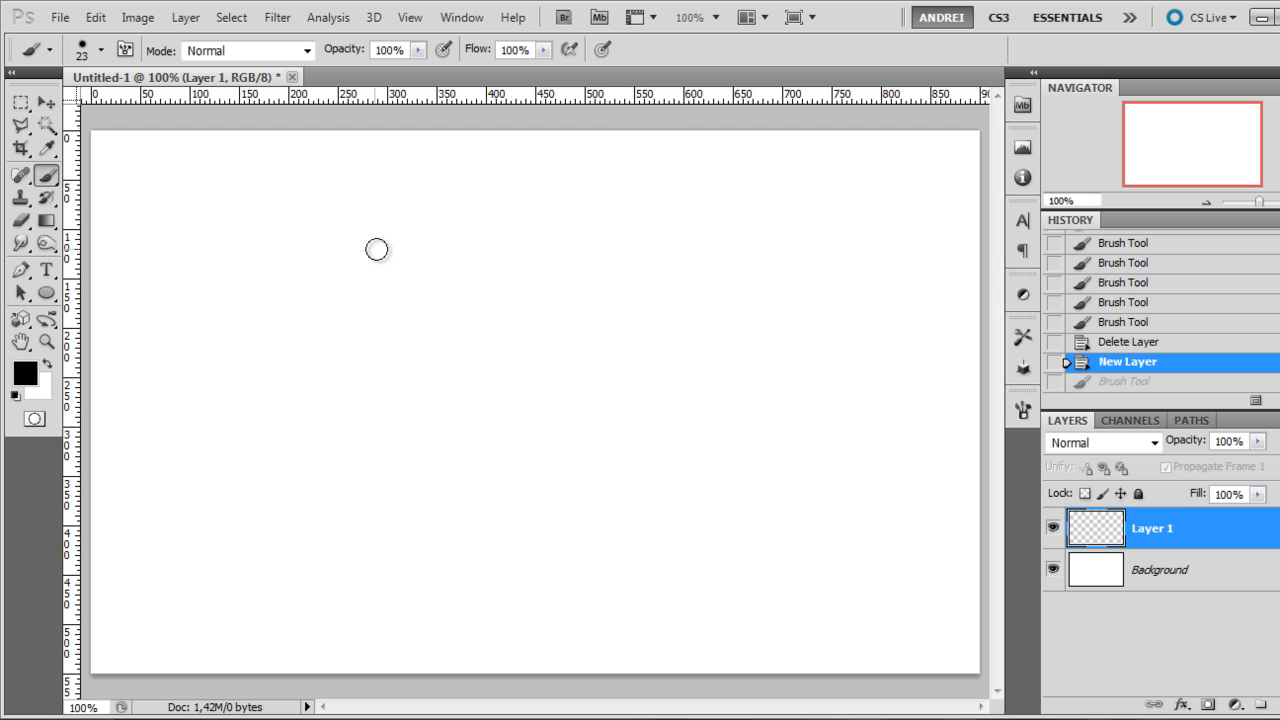
{"action": "mouse_move", "coordinate": [357, 243]}
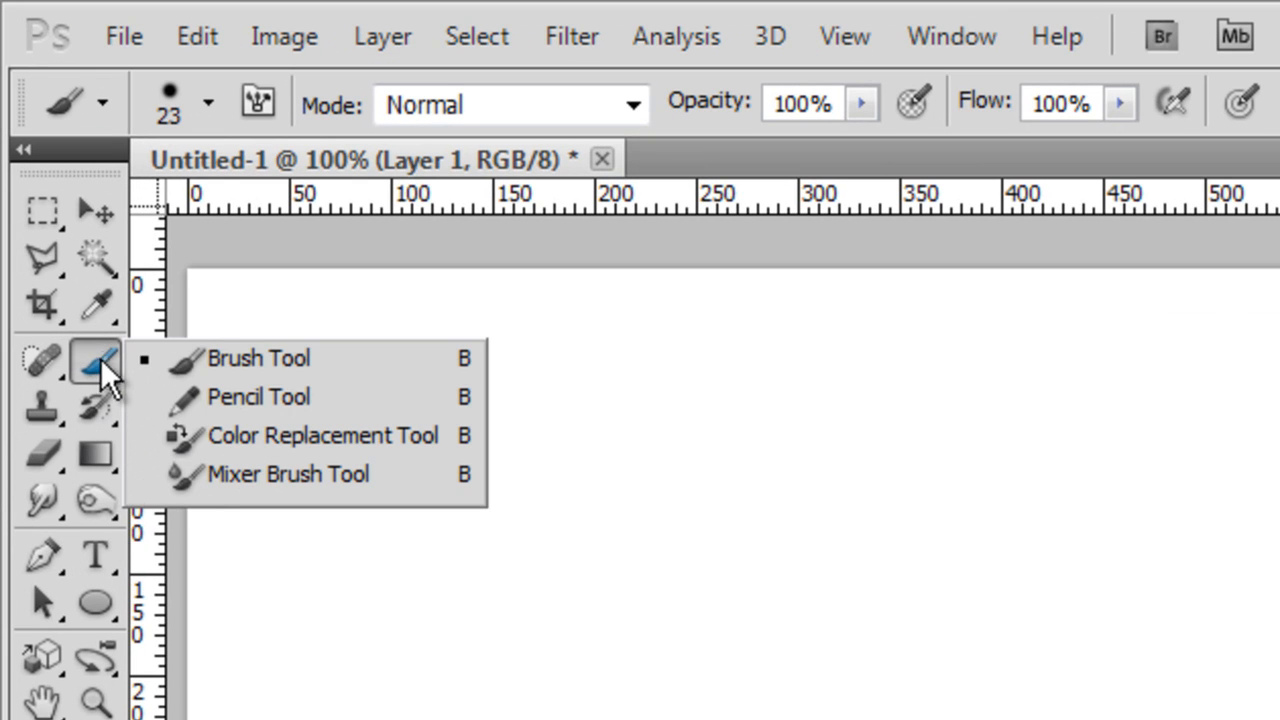
{"action": "mouse_move", "coordinate": [247, 432]}
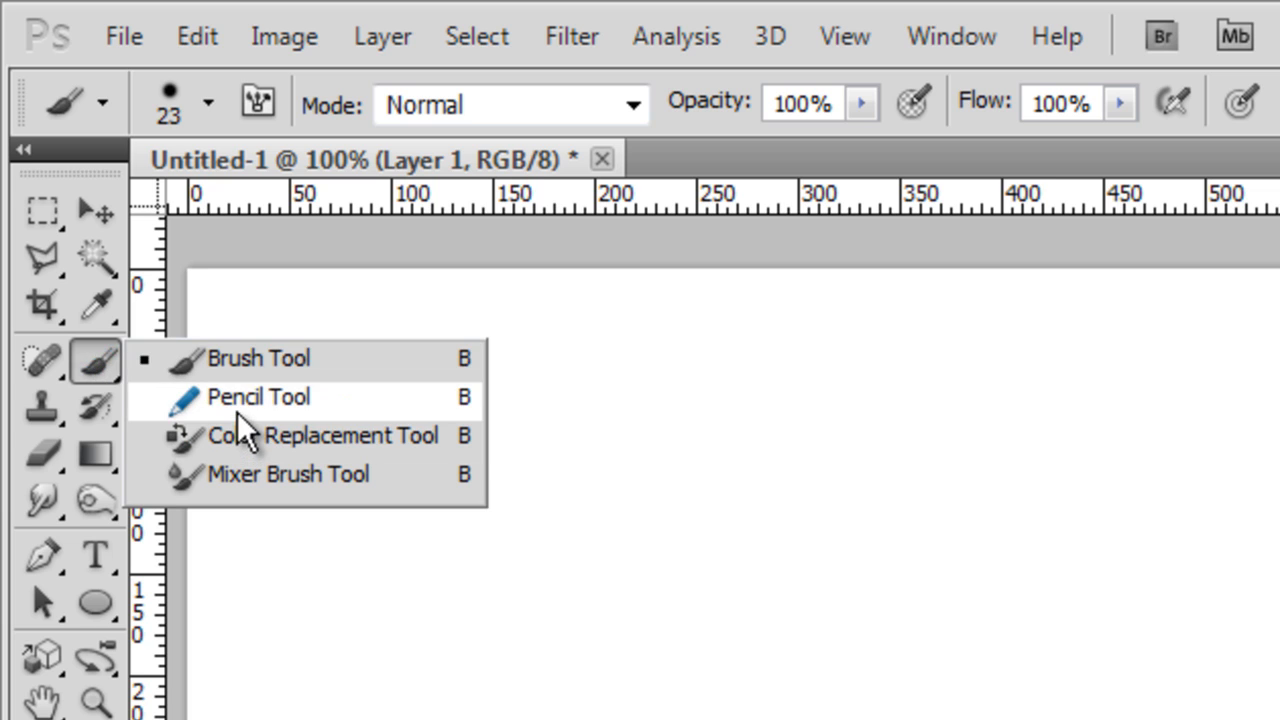
{"action": "mouse_move", "coordinate": [280, 358]}
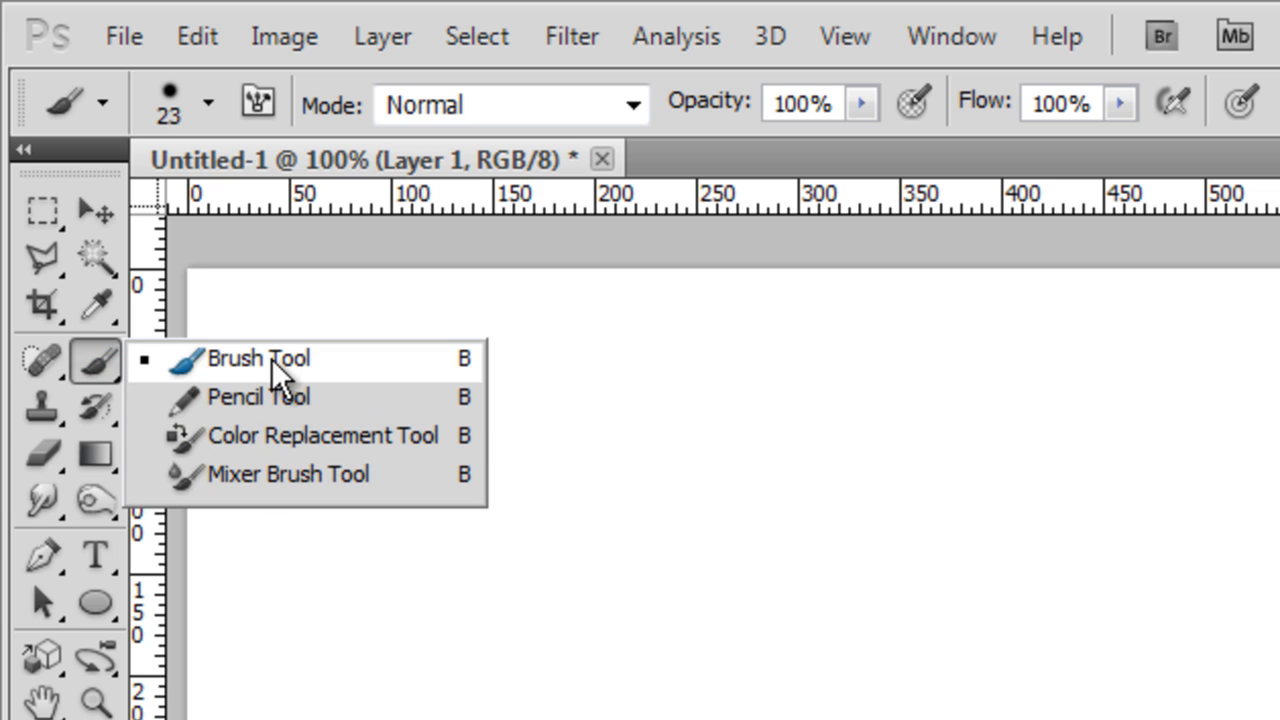
{"action": "mouse_move", "coordinate": [270, 440]}
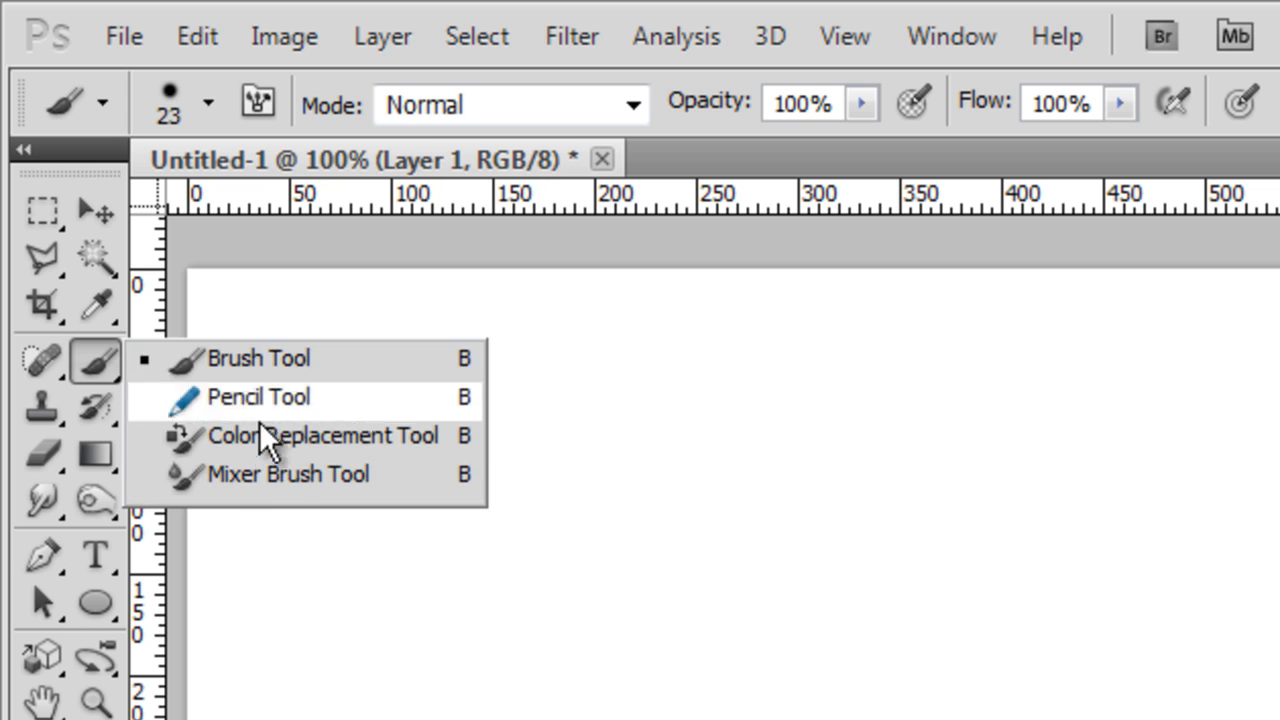
{"action": "mouse_move", "coordinate": [345, 385]}
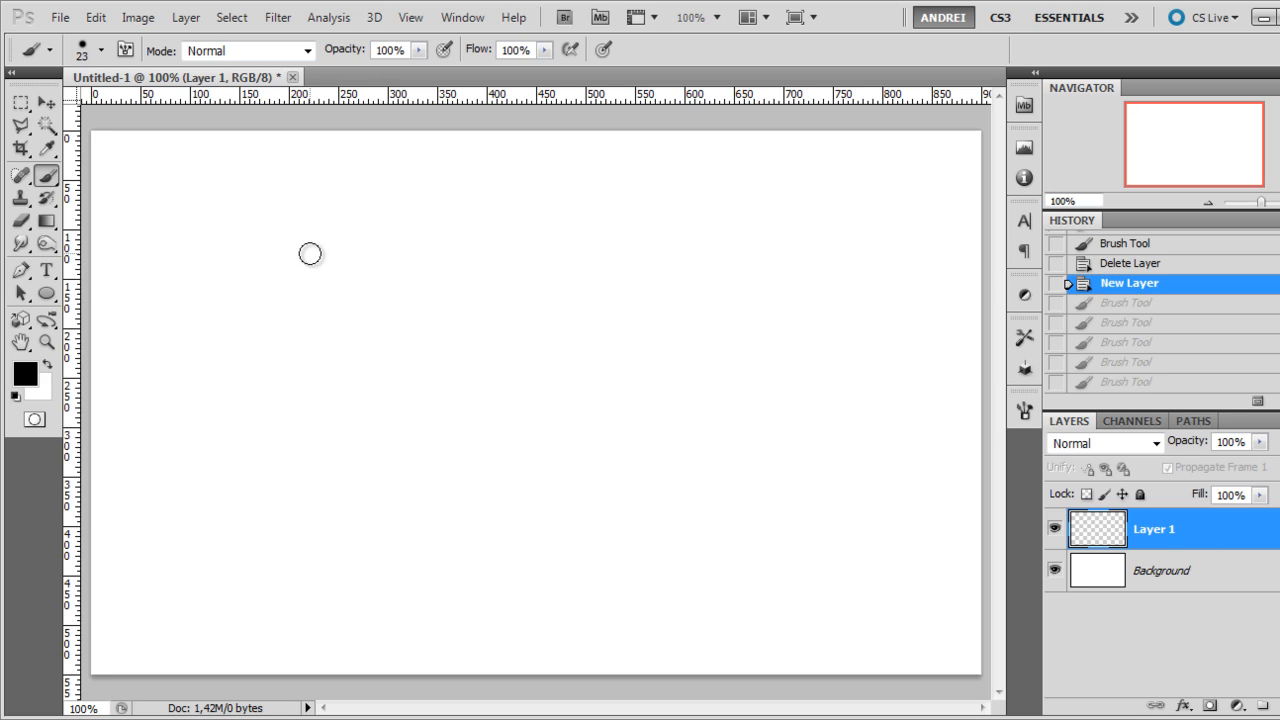
{"action": "mouse_move", "coordinate": [275, 278]}
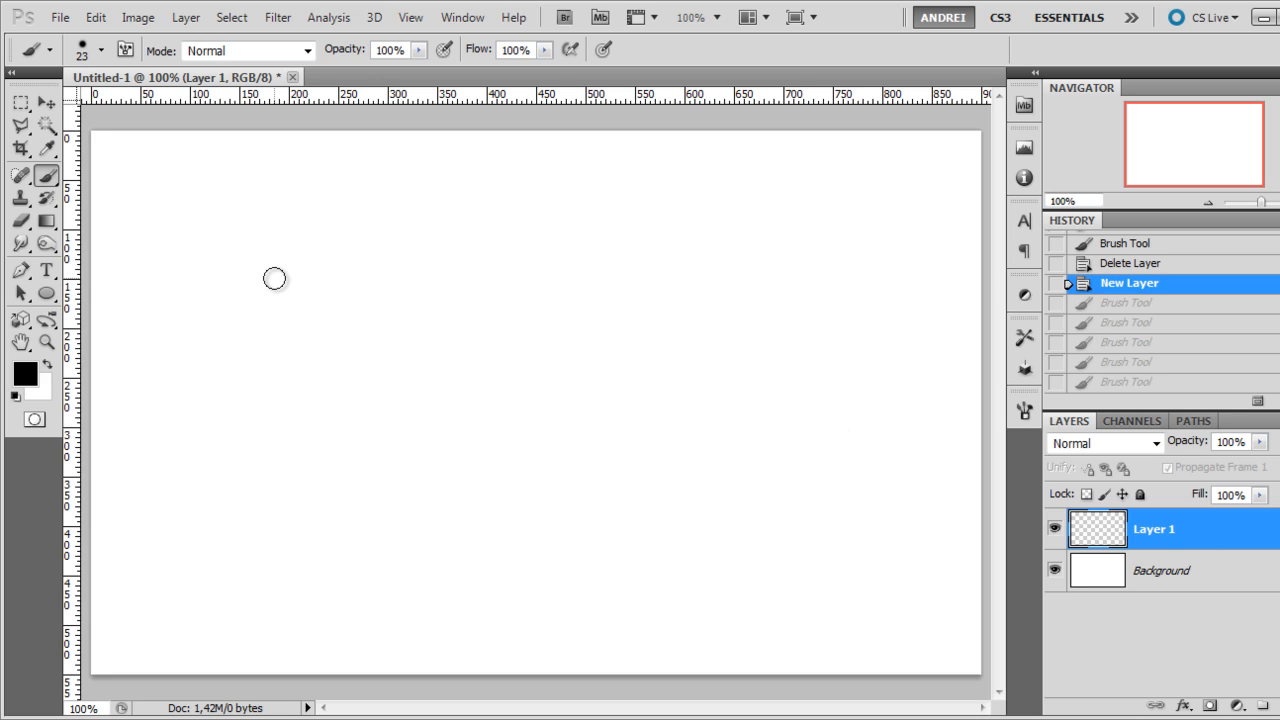
{"action": "mouse_move", "coordinate": [290, 252]}
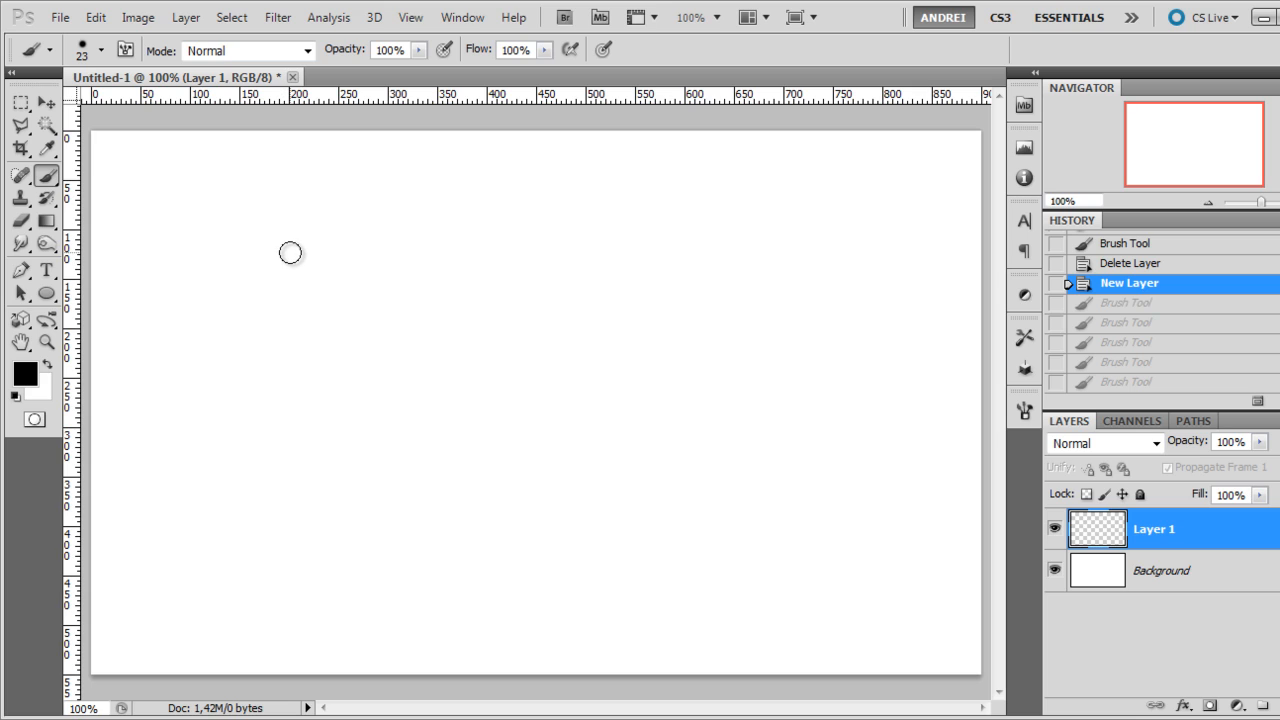
{"action": "mouse_move", "coordinate": [642, 212]}
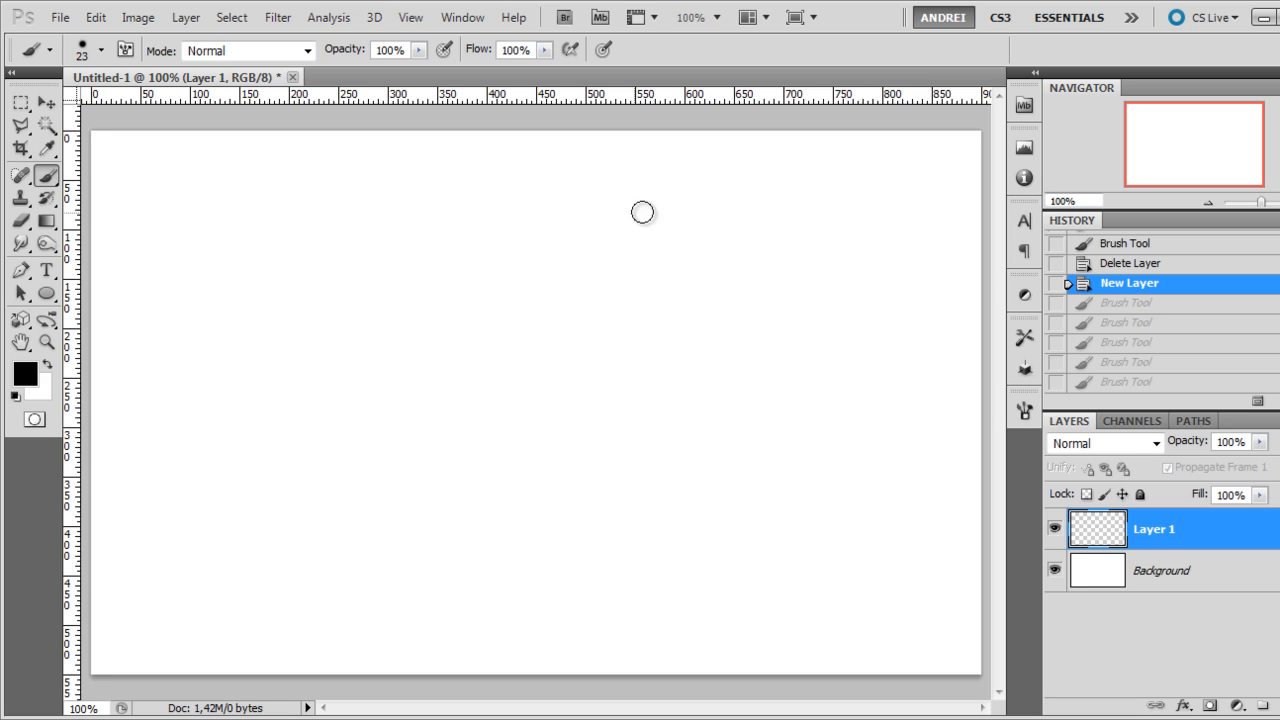
{"action": "mouse_move", "coordinate": [525, 303]}
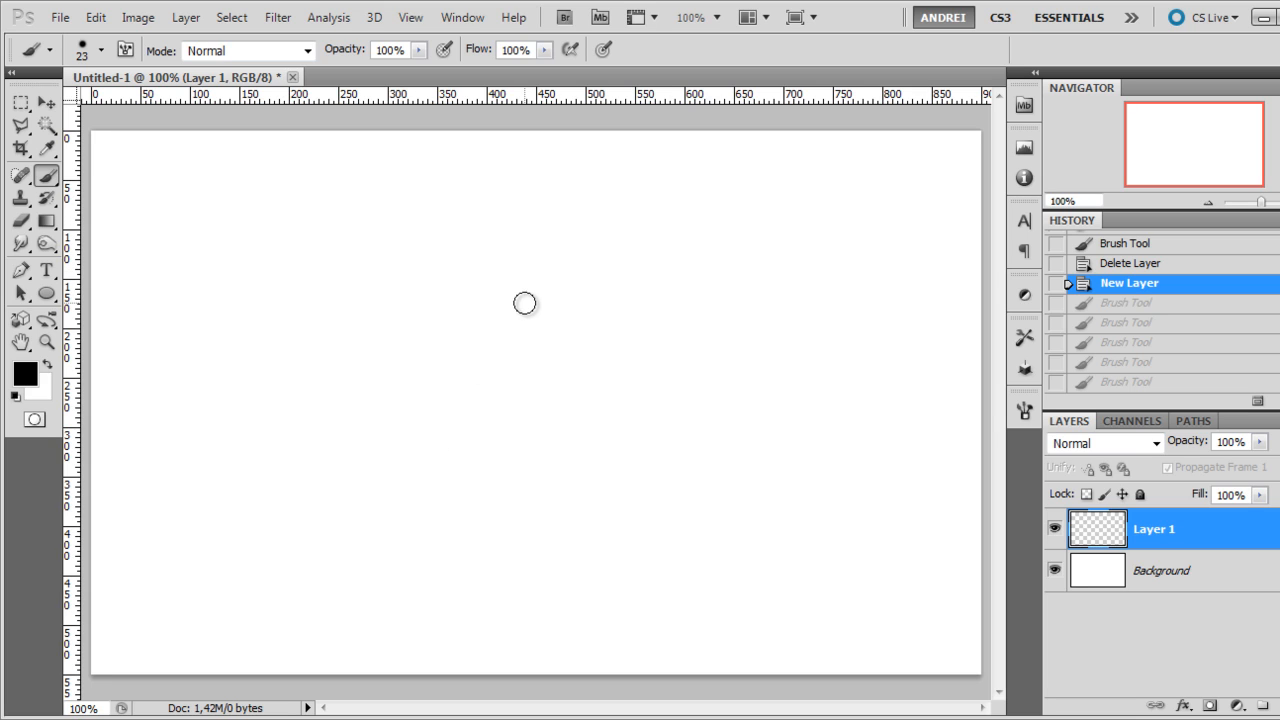
{"action": "mouse_move", "coordinate": [665, 236]}
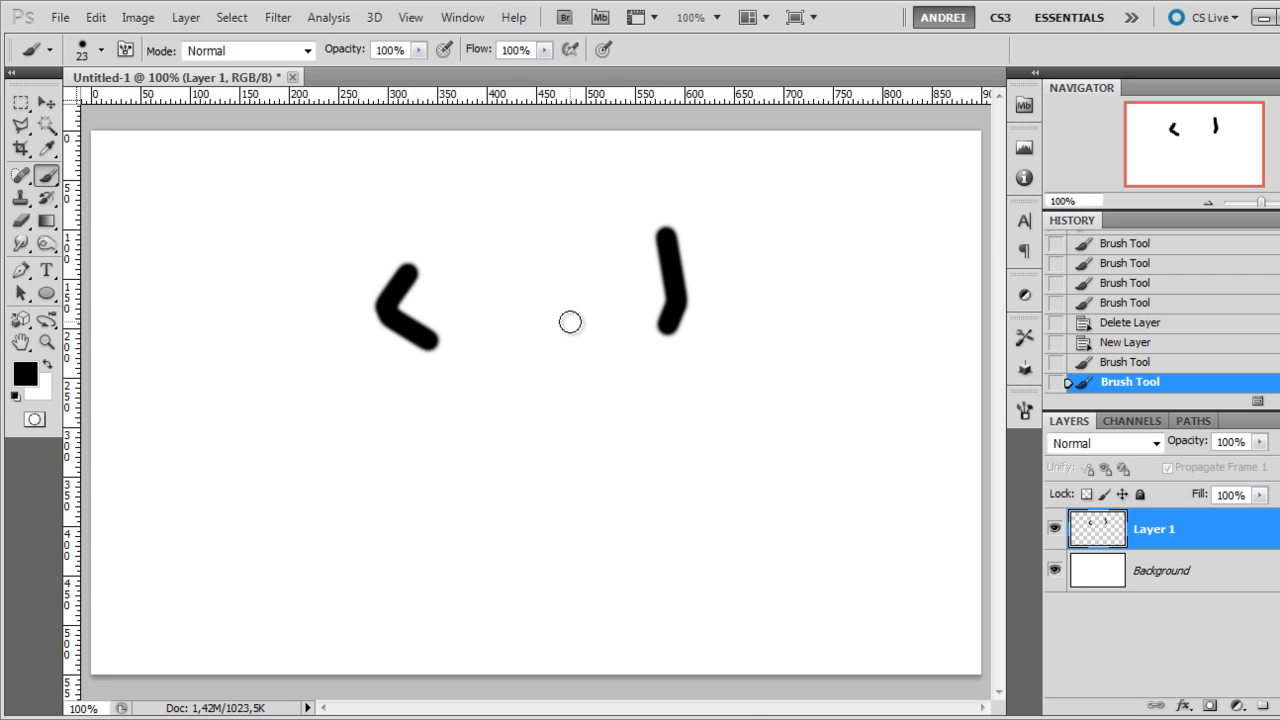
{"action": "mouse_move", "coordinate": [464, 444]}
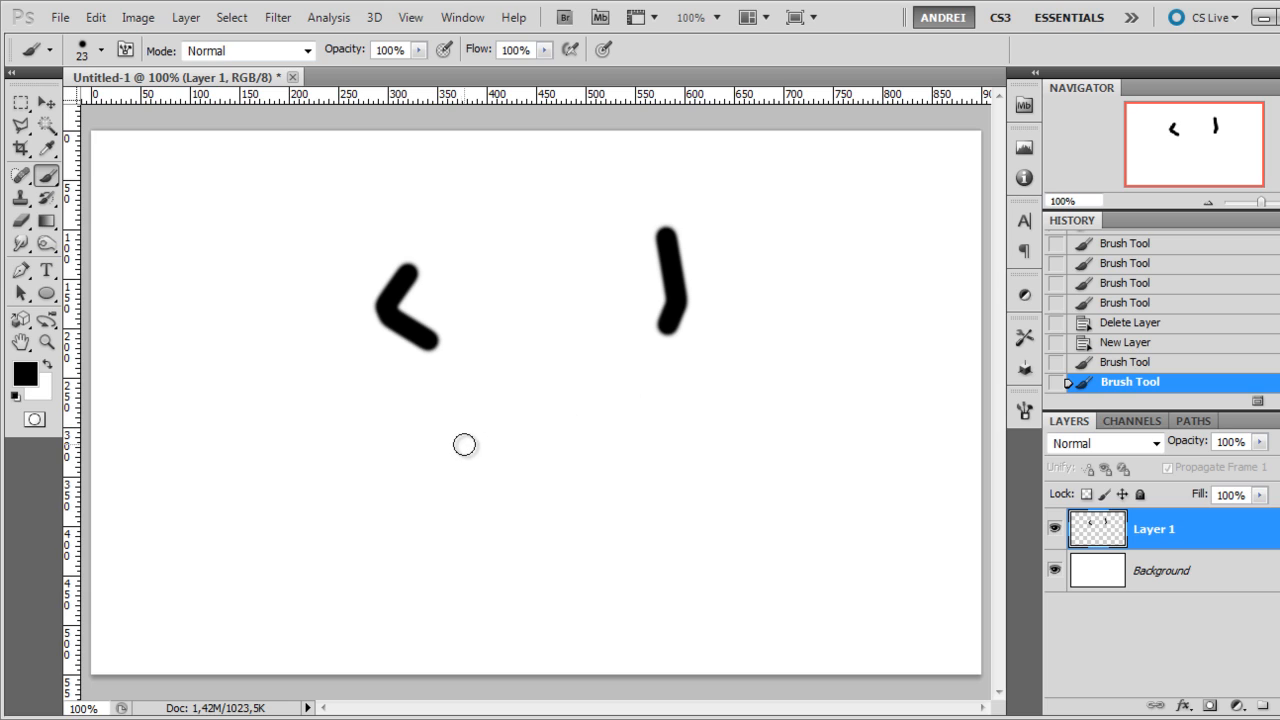
Revert the earlier strokes, paint two black dots side by side, and open the brush presets
{"action": "left_click", "coordinate": [1129, 322]}
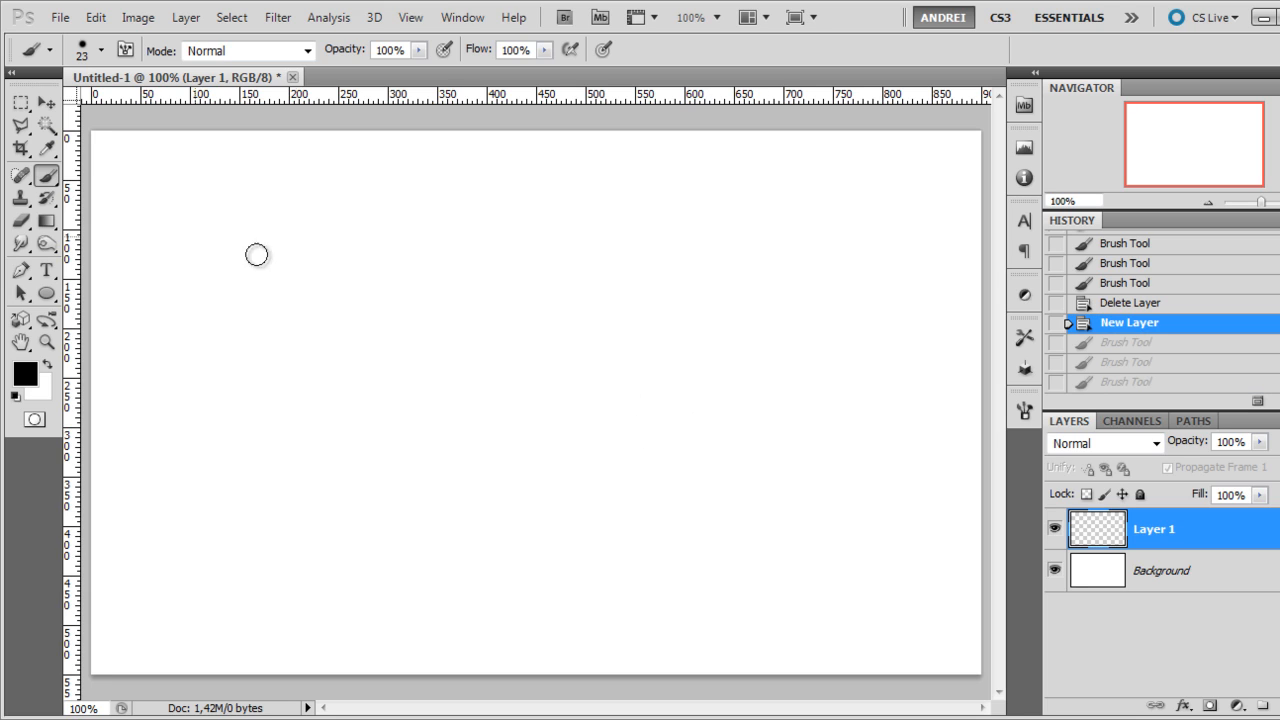
{"action": "mouse_move", "coordinate": [474, 323]}
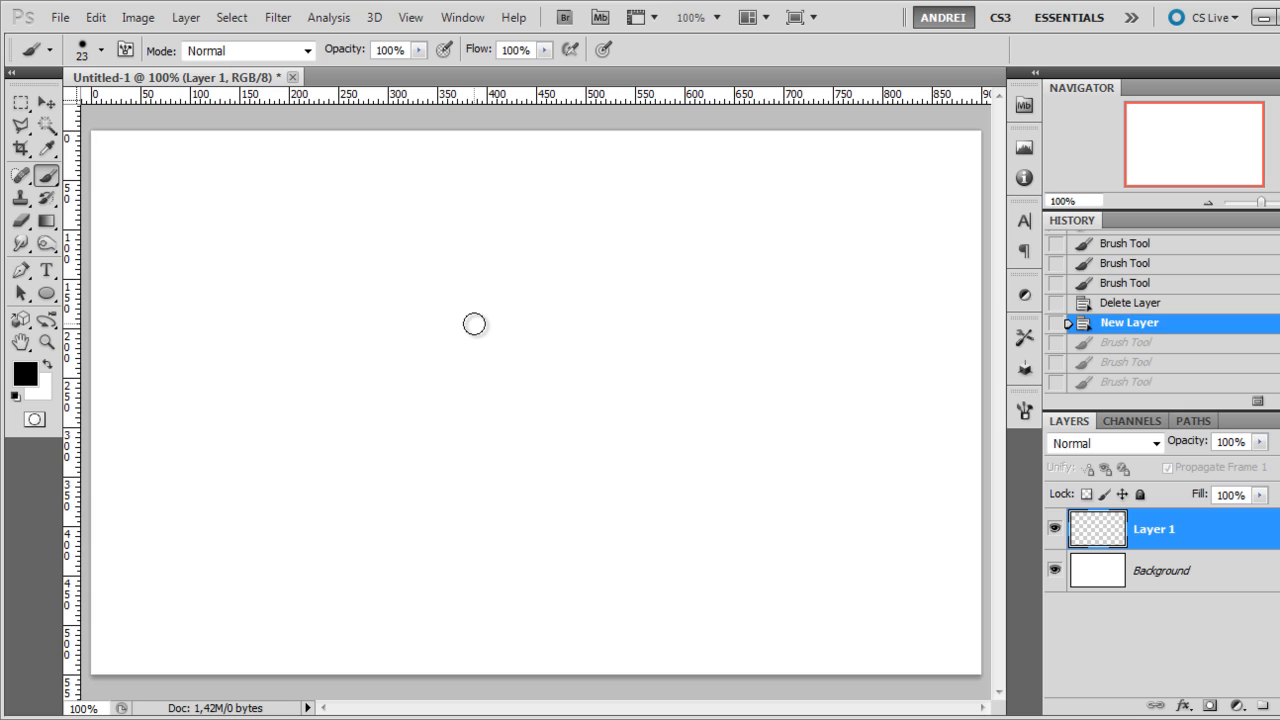
{"action": "mouse_move", "coordinate": [440, 318]}
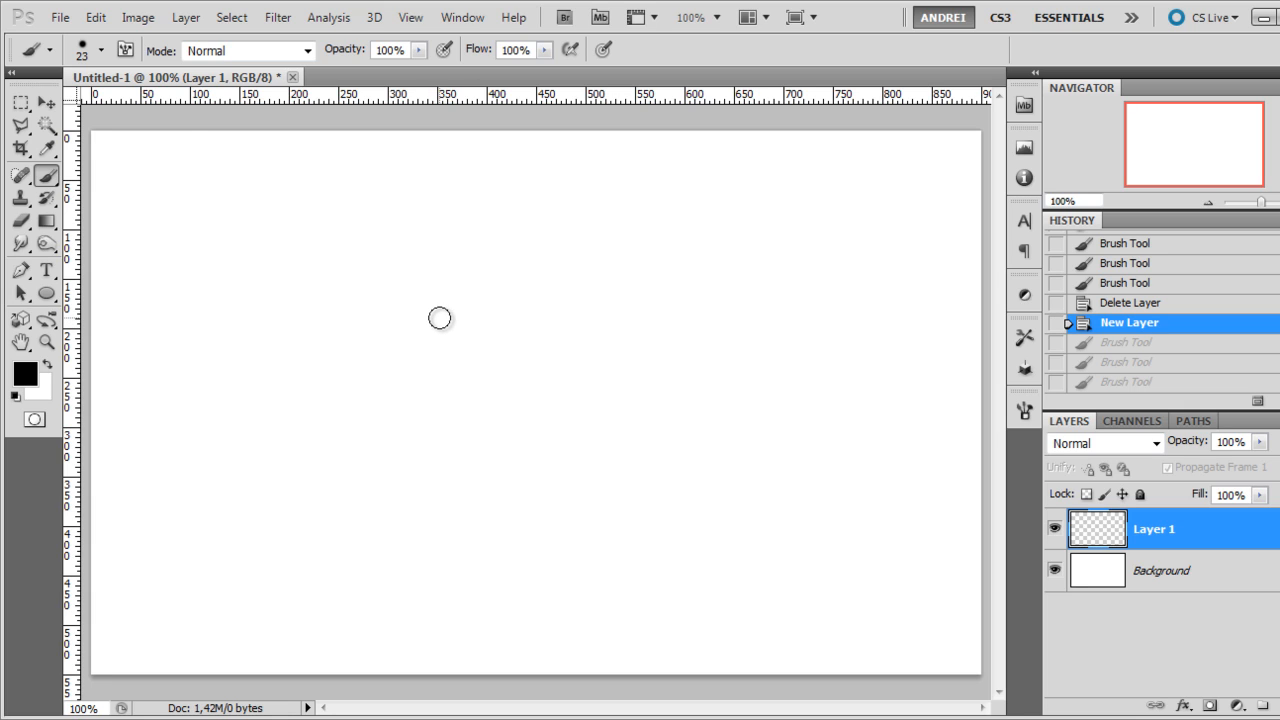
{"action": "mouse_move", "coordinate": [413, 288]}
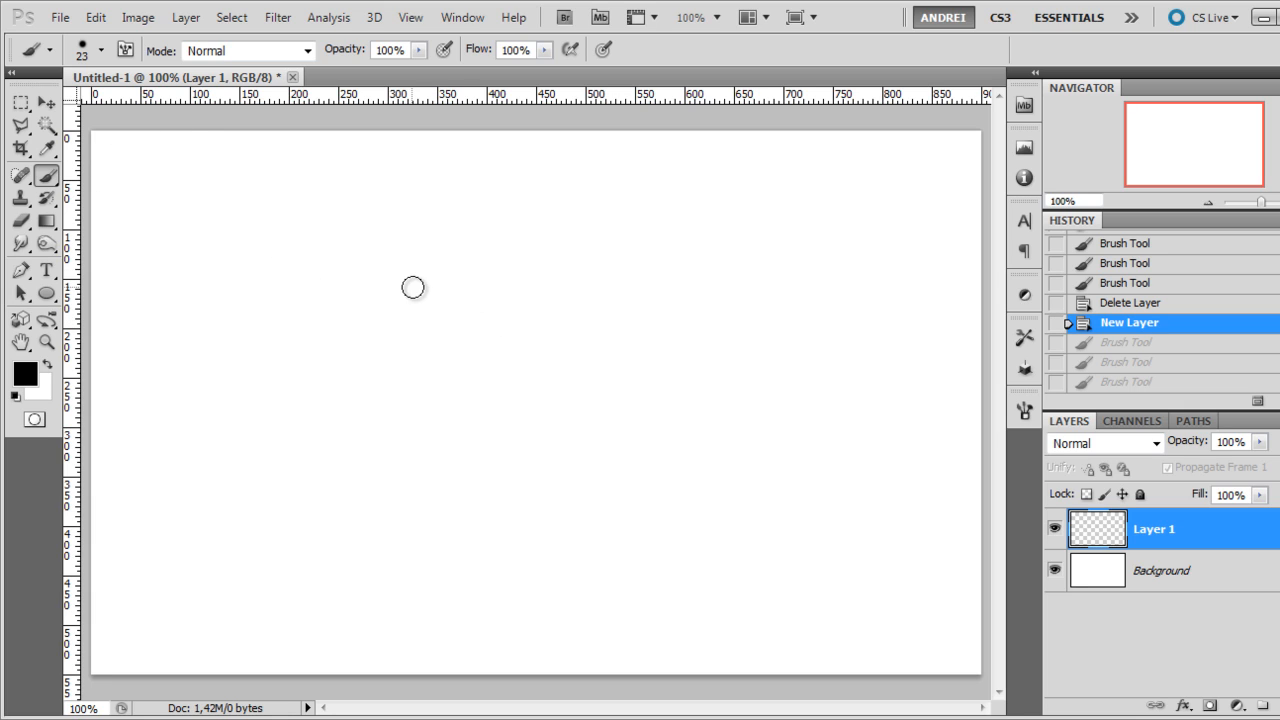
{"action": "mouse_move", "coordinate": [449, 313]}
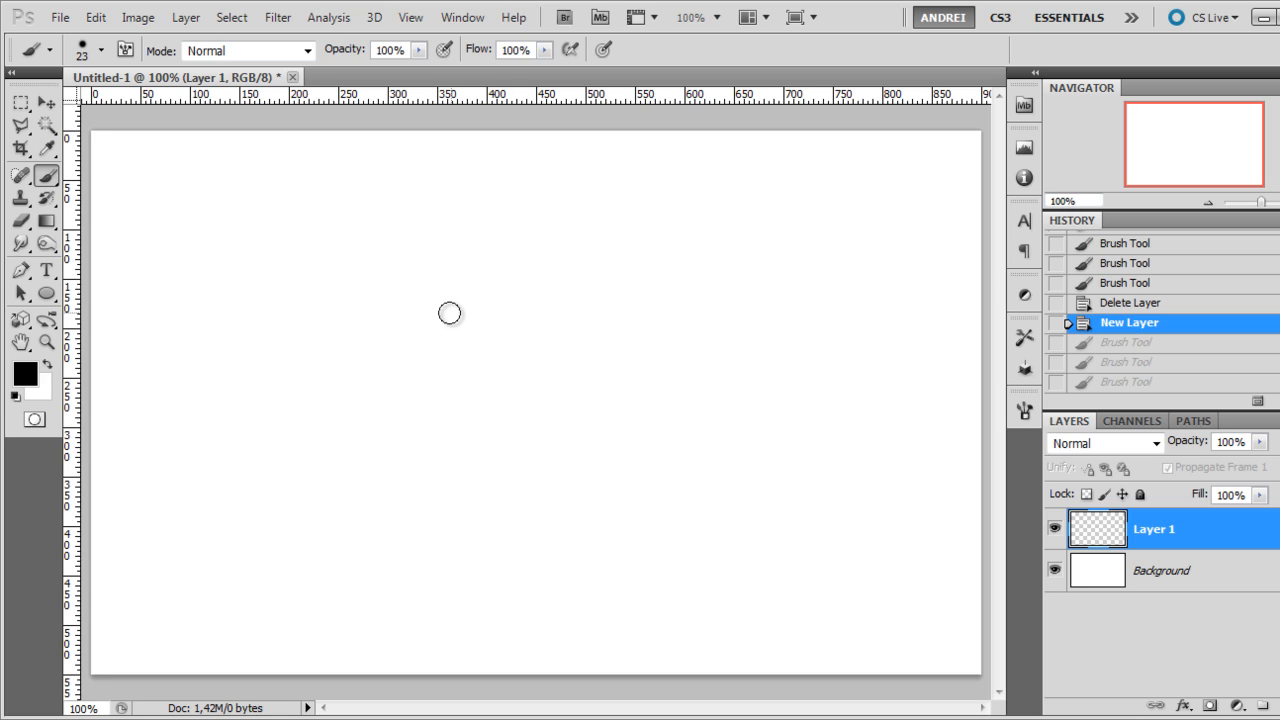
{"action": "mouse_move", "coordinate": [476, 331]}
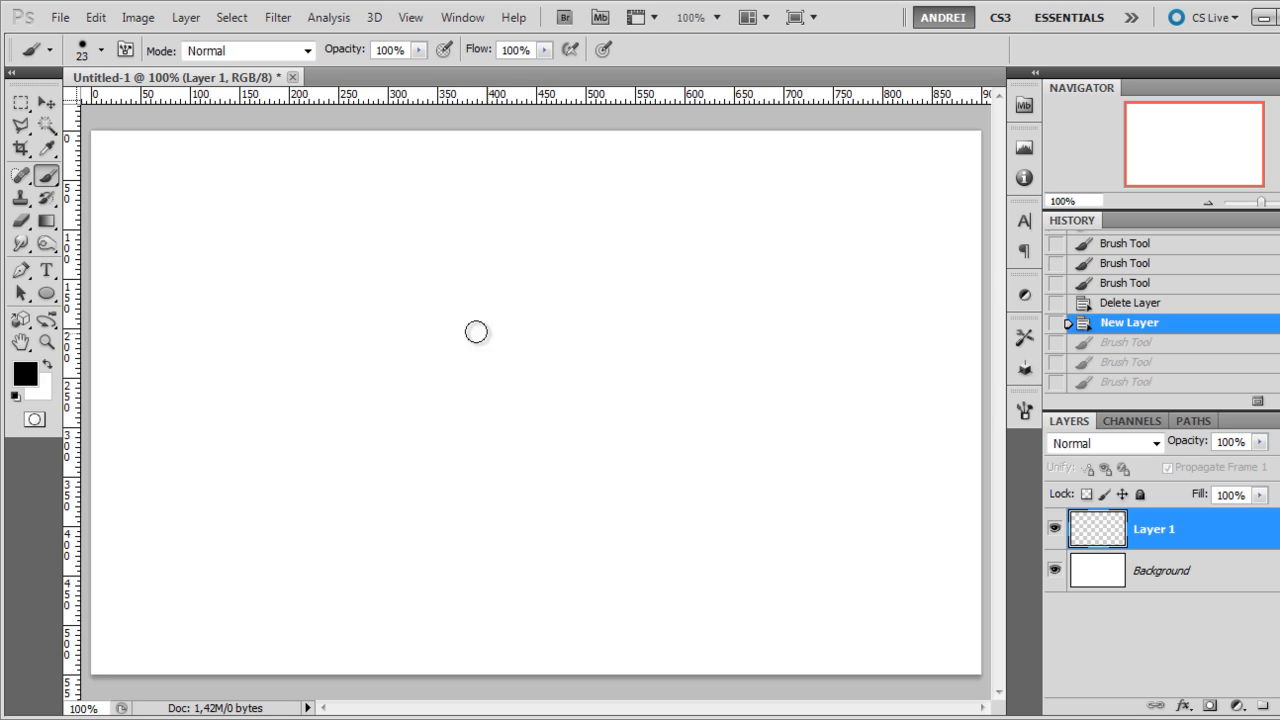
{"action": "mouse_move", "coordinate": [456, 319]}
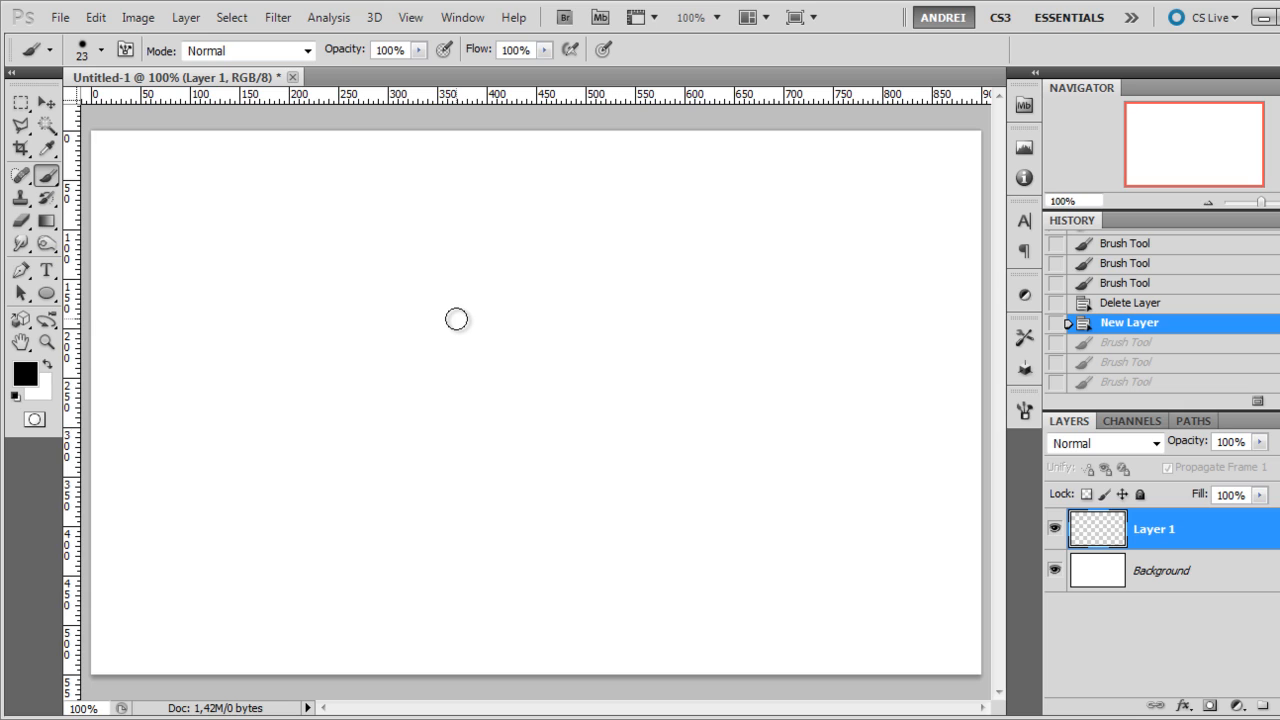
{"action": "mouse_move", "coordinate": [435, 322]}
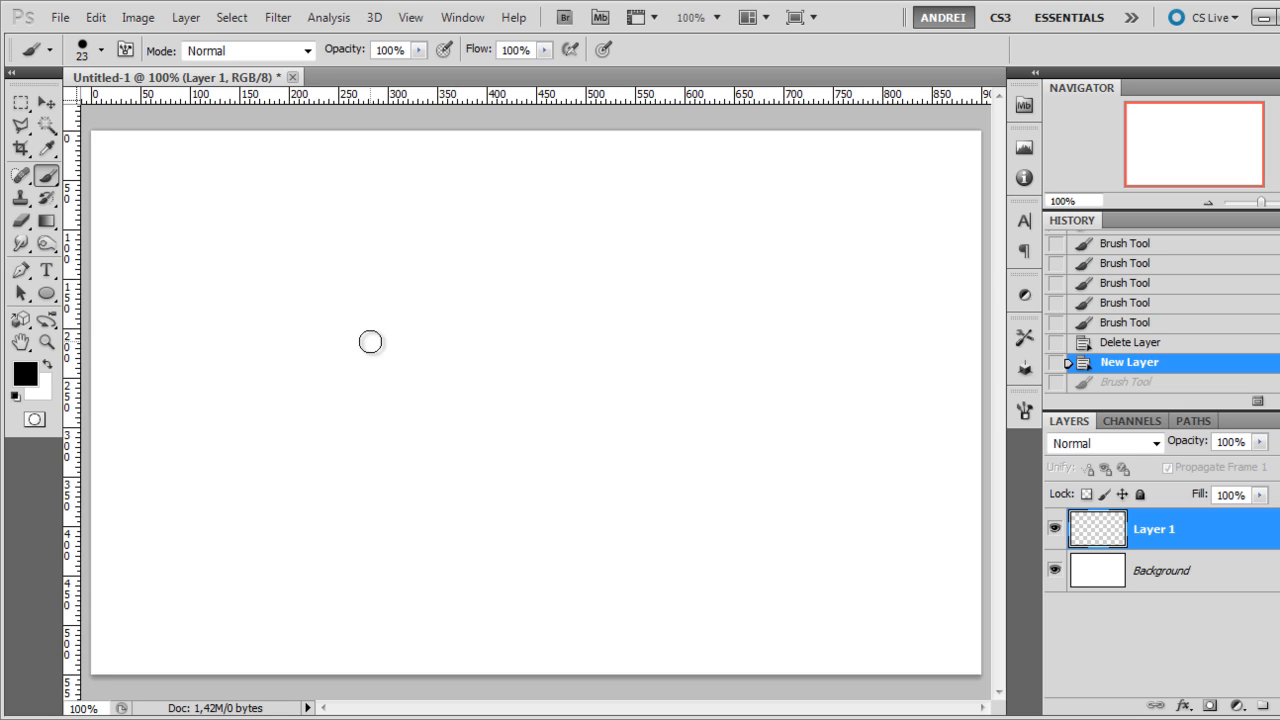
{"action": "left_click", "coordinate": [370, 341]}
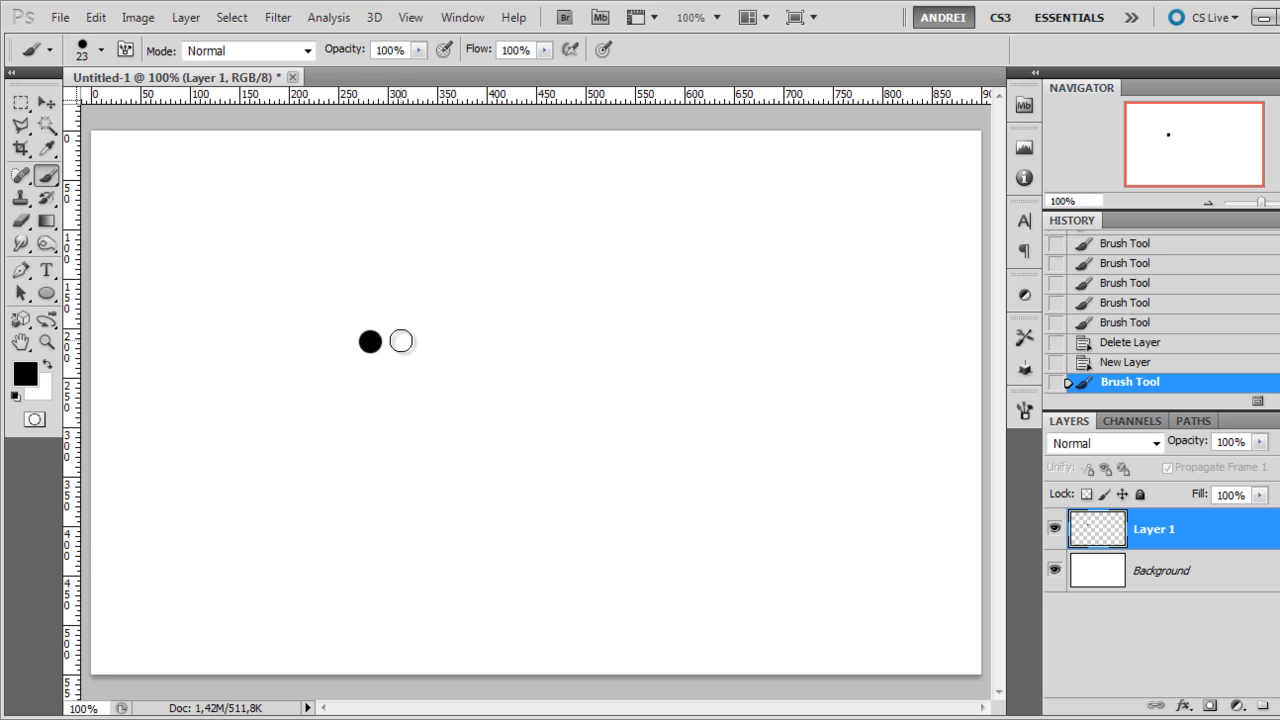
{"action": "left_click", "coordinate": [400, 341]}
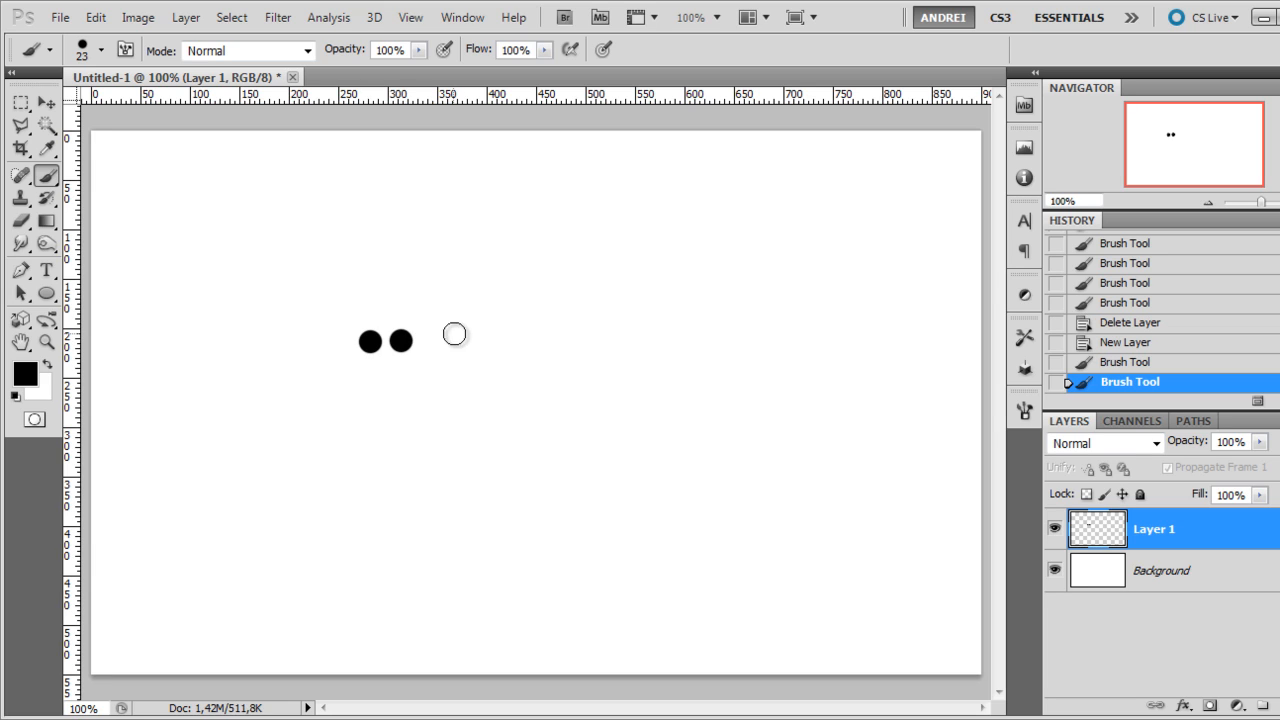
{"action": "mouse_move", "coordinate": [516, 324]}
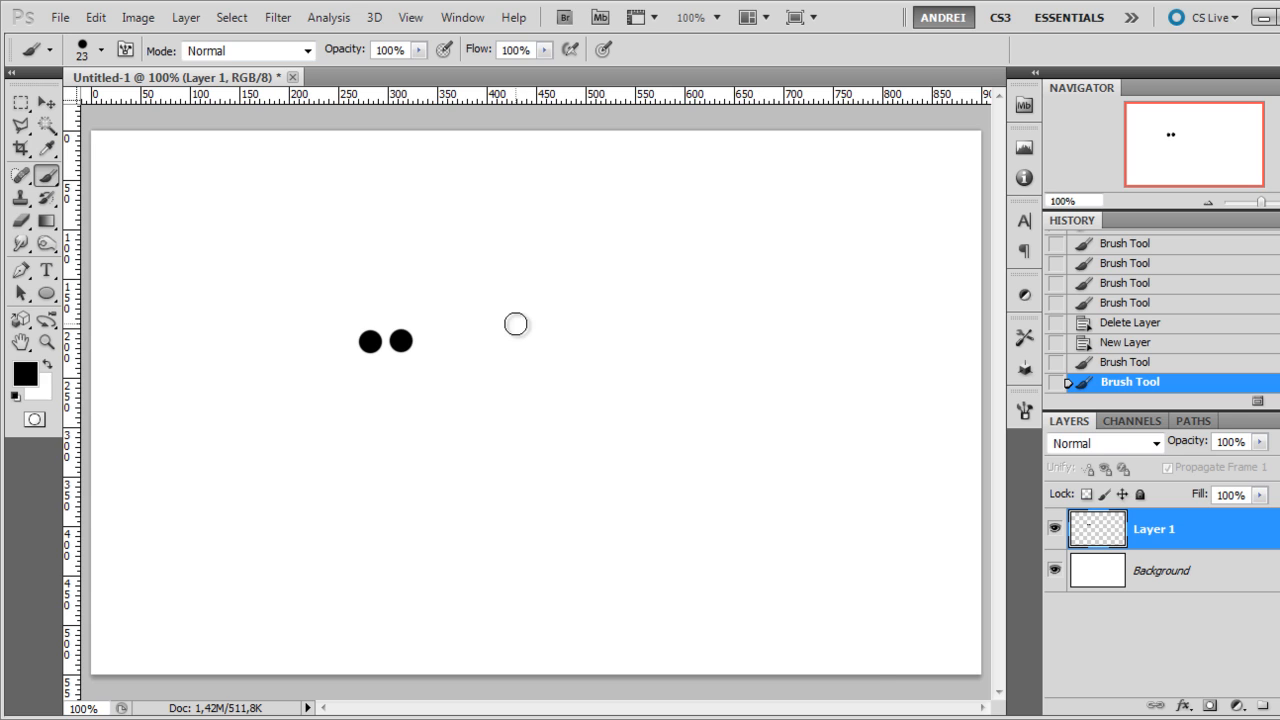
{"action": "left_click", "coordinate": [100, 50]}
{"action": "type", "text": "108"}
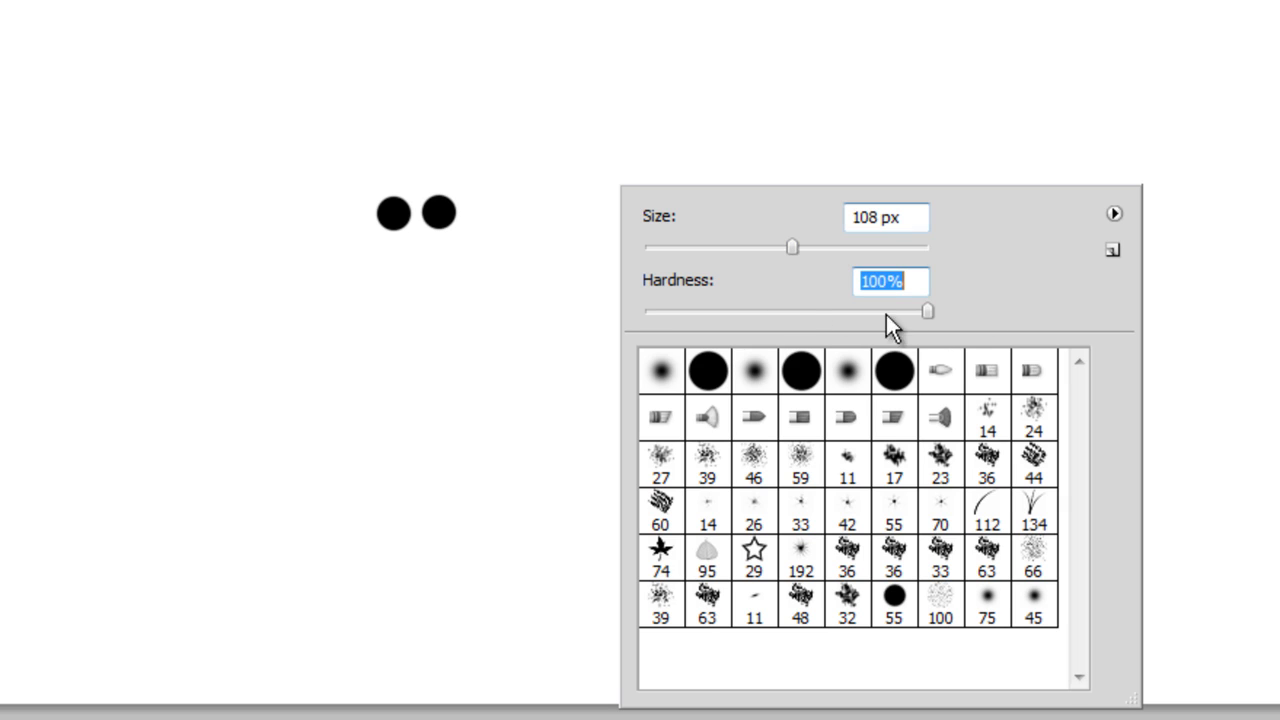
Set the brush size to 60 px, then choose the scattered brush tip numbered 23
{"action": "left_click_drag", "start_coordinate": [793, 246], "coordinate": [813, 246]}
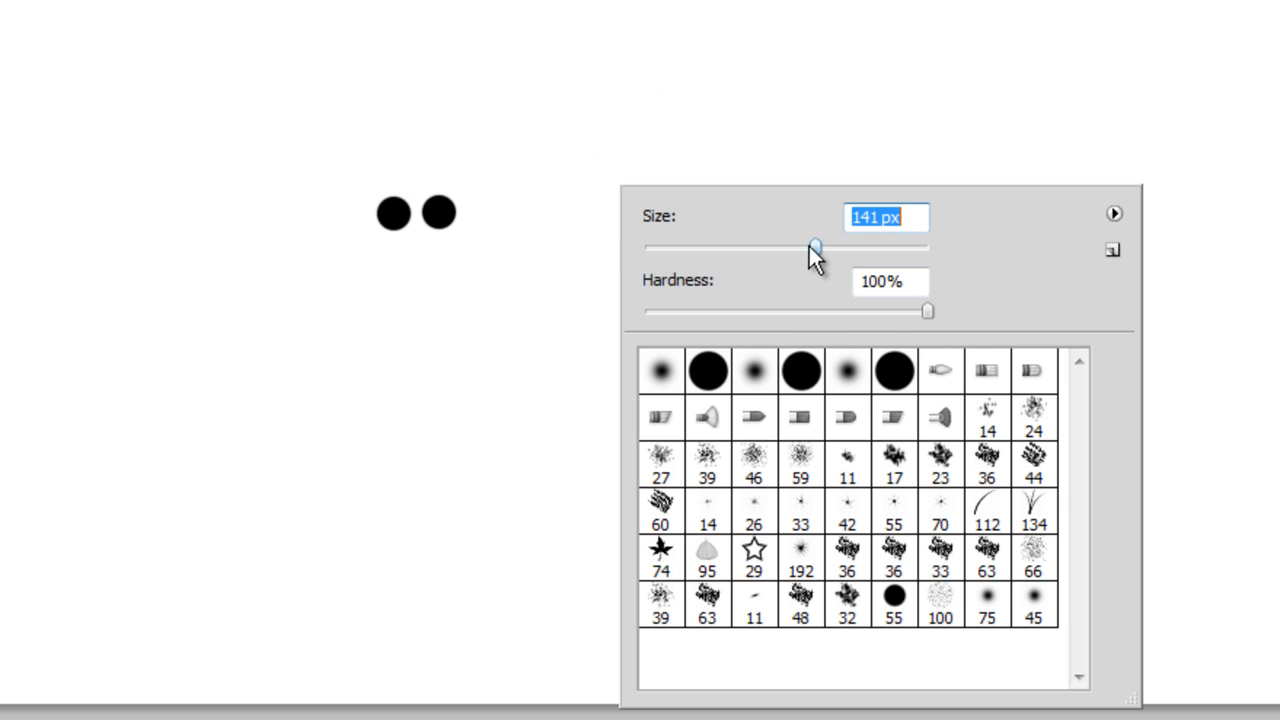
{"action": "left_click_drag", "start_coordinate": [815, 246], "coordinate": [860, 246]}
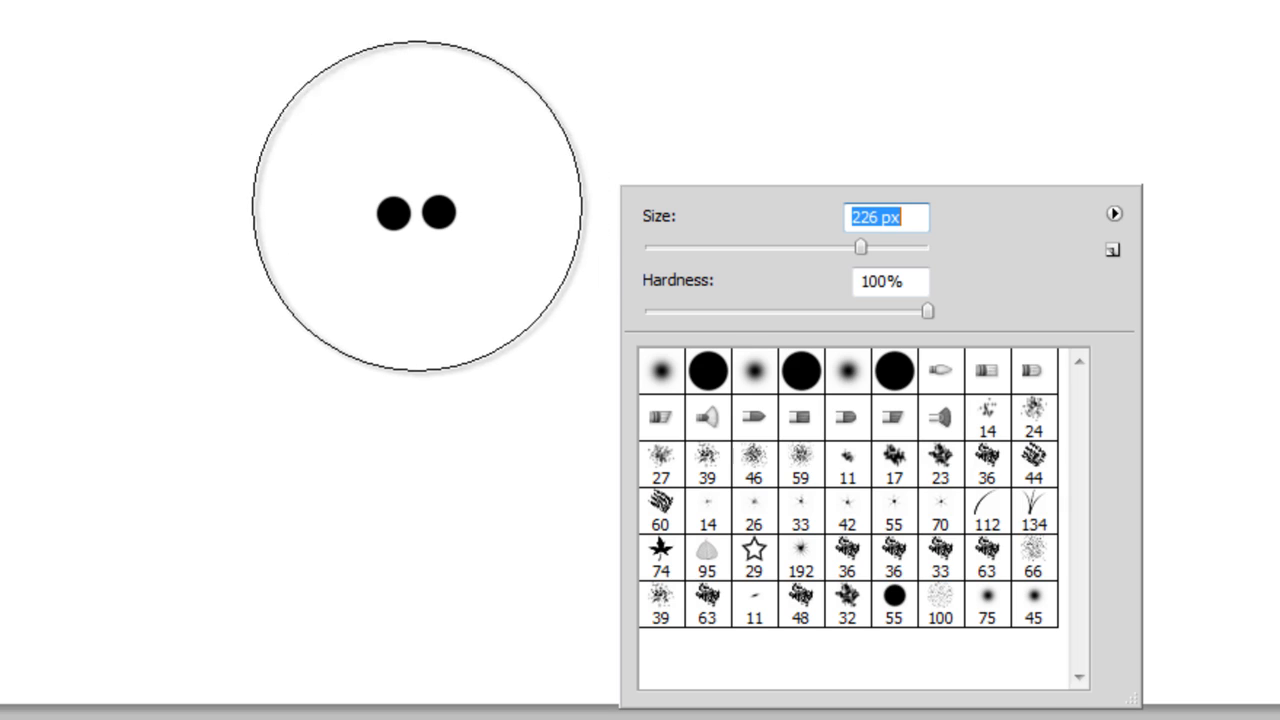
{"action": "left_click_drag", "start_coordinate": [862, 247], "coordinate": [732, 247]}
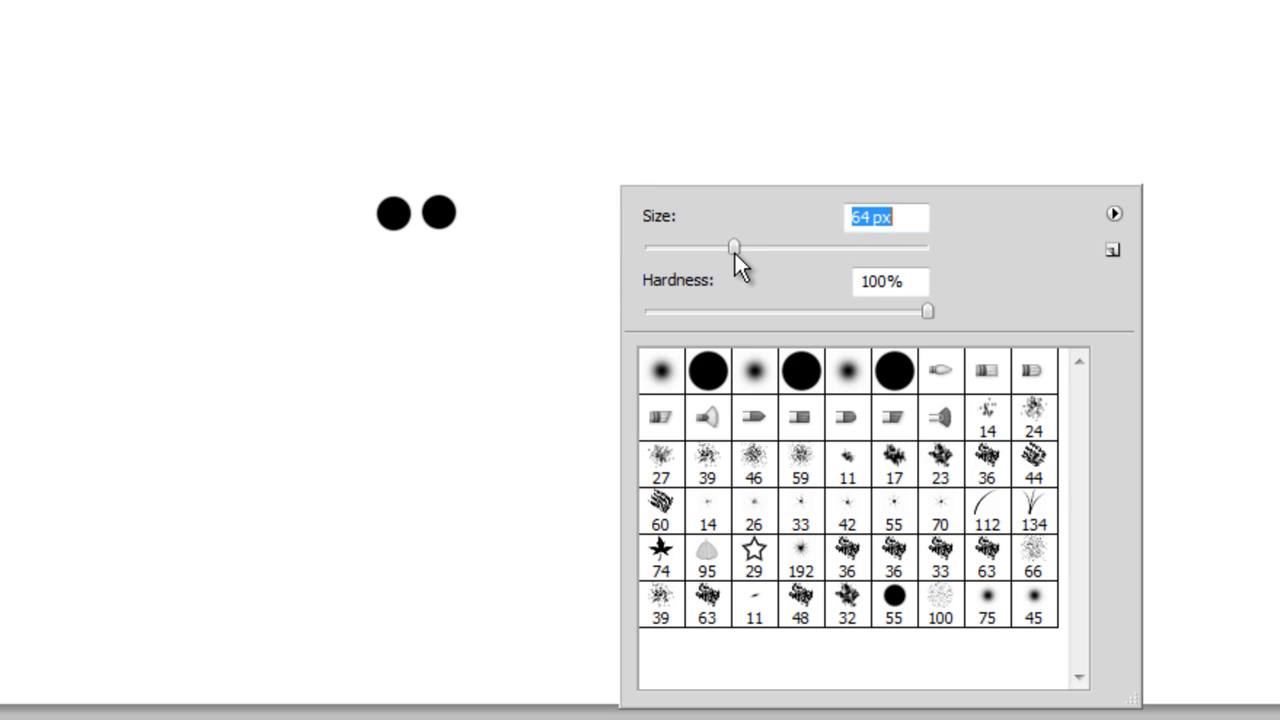
{"action": "left_click_drag", "start_coordinate": [735, 246], "coordinate": [728, 246]}
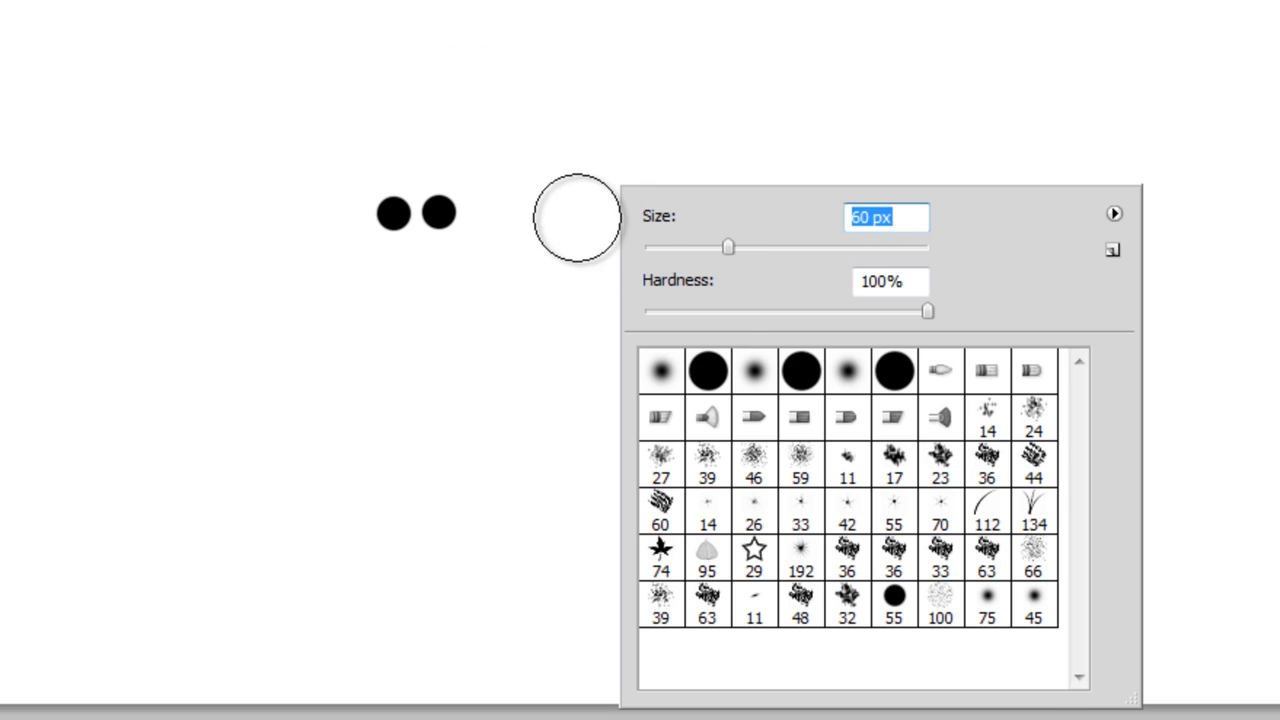
{"action": "mouse_move", "coordinate": [524, 197]}
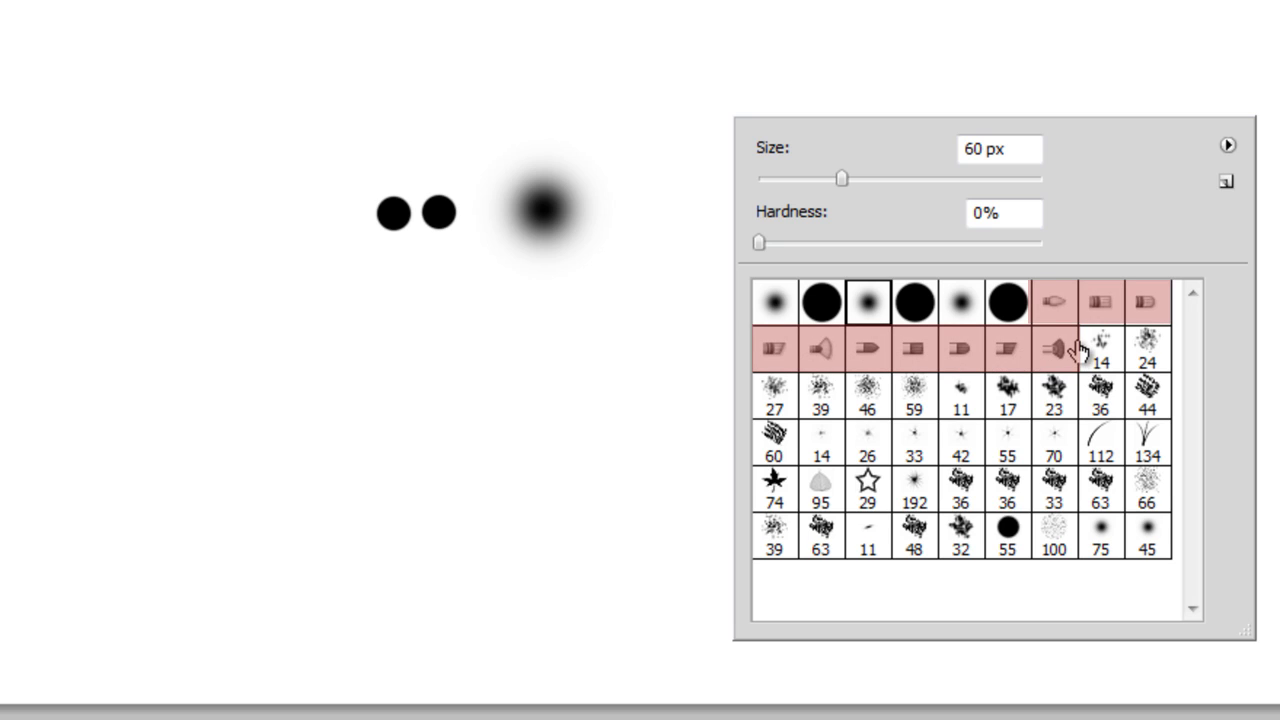
{"action": "mouse_move", "coordinate": [1058, 265]}
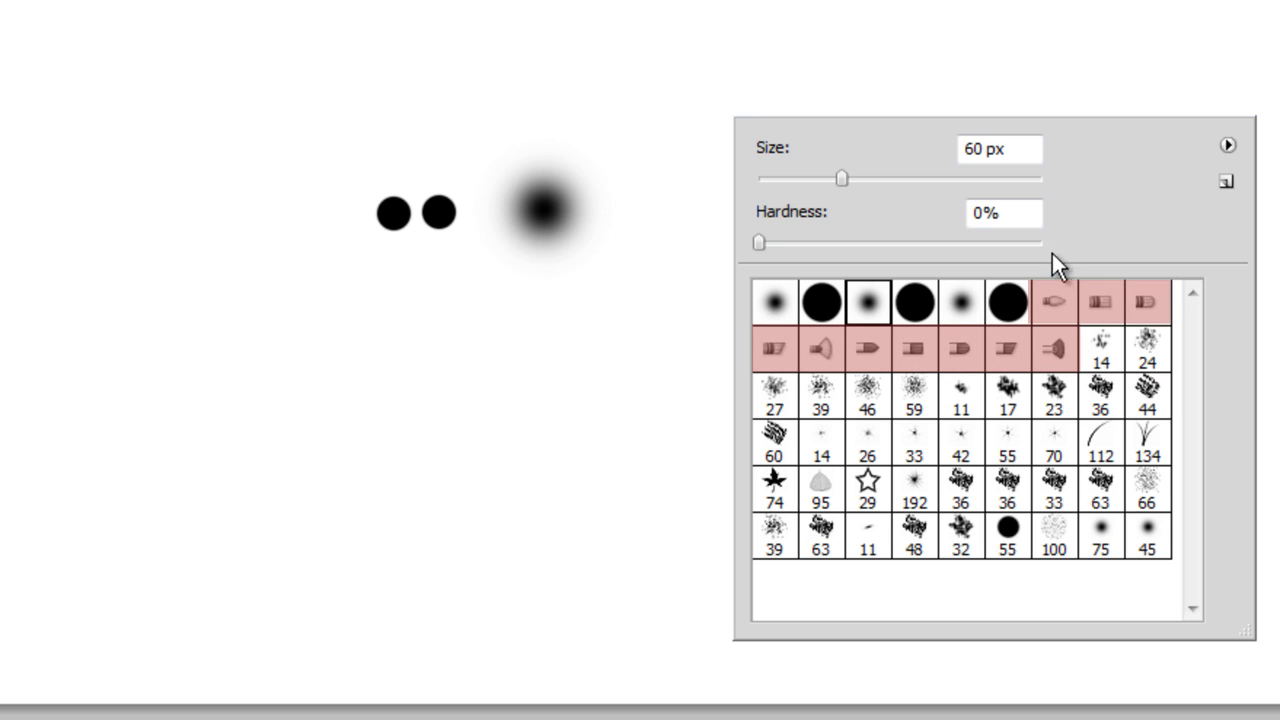
{"action": "mouse_move", "coordinate": [1148, 301]}
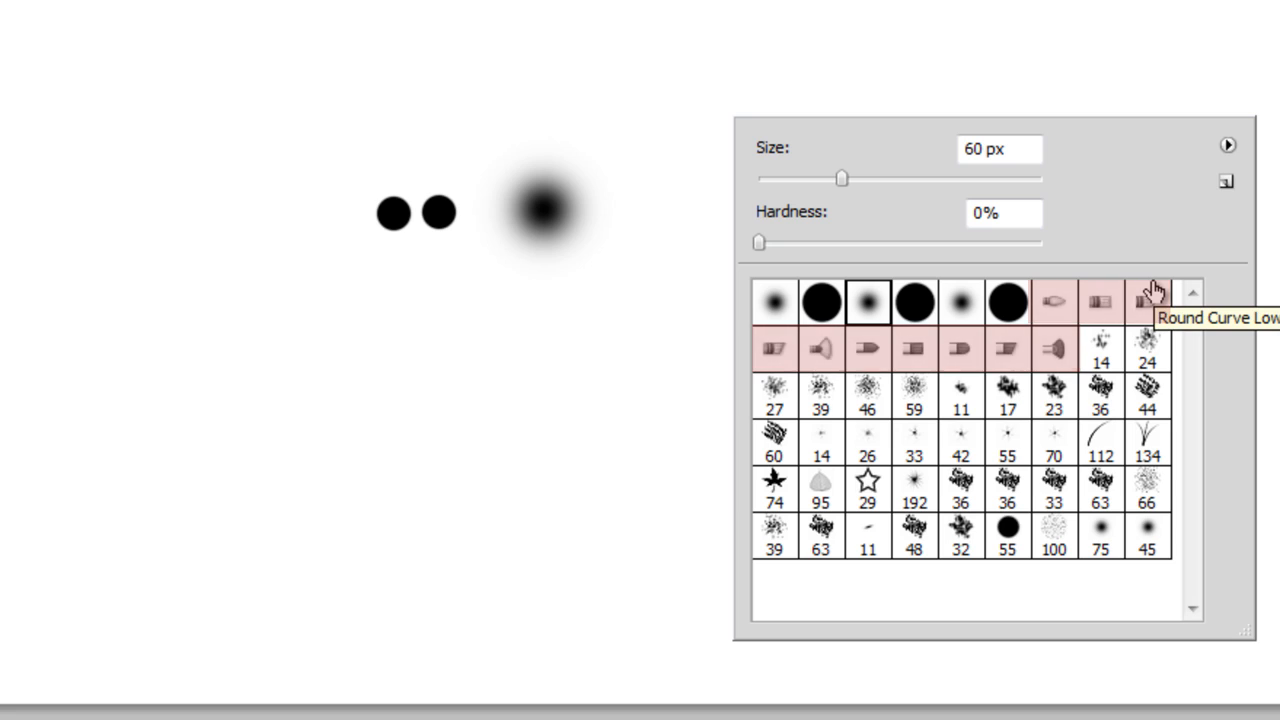
{"action": "mouse_move", "coordinate": [1006, 303]}
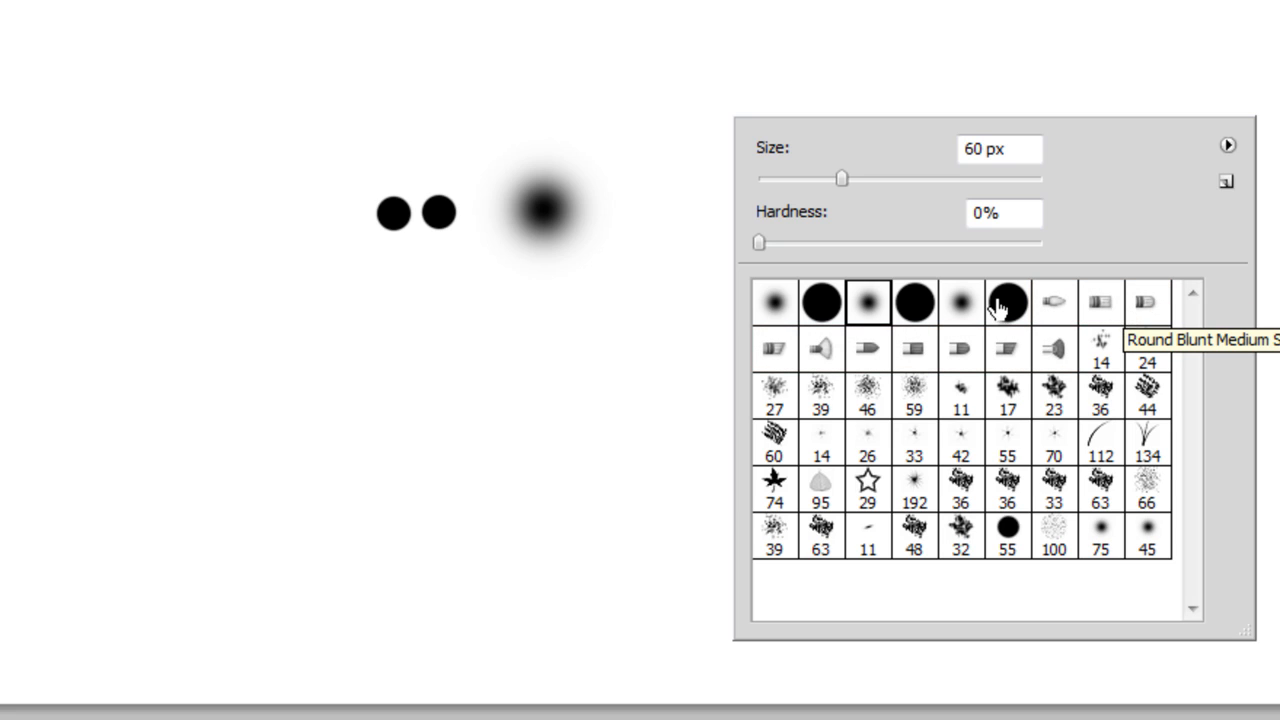
{"action": "mouse_move", "coordinate": [1043, 343]}
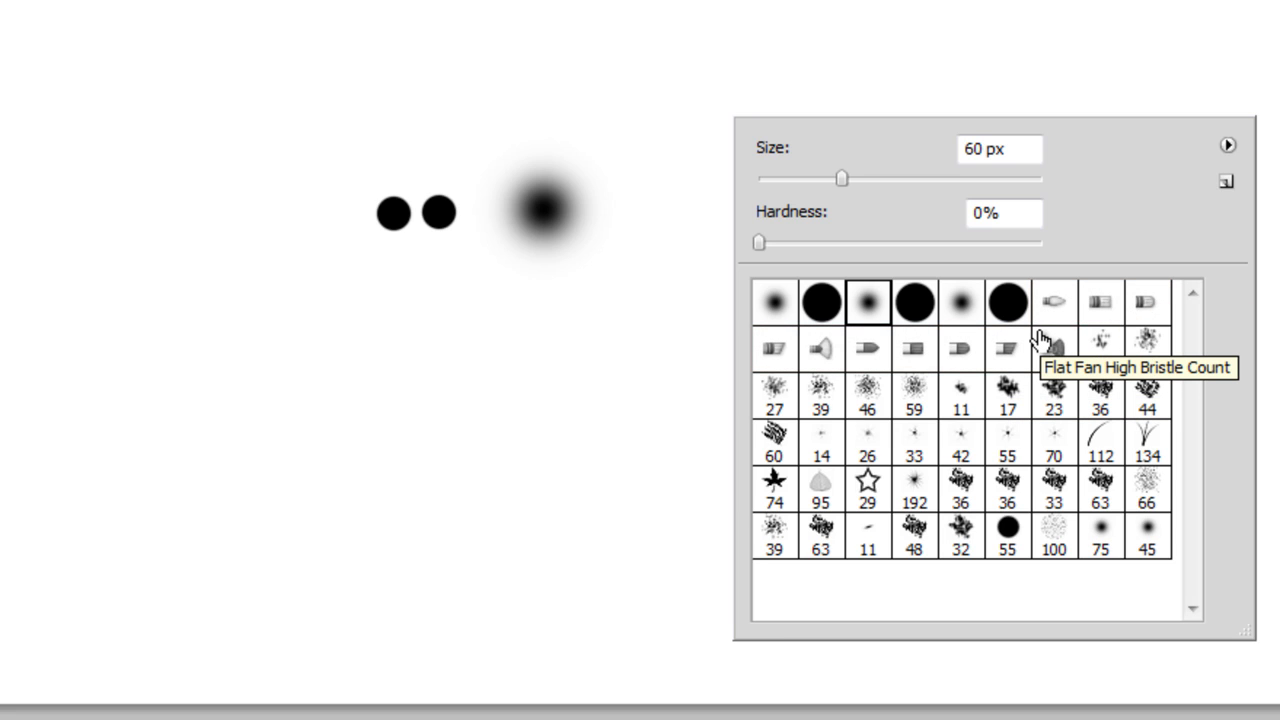
{"action": "mouse_move", "coordinate": [1006, 302]}
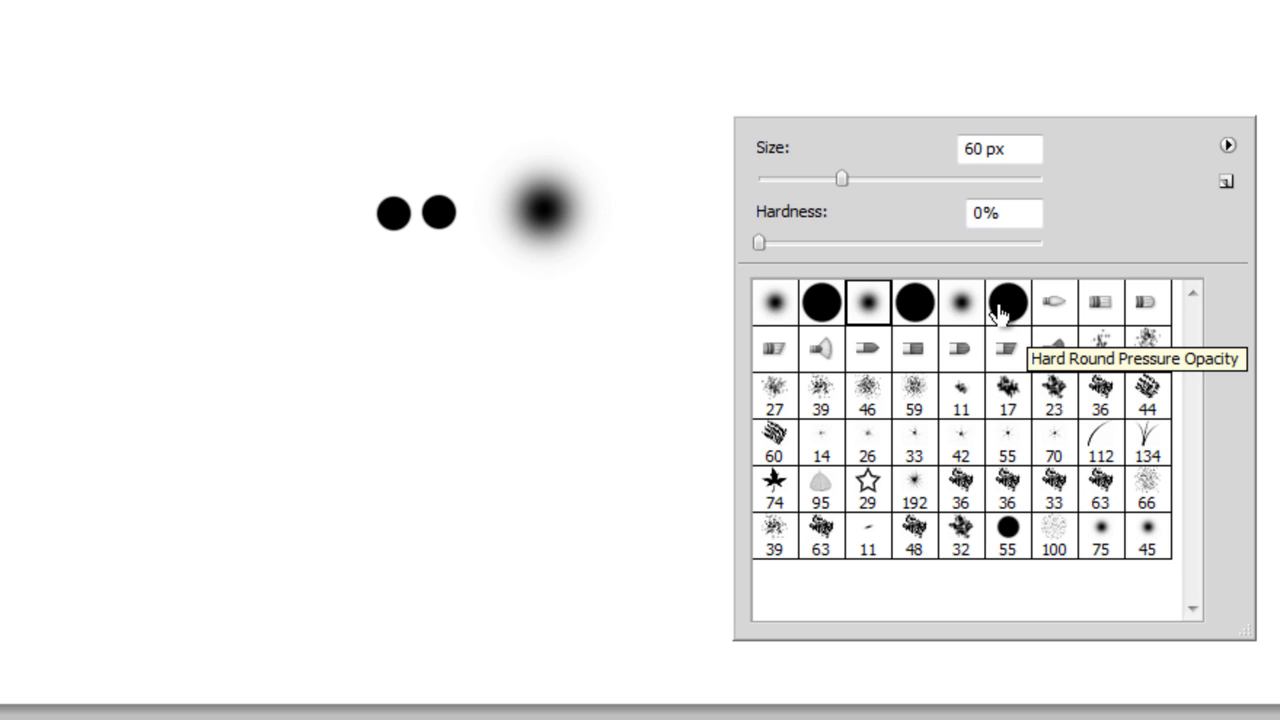
{"action": "mouse_move", "coordinate": [988, 312]}
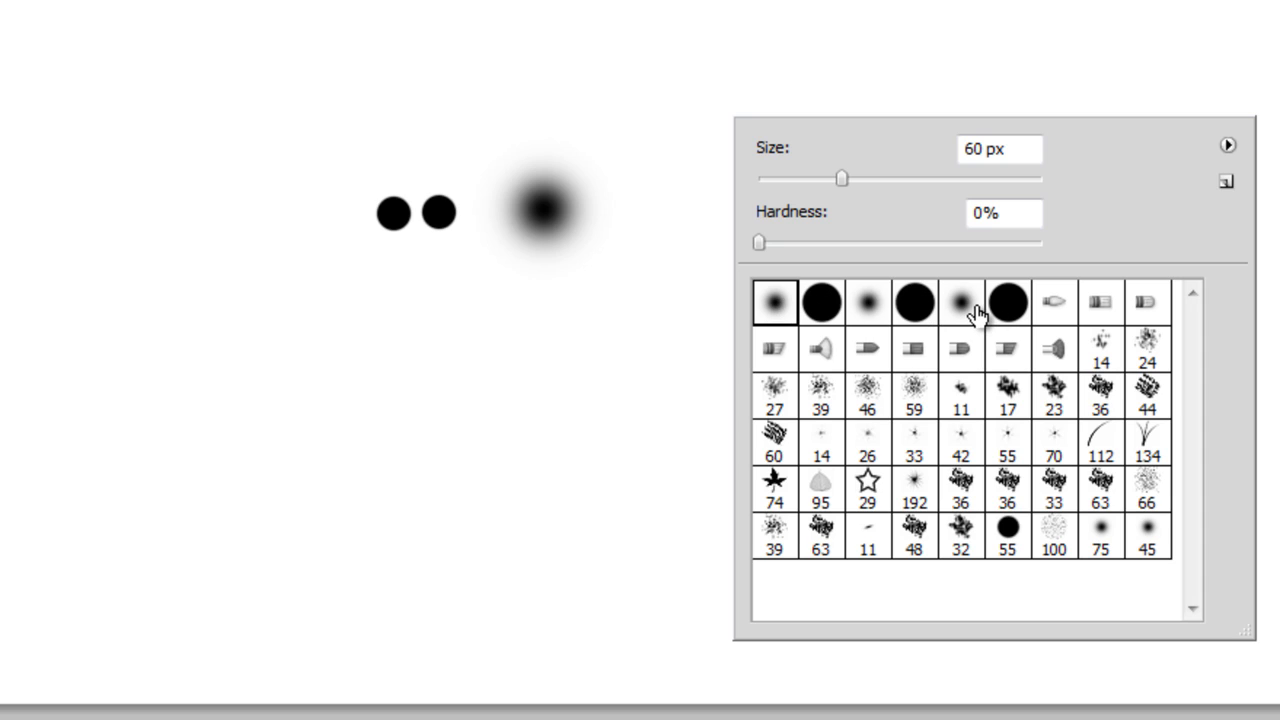
{"action": "mouse_move", "coordinate": [815, 160]}
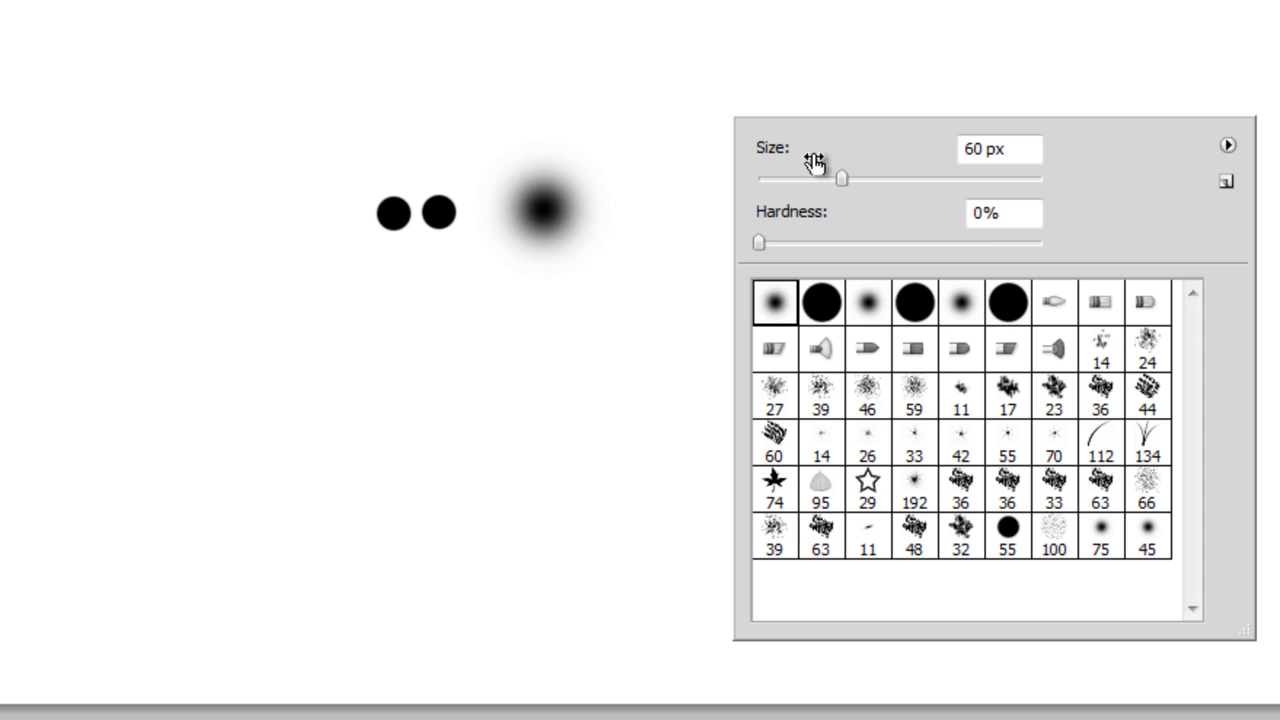
{"action": "mouse_move", "coordinate": [1088, 402]}
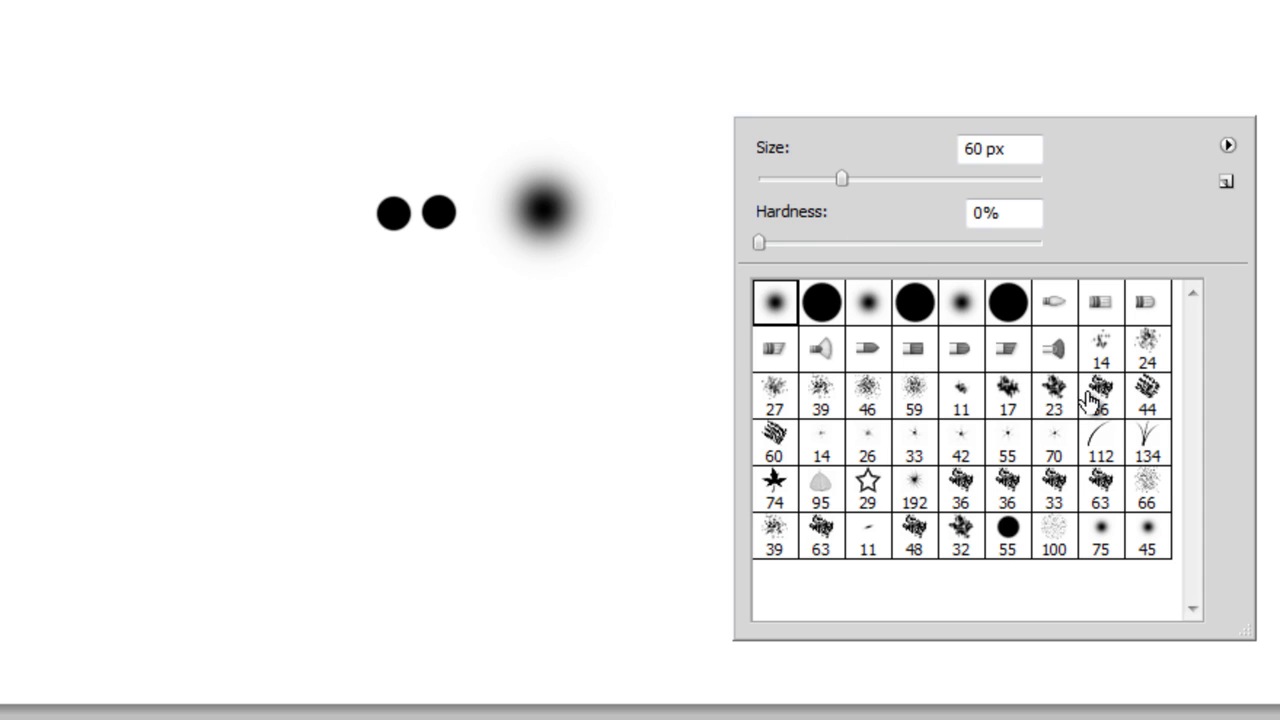
{"action": "left_click", "coordinate": [1053, 390]}
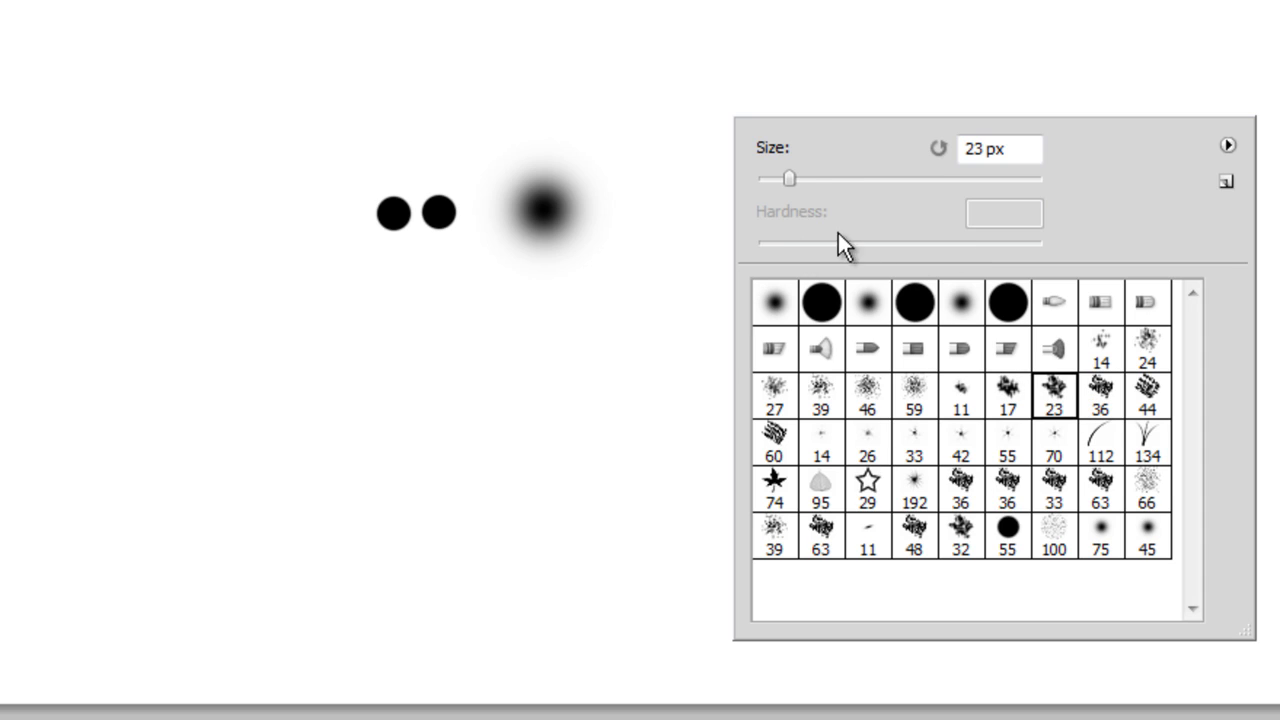
{"action": "mouse_move", "coordinate": [820, 240]}
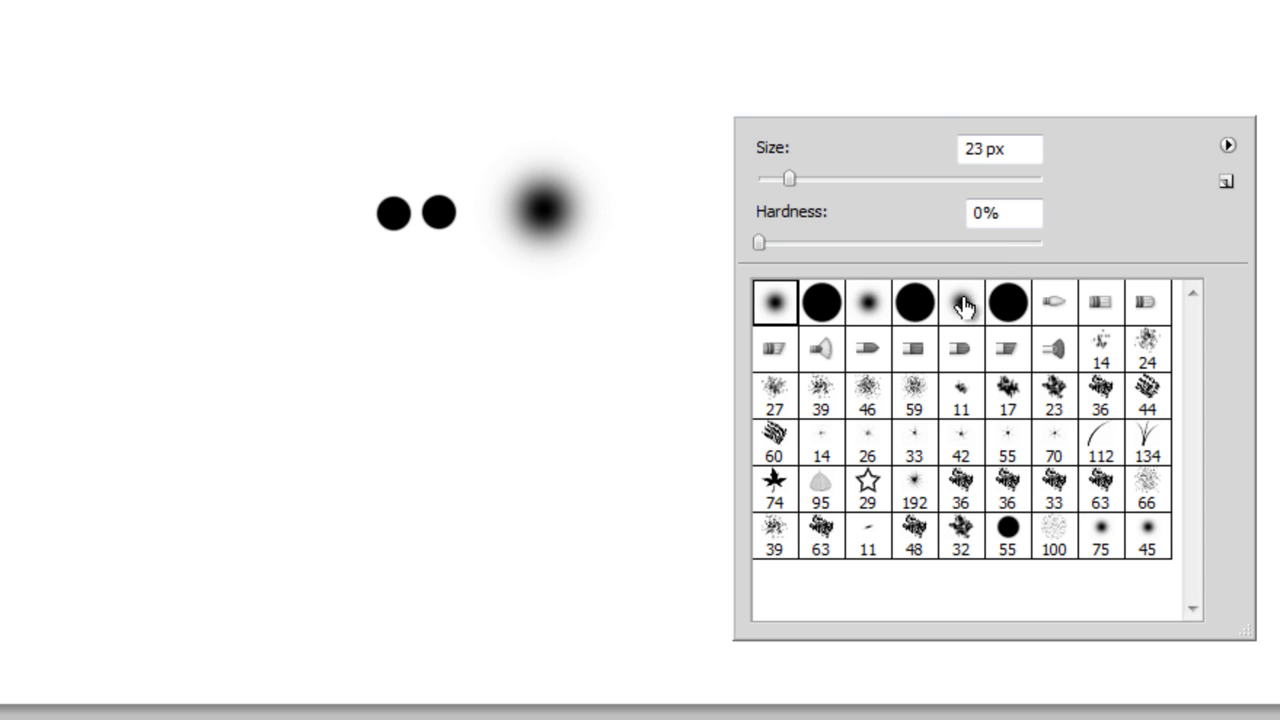
{"action": "mouse_move", "coordinate": [822, 302]}
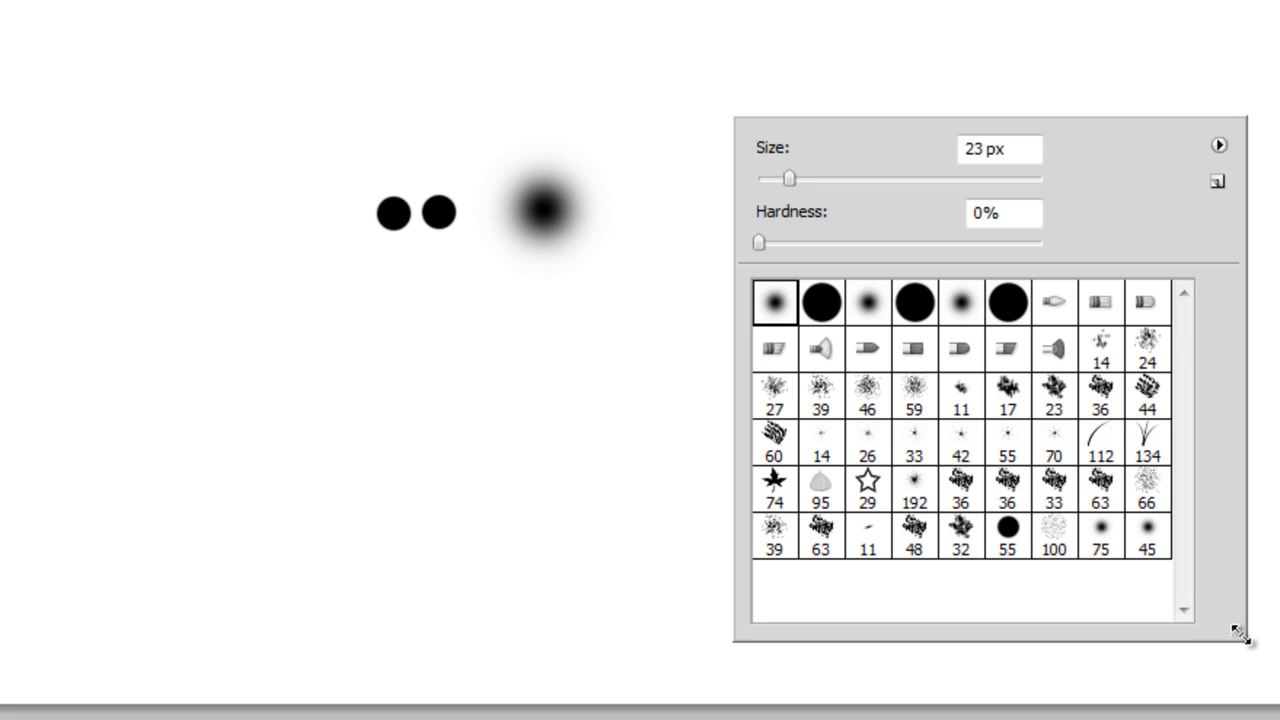
{"action": "mouse_move", "coordinate": [1146, 302]}
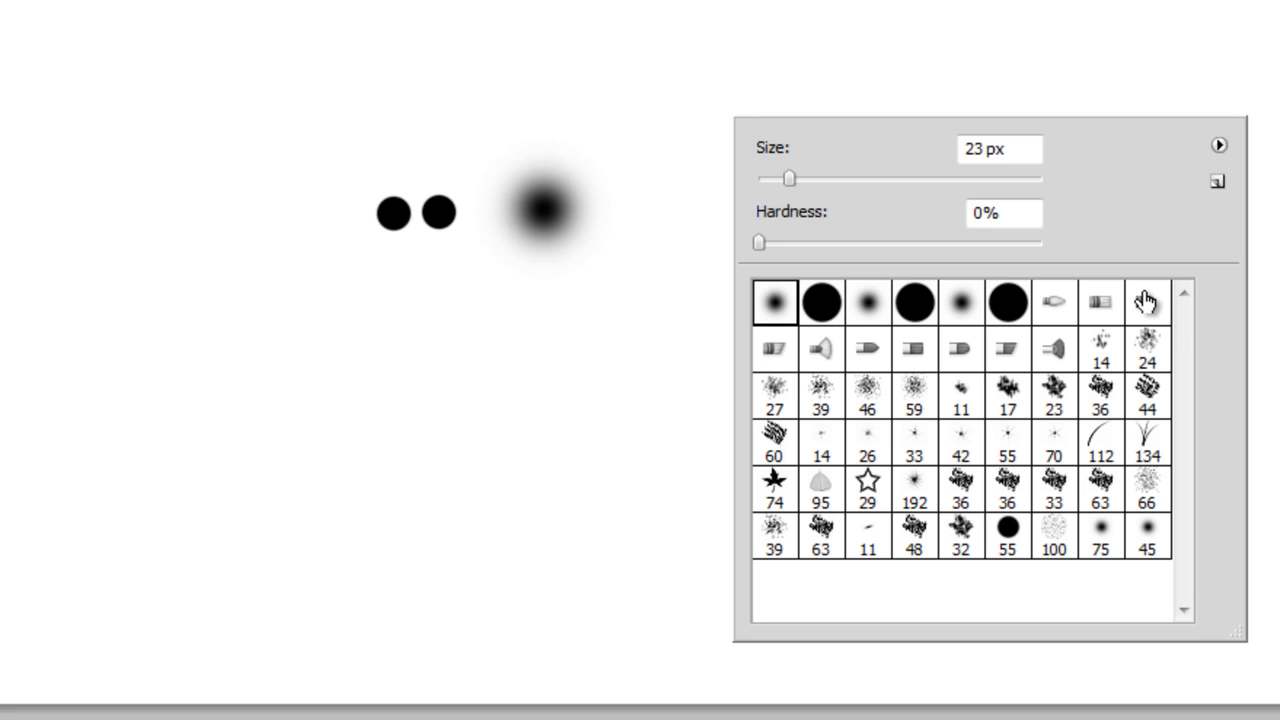
{"action": "mouse_move", "coordinate": [1257, 338]}
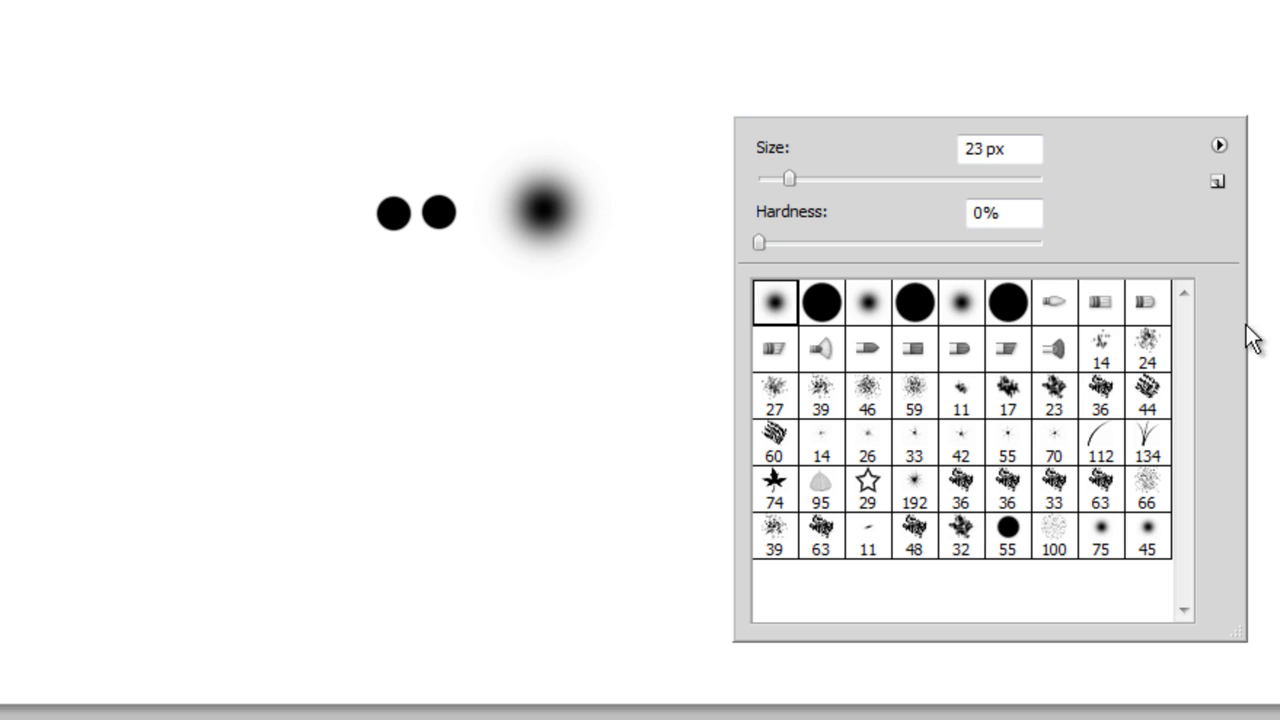
{"action": "mouse_move", "coordinate": [1235, 158]}
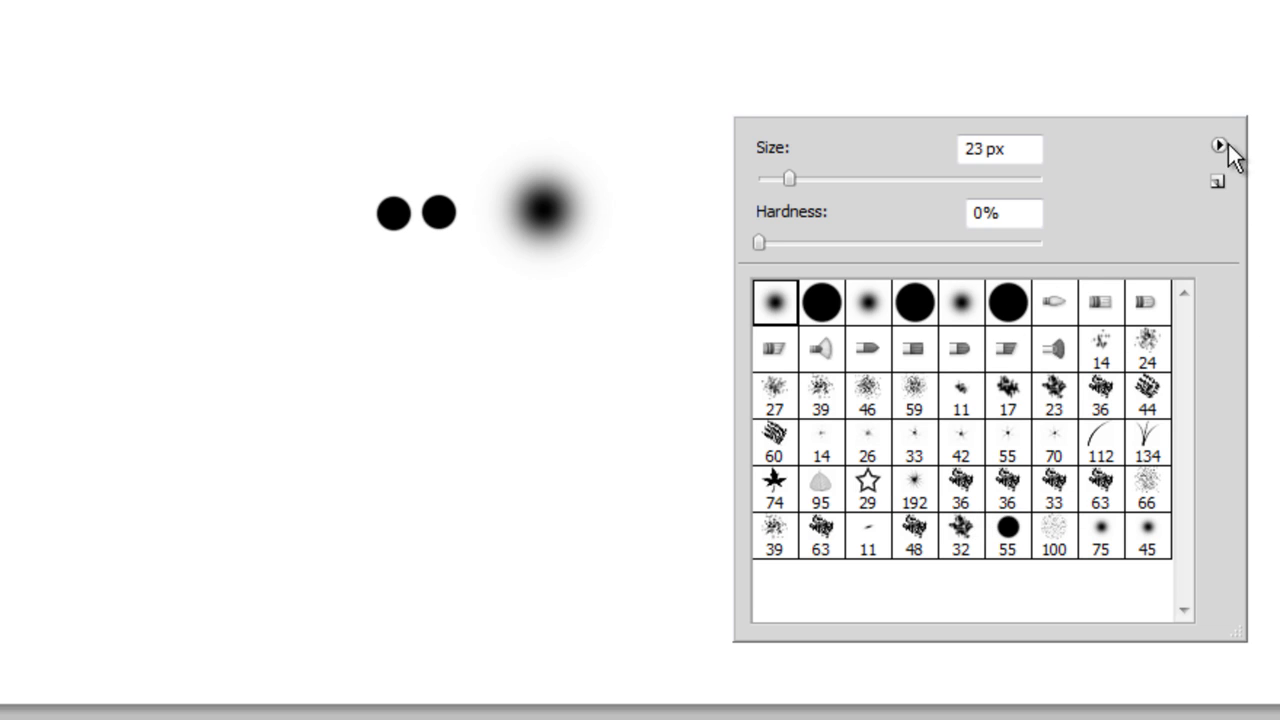
Reset the brush presets to the default brush set and confirm replacing the current brushes
{"action": "left_click", "coordinate": [1218, 146]}
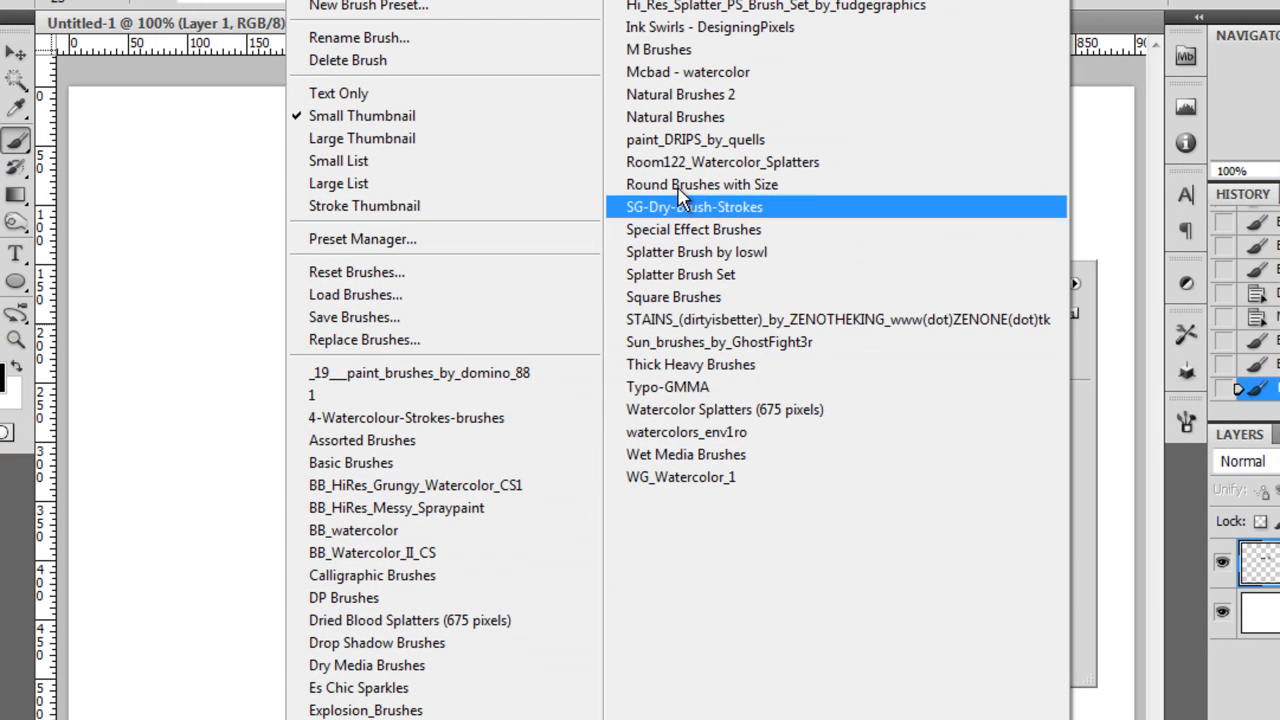
{"action": "mouse_move", "coordinate": [700, 184]}
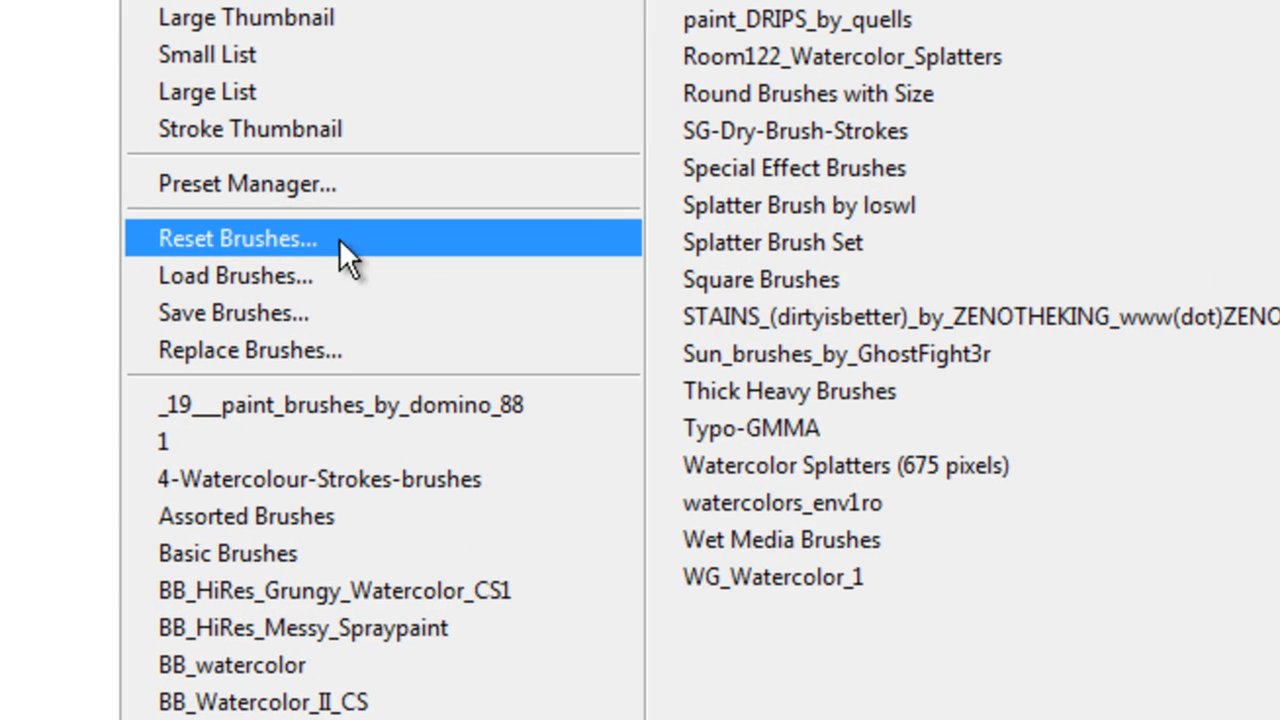
{"action": "mouse_move", "coordinate": [315, 250]}
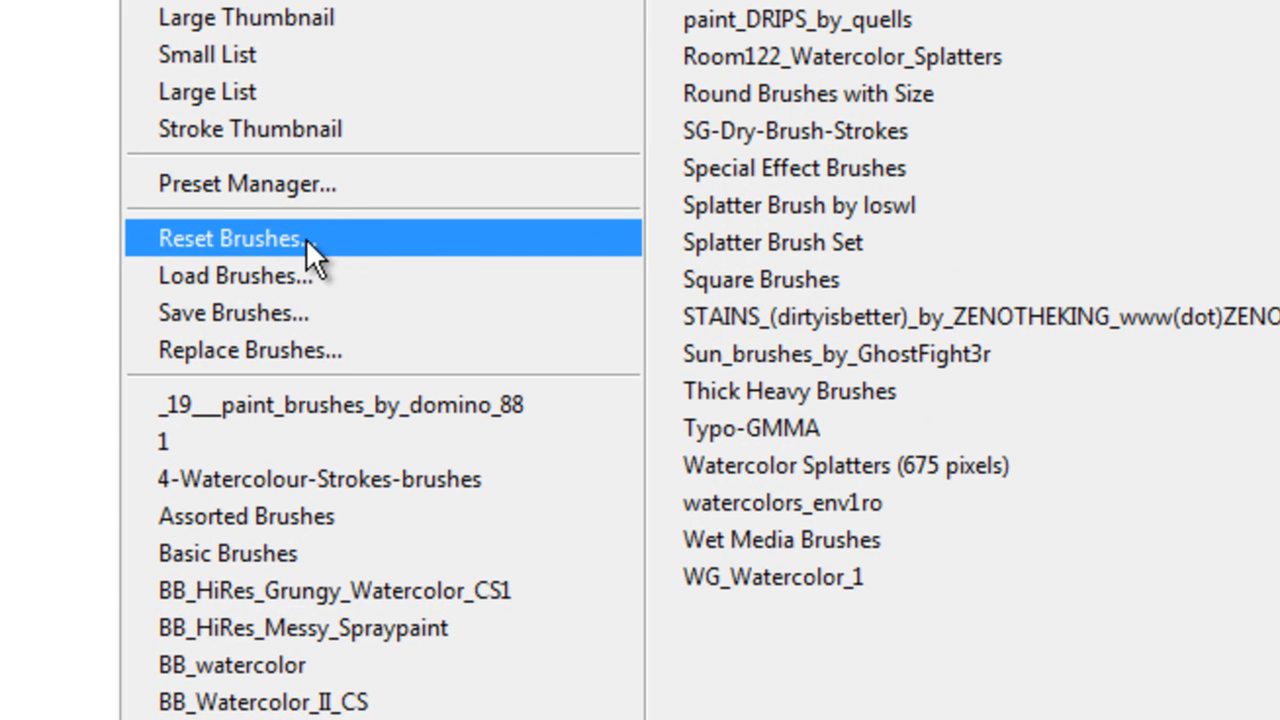
{"action": "left_click", "coordinate": [232, 238]}
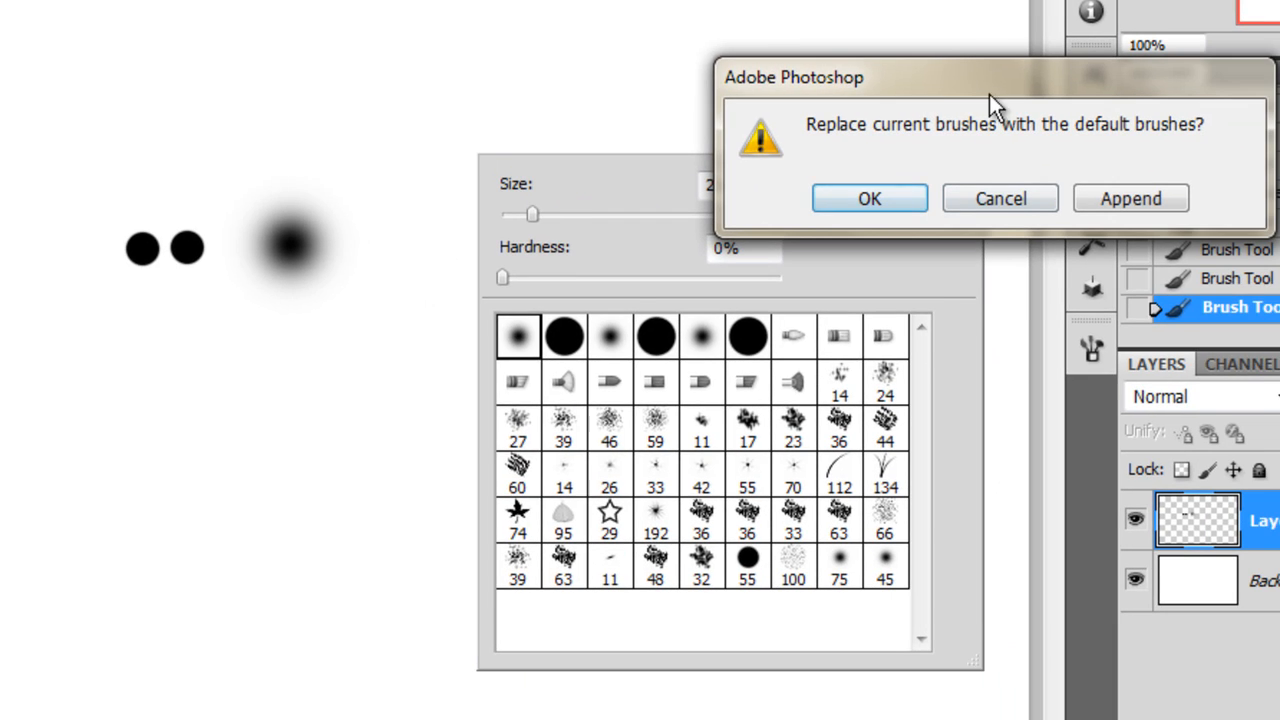
{"action": "left_click", "coordinate": [868, 198]}
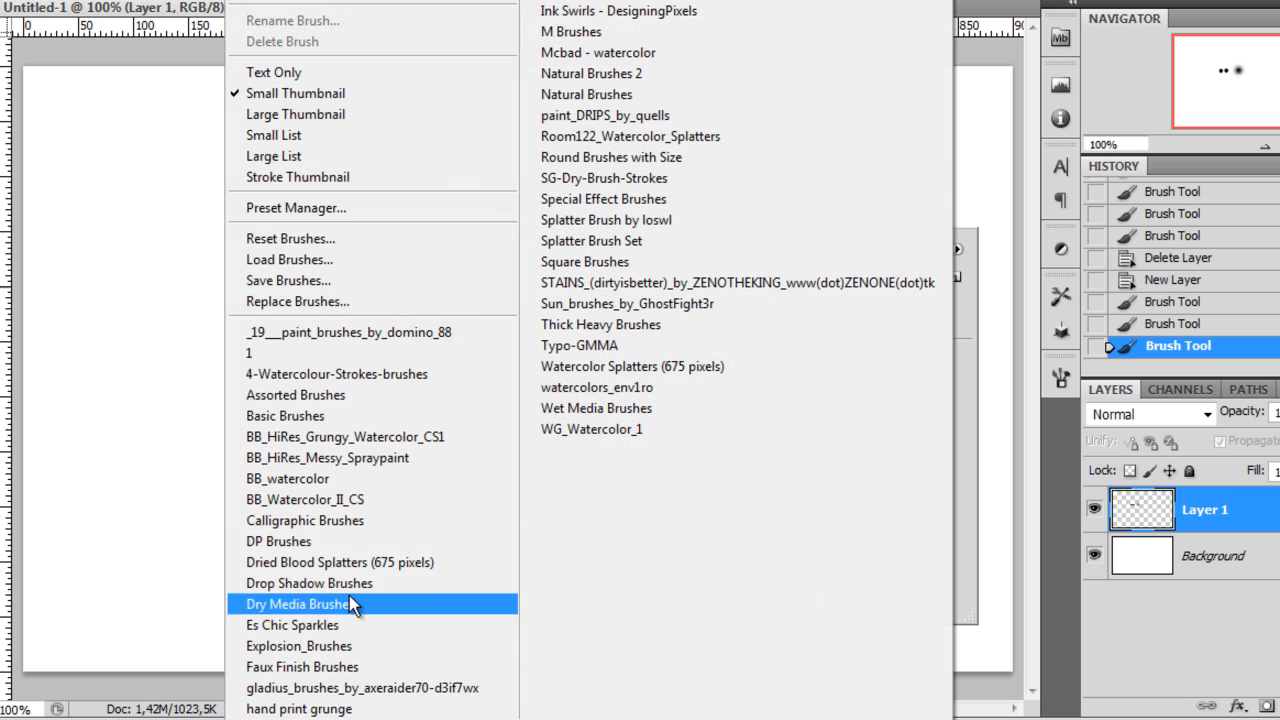
Load DP Brushes replacing current presets, pick the 461 branch tip, and revert the trial strokes
{"action": "left_click", "coordinate": [278, 541]}
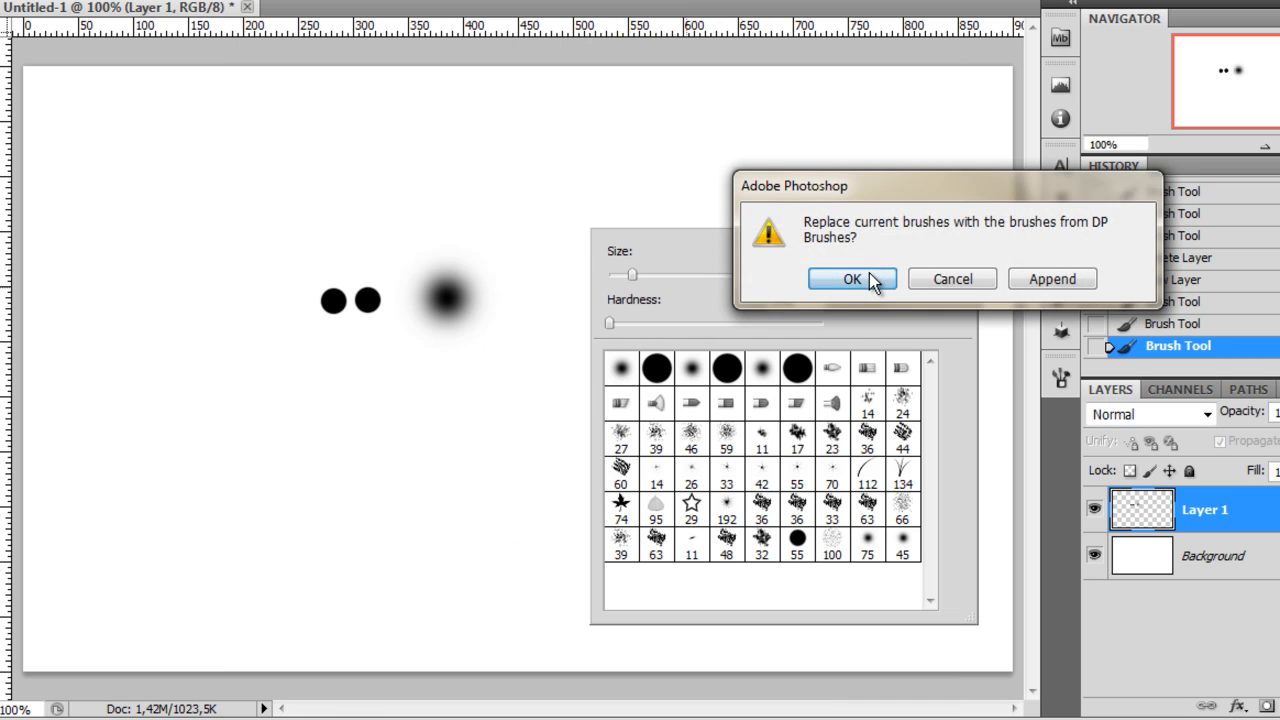
{"action": "left_click", "coordinate": [852, 279]}
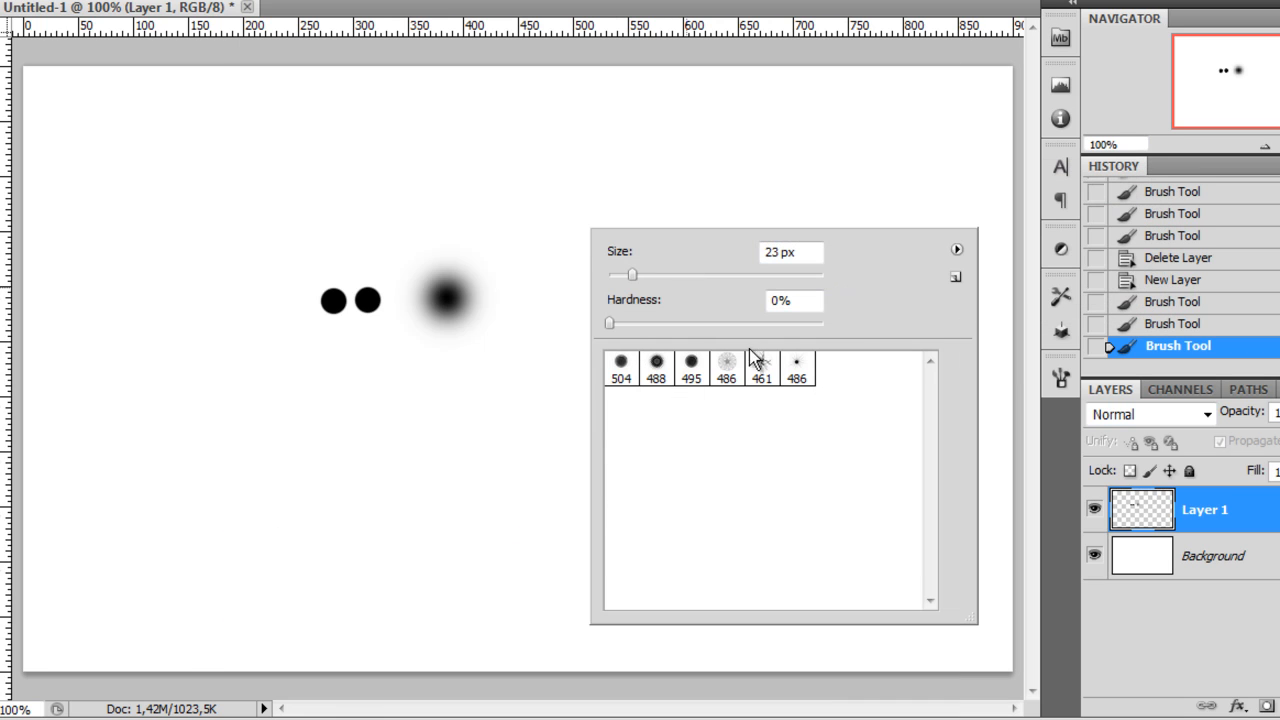
{"action": "left_click", "coordinate": [761, 361]}
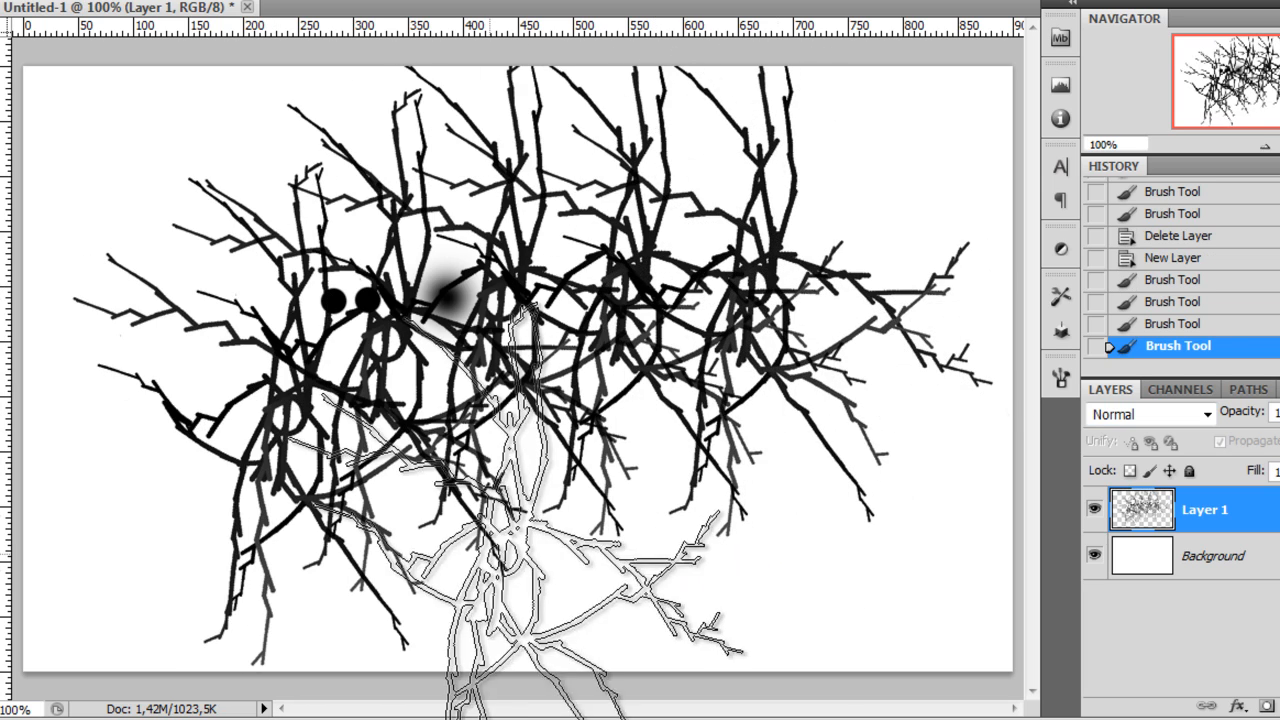
{"action": "left_click", "coordinate": [1177, 257]}
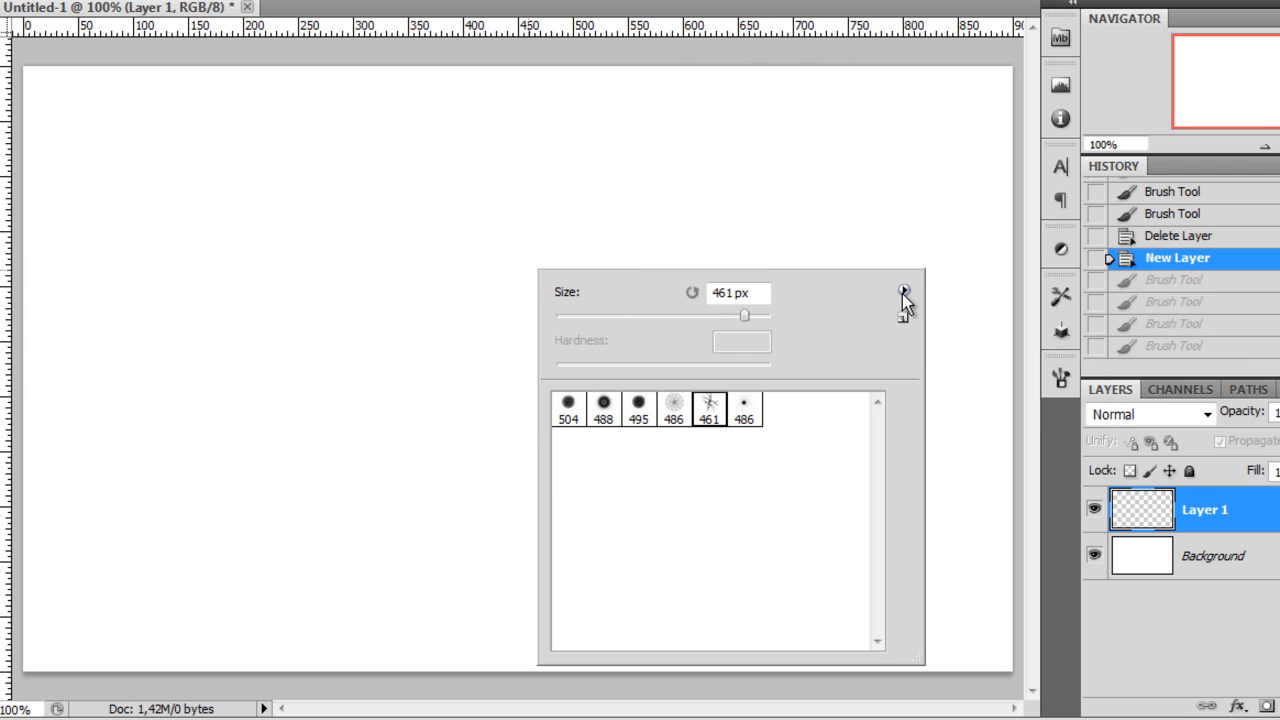
Swap the DP Brushes set back to the default brushes and confirm
{"action": "left_click", "coordinate": [904, 292]}
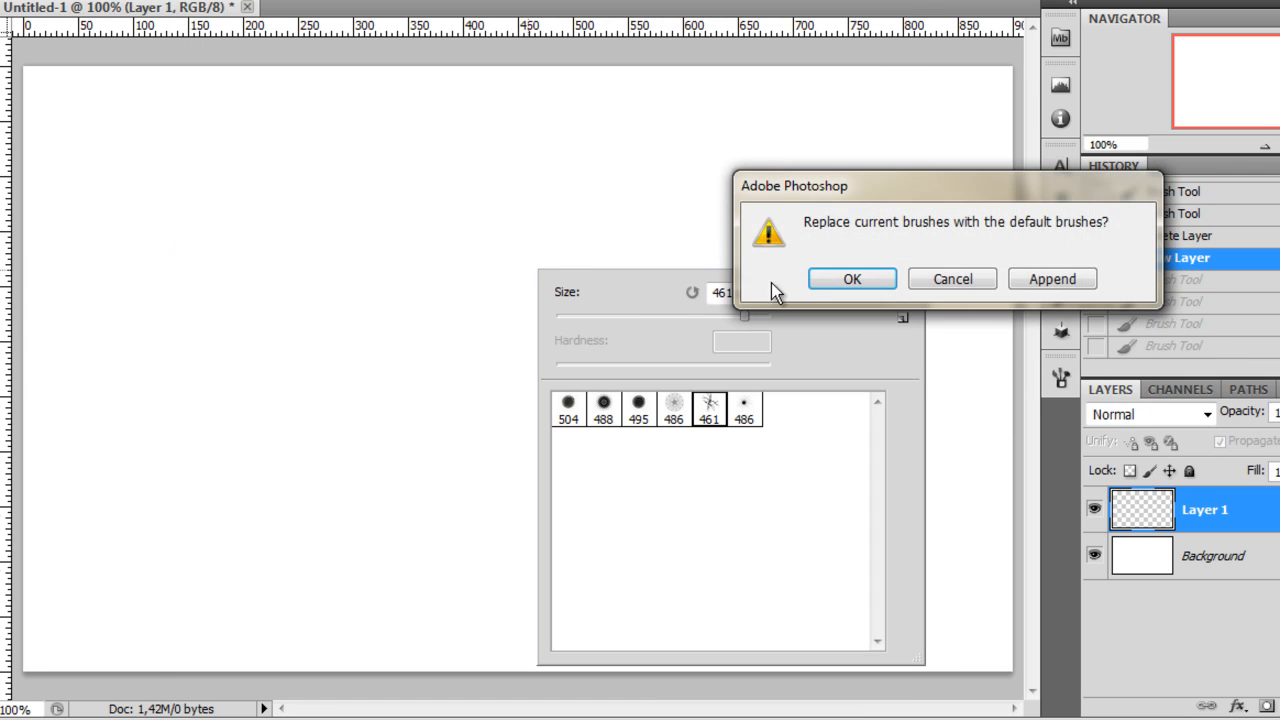
{"action": "left_click", "coordinate": [852, 279]}
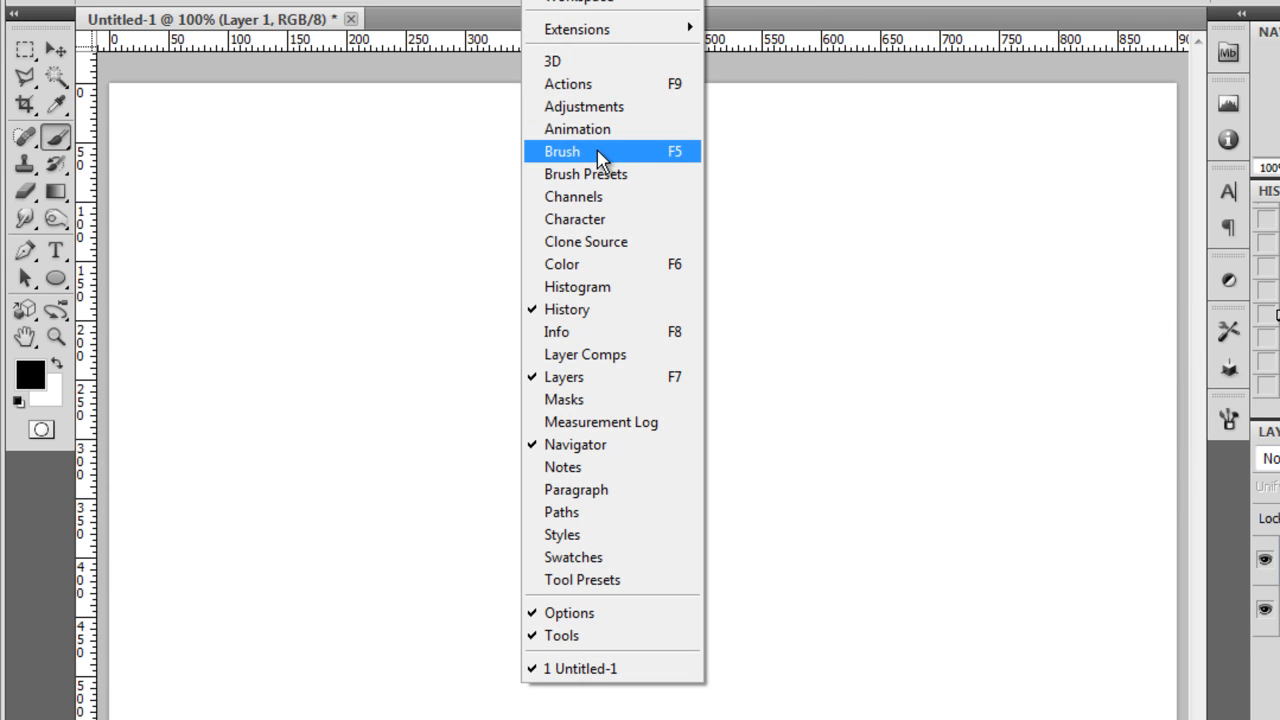
{"action": "left_click", "coordinate": [562, 151]}
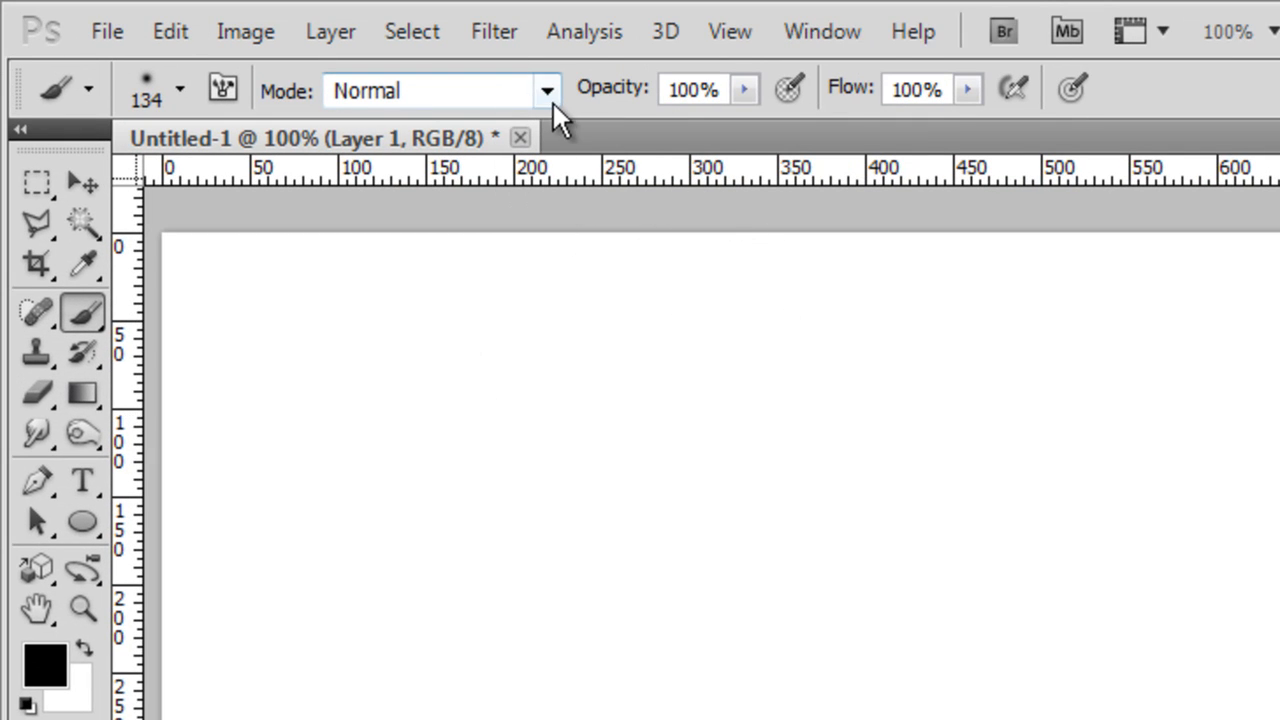
{"action": "left_click", "coordinate": [546, 90]}
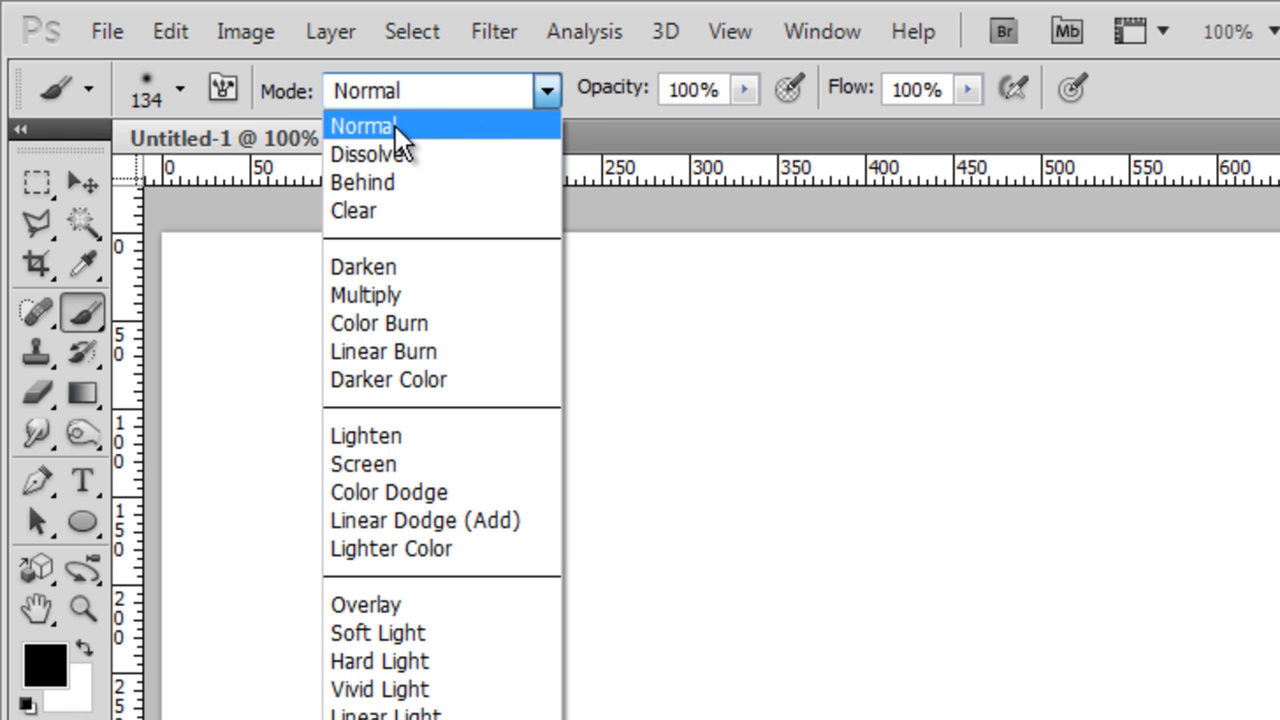
{"action": "left_click", "coordinate": [363, 125]}
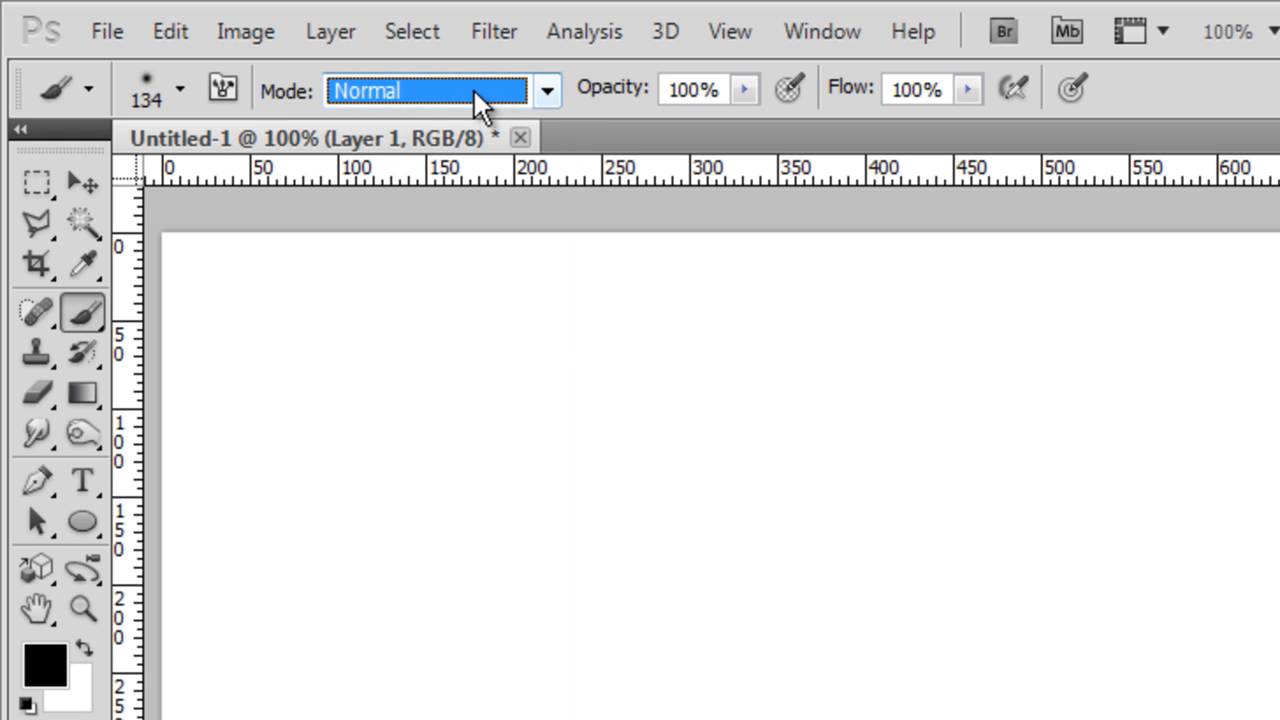
{"action": "left_click", "coordinate": [544, 90]}
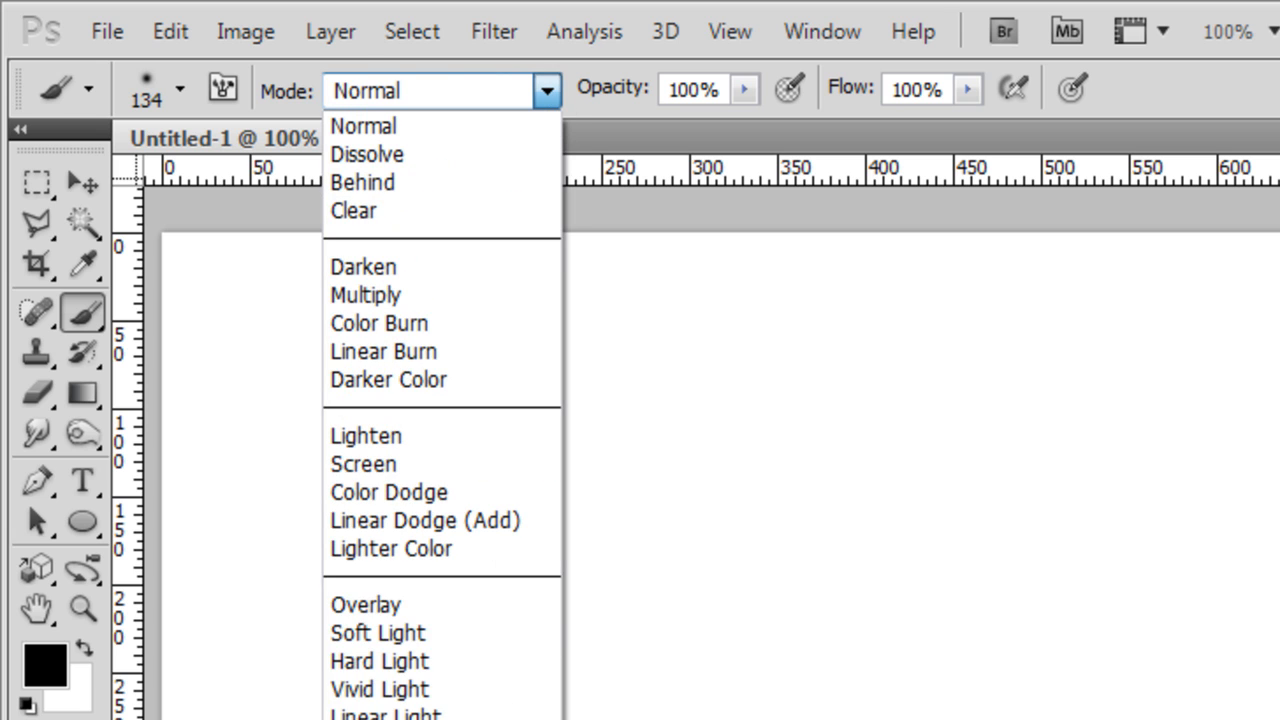
{"action": "left_click", "coordinate": [363, 125]}
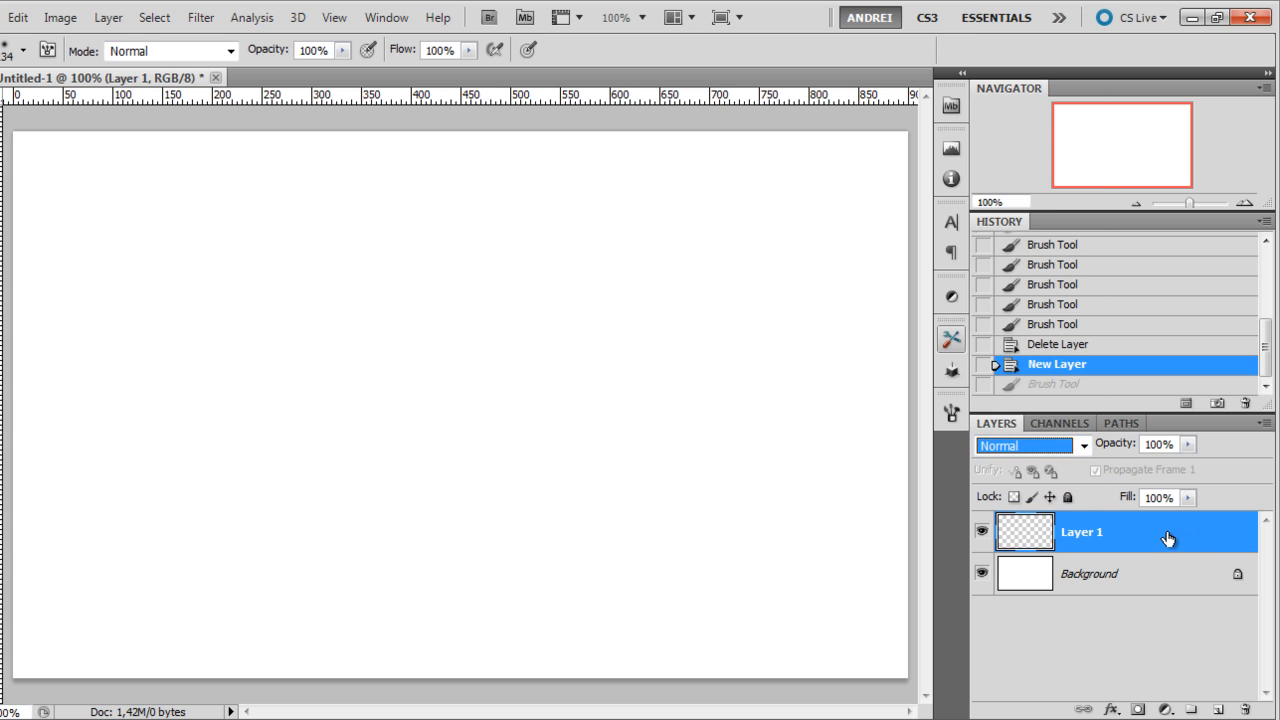
{"action": "mouse_move", "coordinate": [110, 50]}
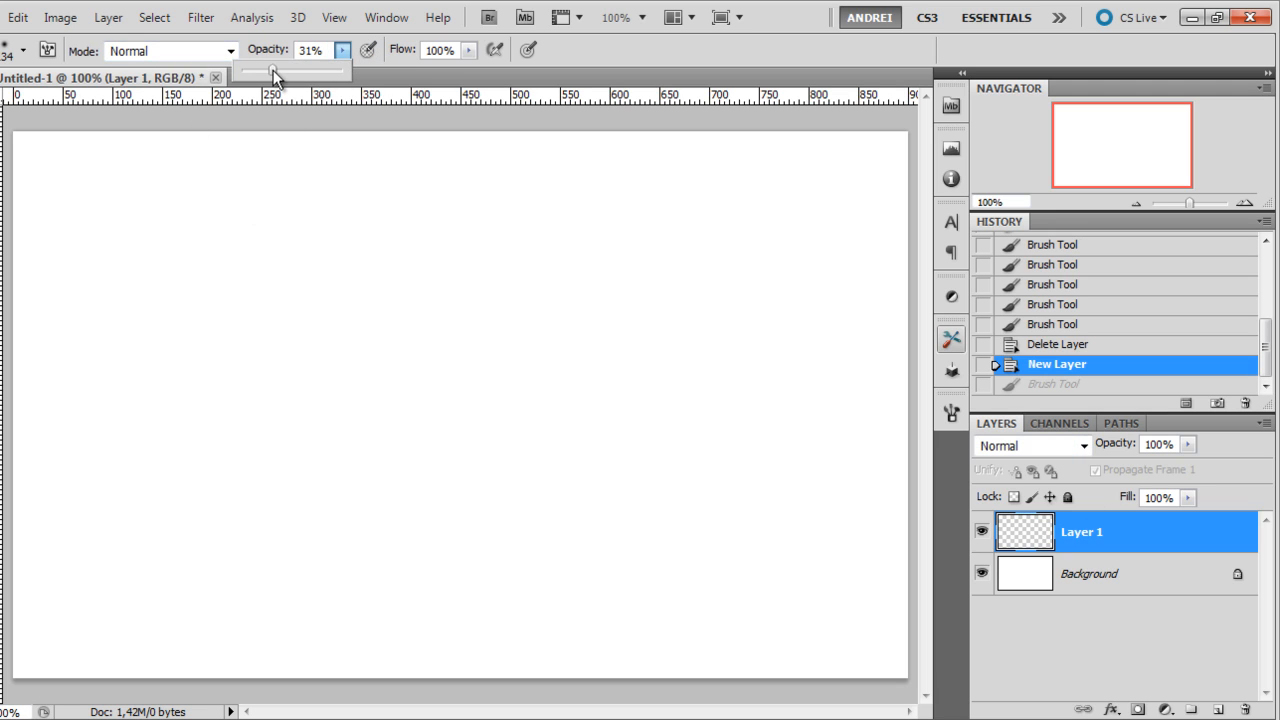
Set brush opacity to about 50%, hide the Background, and paint black strokes across the lower canvas
{"action": "left_click_drag", "start_coordinate": [272, 67], "coordinate": [295, 67]}
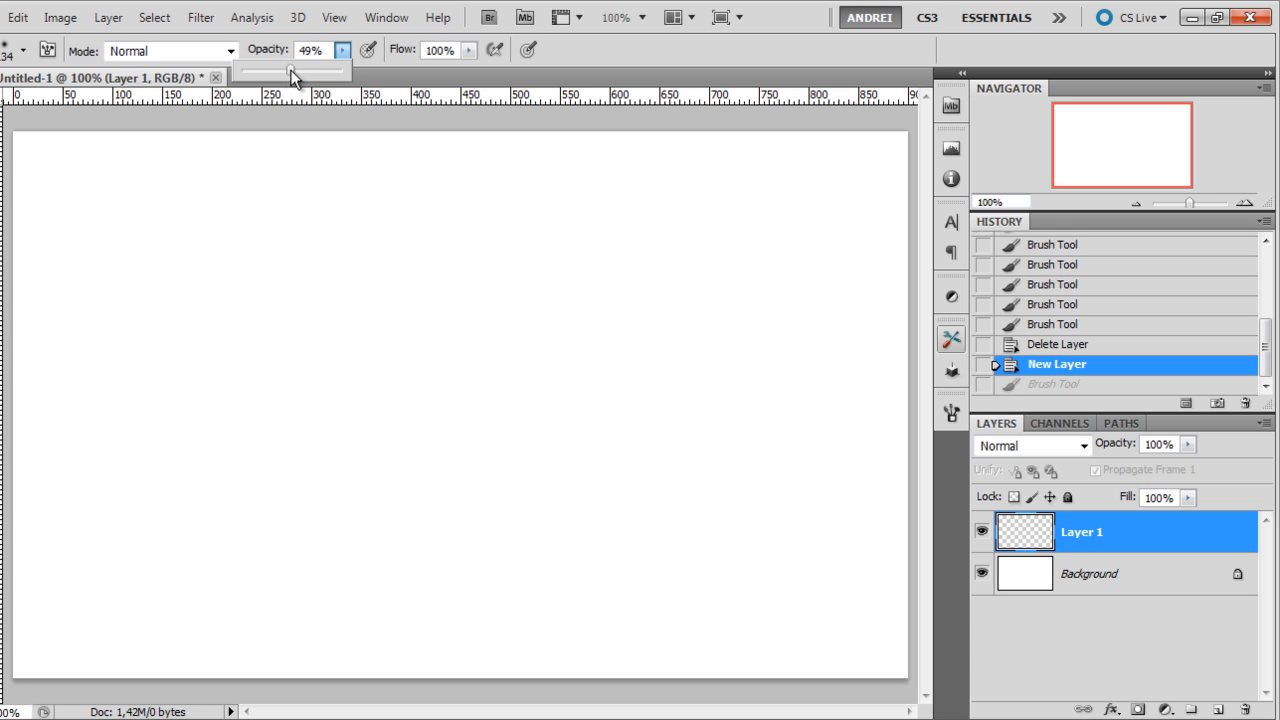
{"action": "left_click_drag", "start_coordinate": [290, 68], "coordinate": [294, 68]}
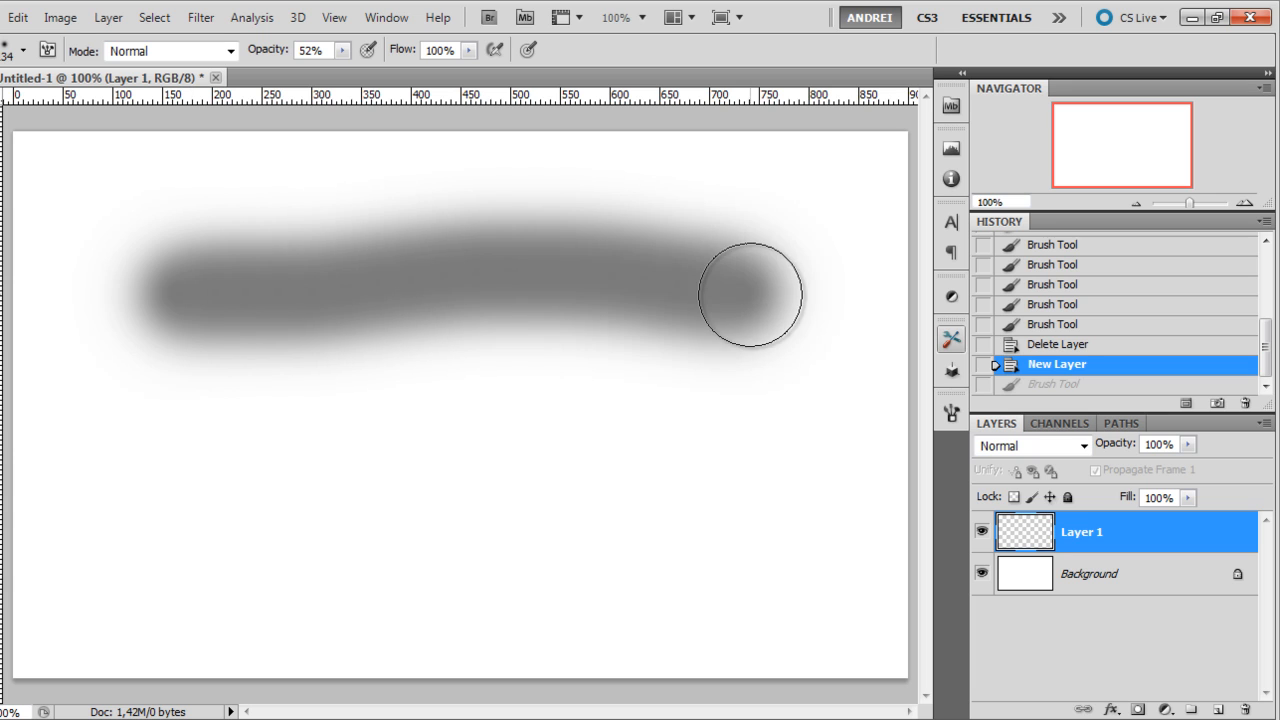
{"action": "left_click", "coordinate": [982, 573]}
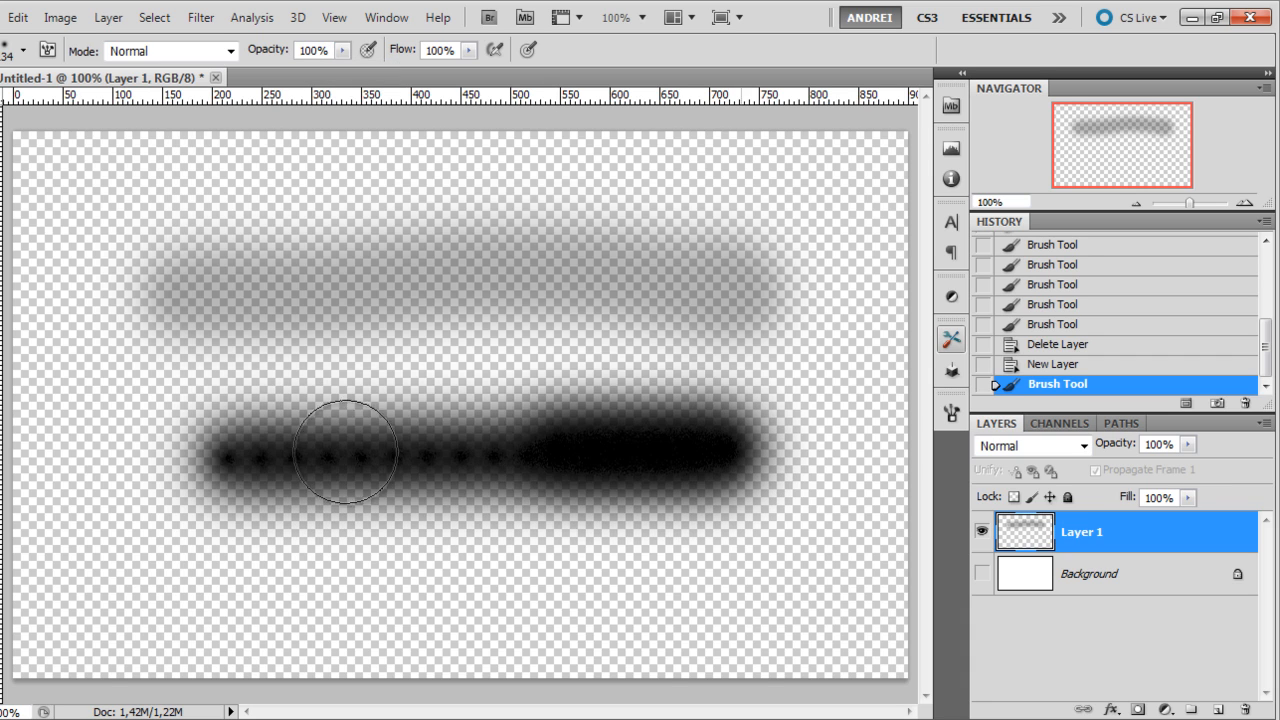
{"action": "left_click_drag", "start_coordinate": [345, 450], "coordinate": [205, 453]}
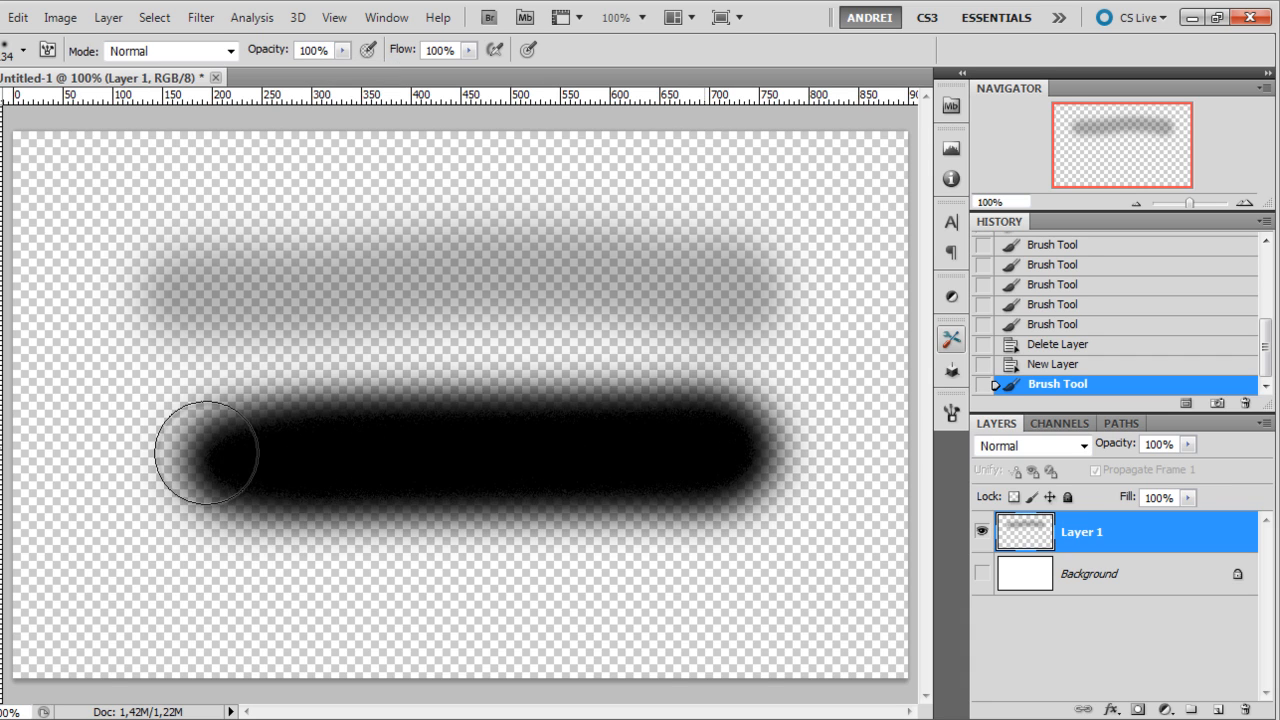
{"action": "left_click_drag", "start_coordinate": [205, 452], "coordinate": [690, 432]}
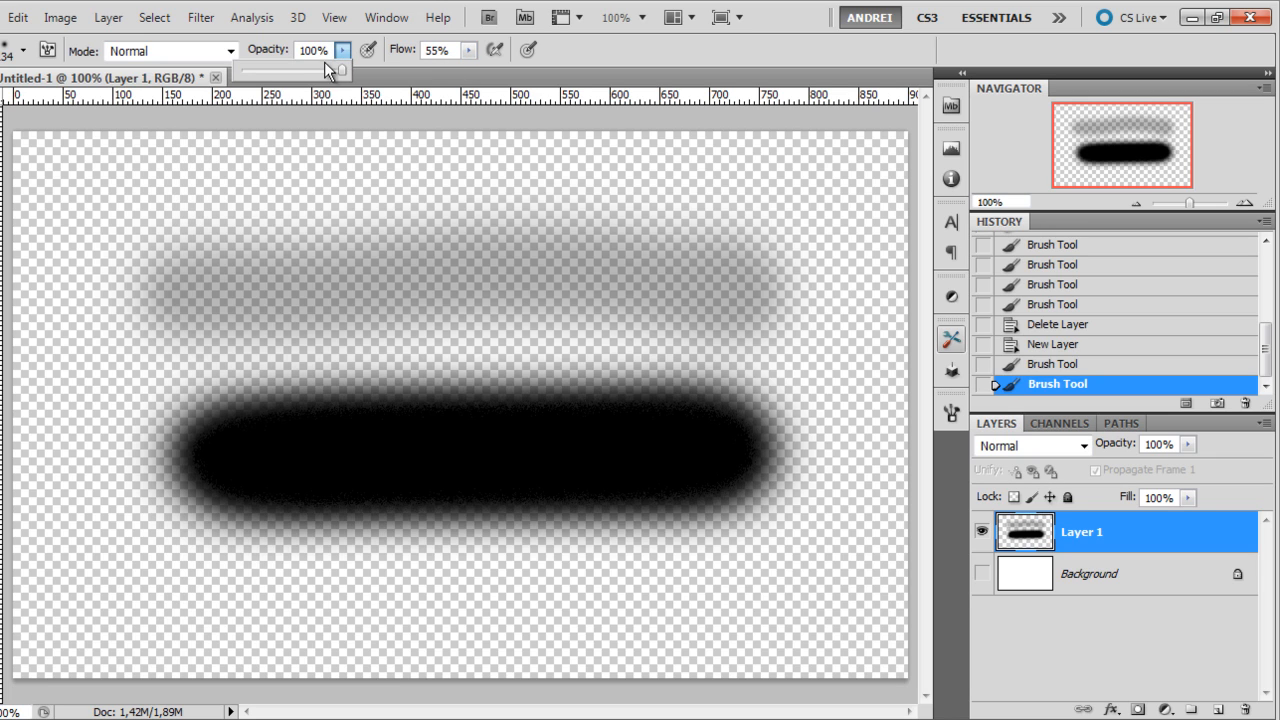
Restore full opacity, show the Background, delete the stroked Layer 1, and add a fresh layer
{"action": "left_click_drag", "start_coordinate": [340, 69], "coordinate": [295, 69]}
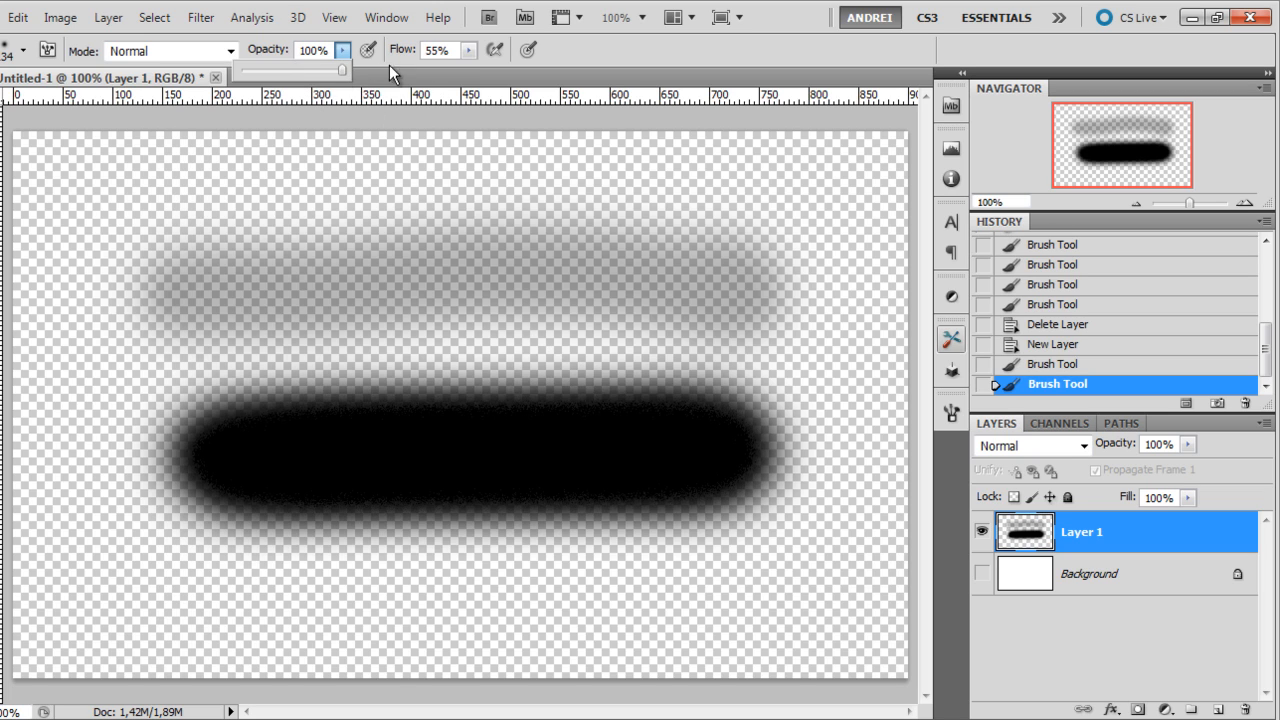
{"action": "left_click", "coordinate": [1089, 573]}
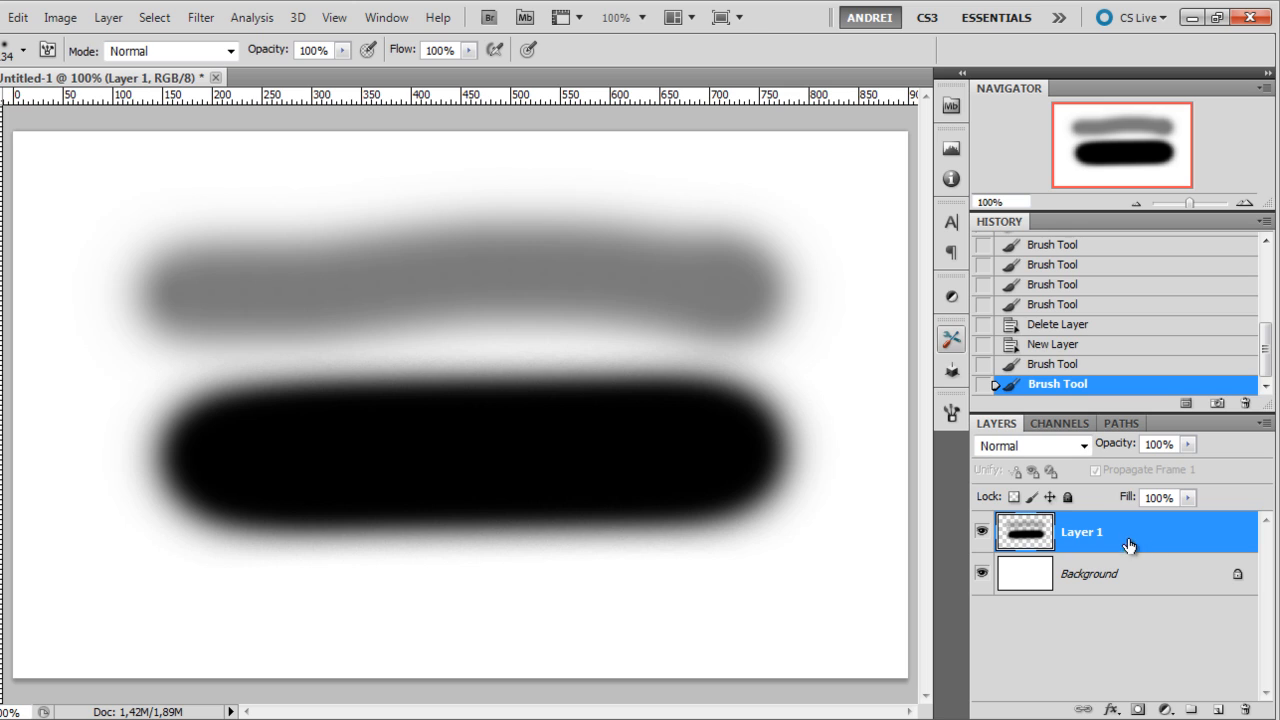
{"action": "left_click", "coordinate": [1221, 708]}
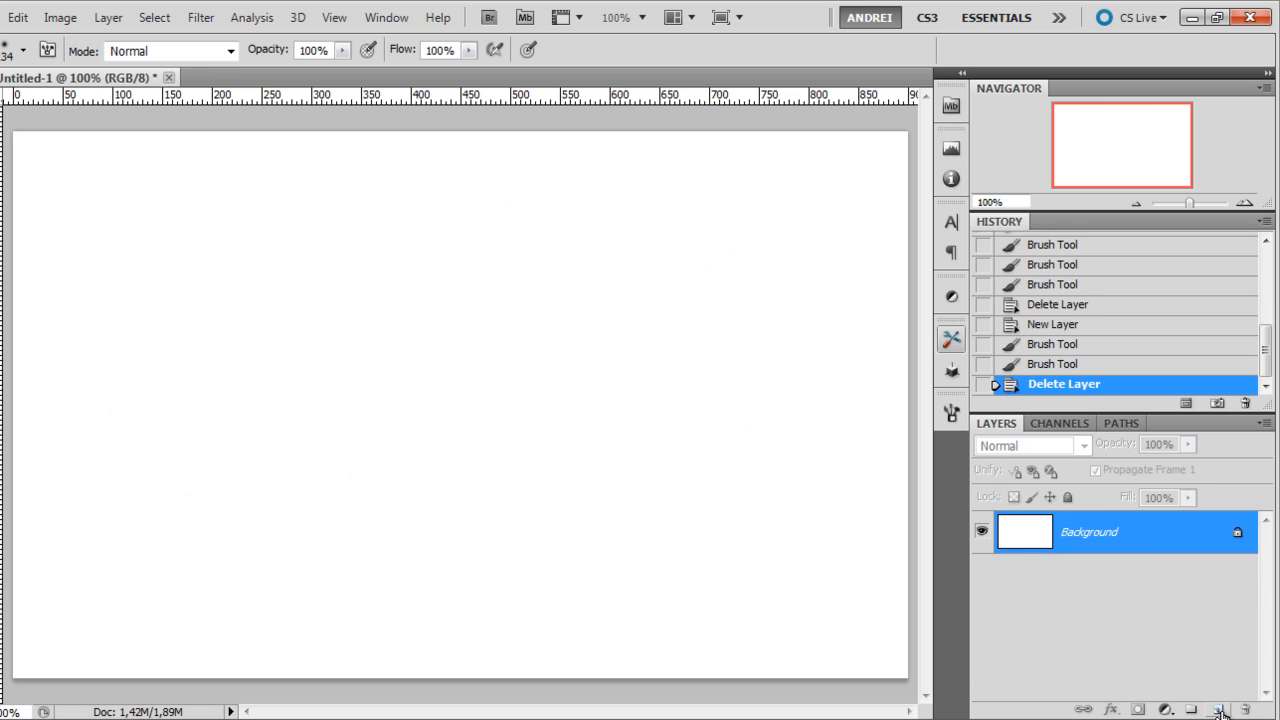
{"action": "left_click", "coordinate": [1220, 709]}
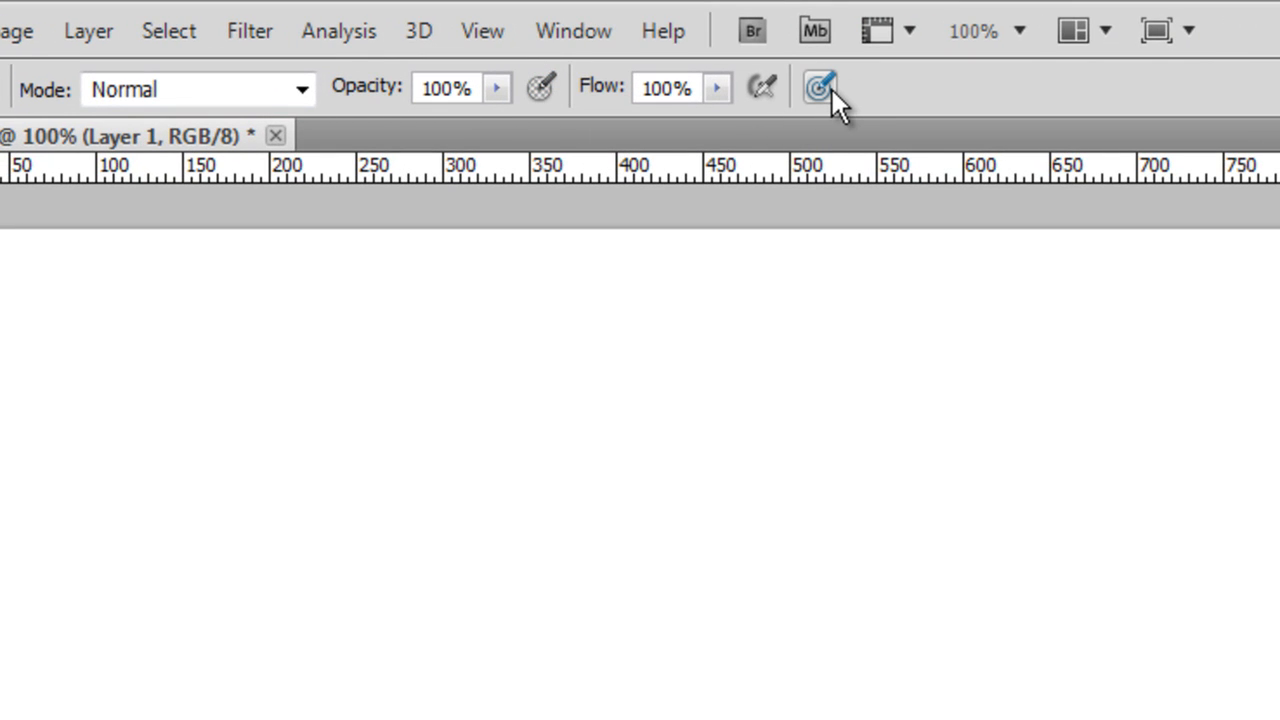
{"action": "mouse_move", "coordinate": [818, 87]}
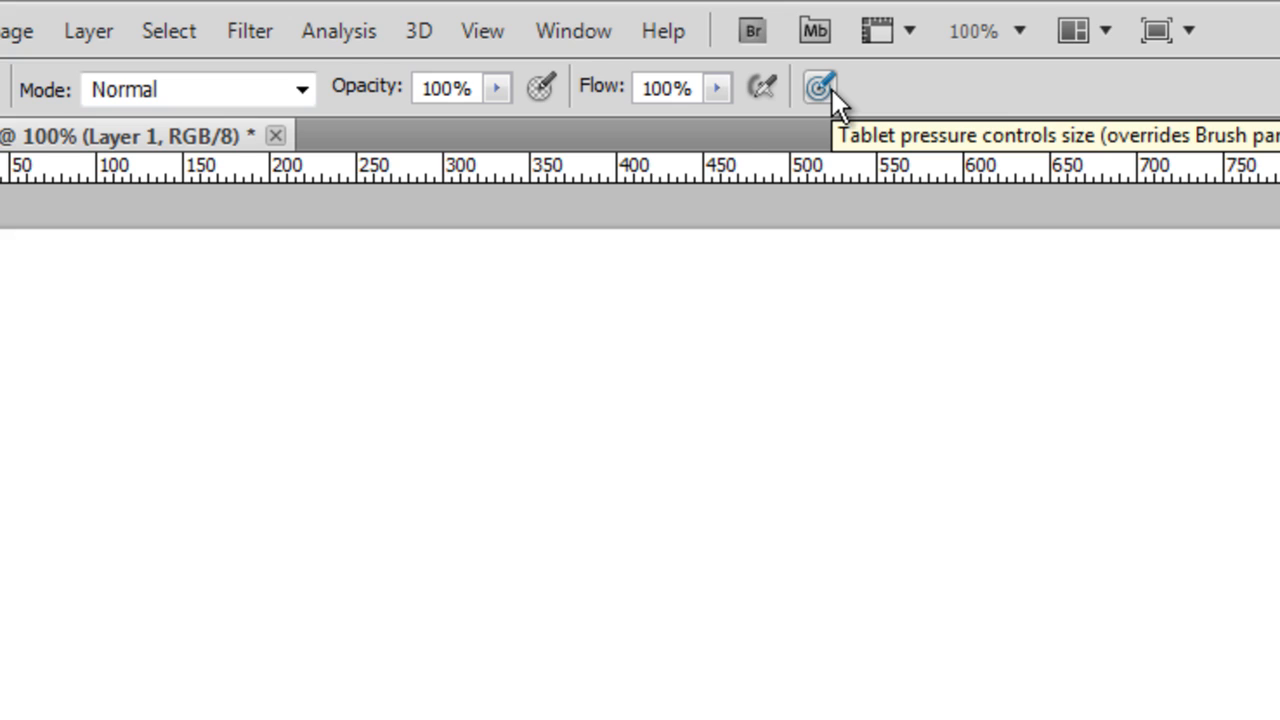
{"action": "mouse_move", "coordinate": [688, 125]}
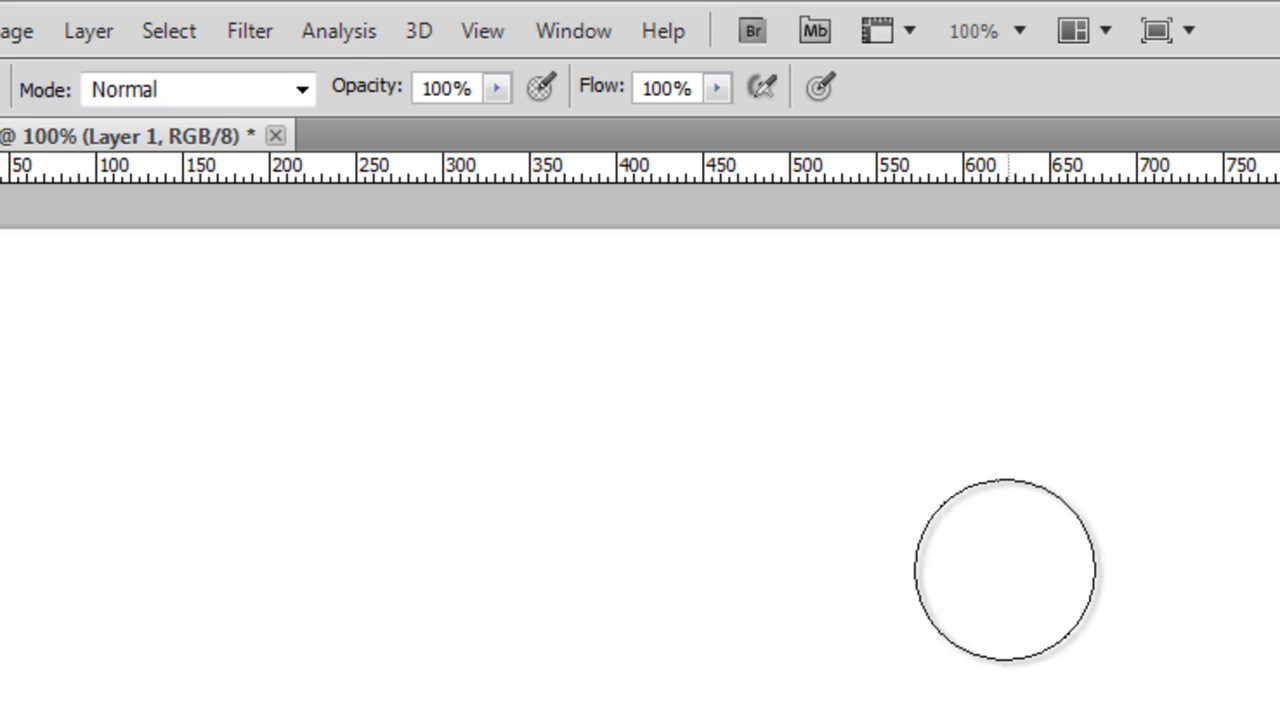
{"action": "left_click", "coordinate": [762, 85]}
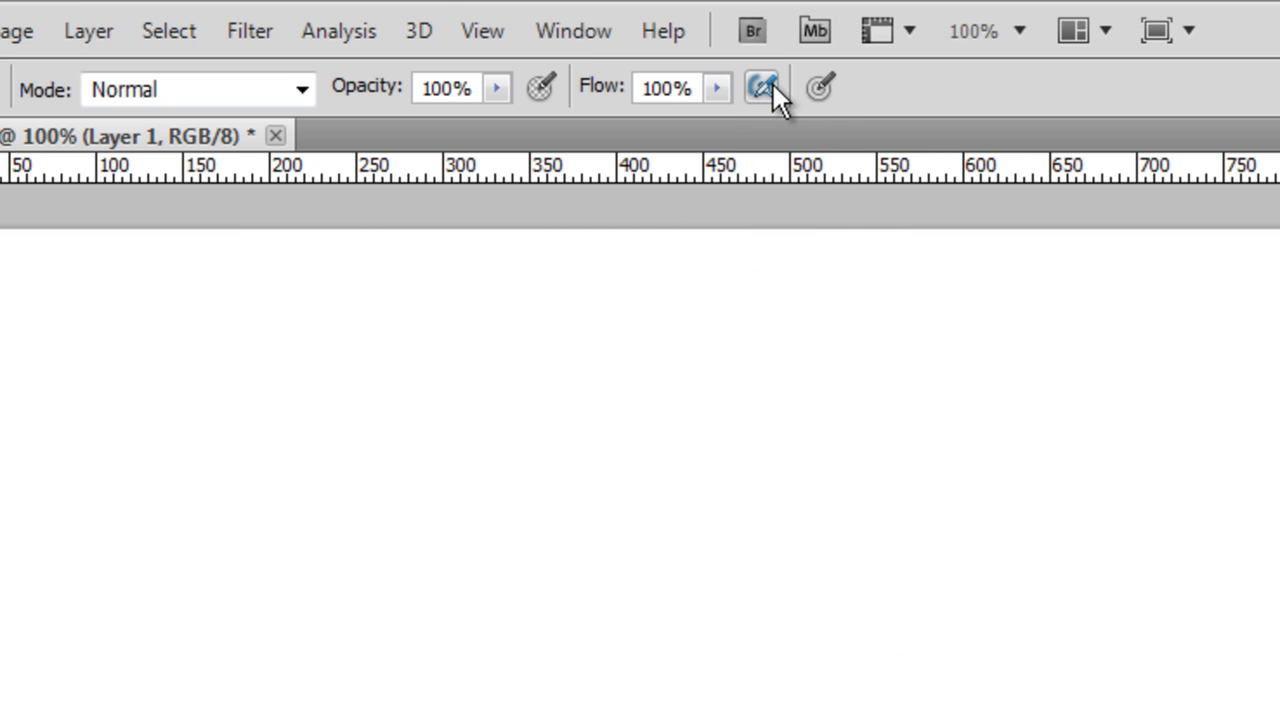
{"action": "mouse_move", "coordinate": [1115, 110]}
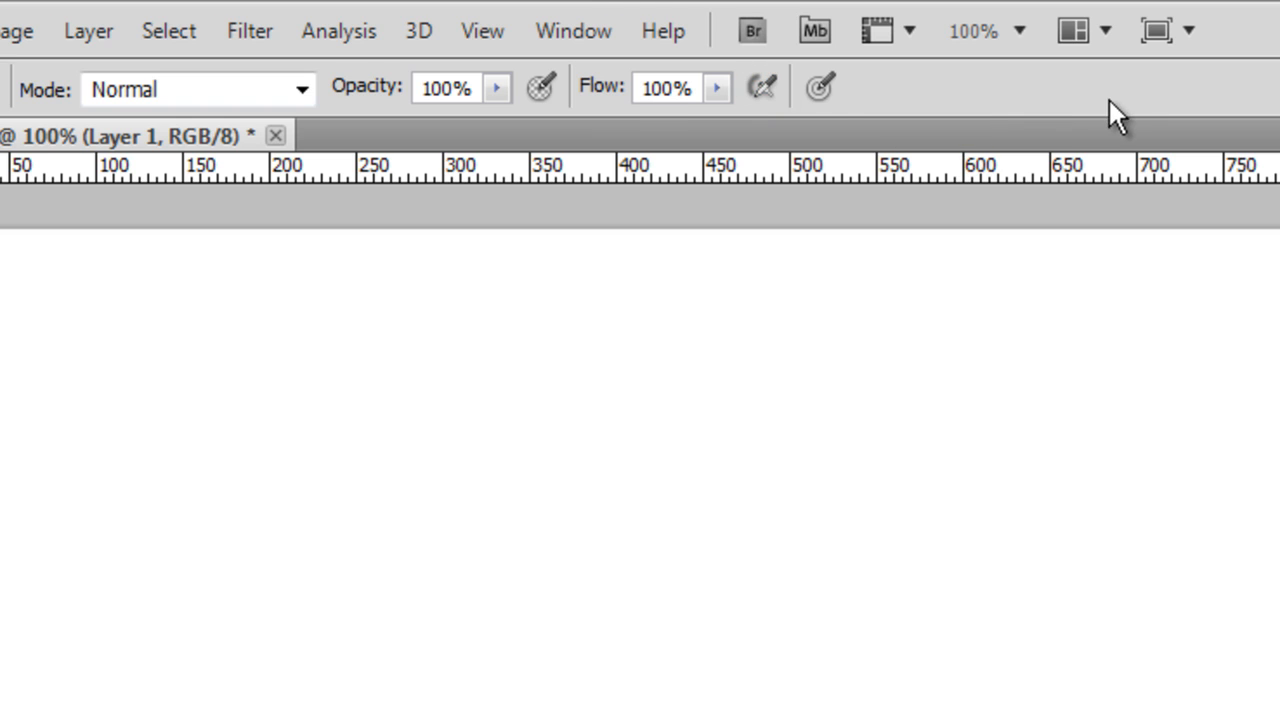
{"action": "mouse_move", "coordinate": [1210, 512]}
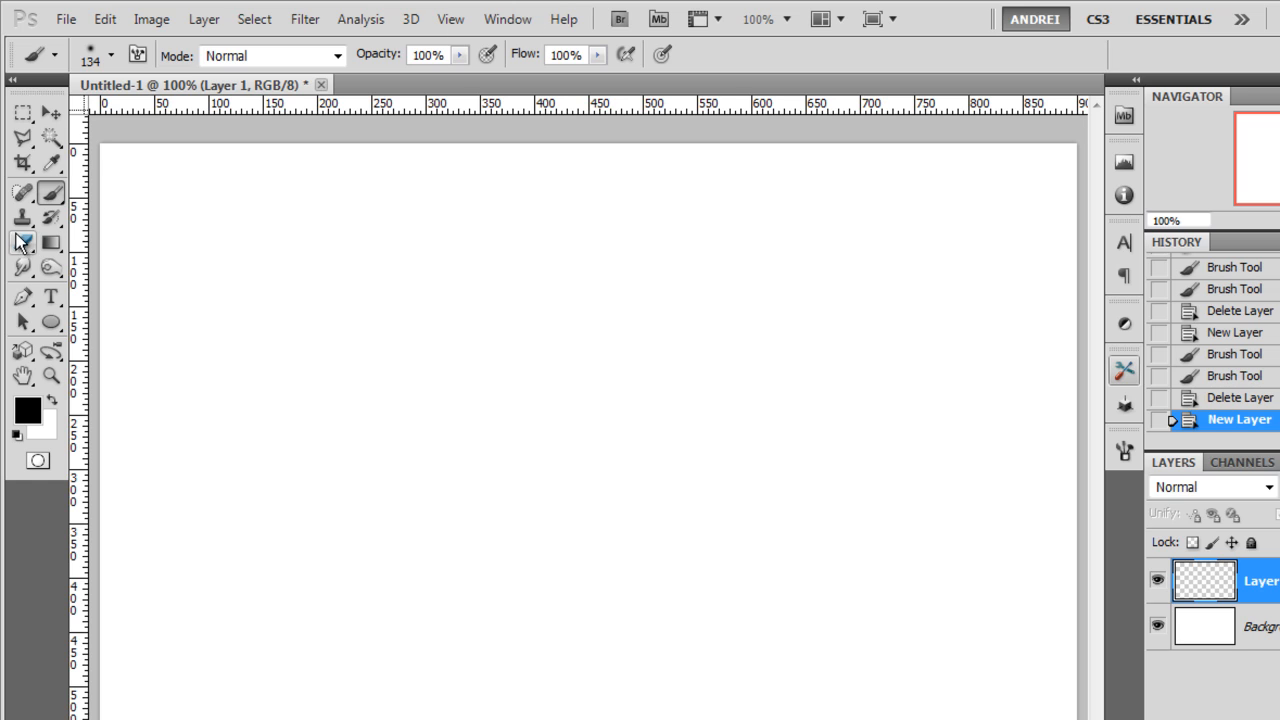
Select the Eraser Tool and enlarge its brush size to 53 px
{"action": "left_click", "coordinate": [22, 217]}
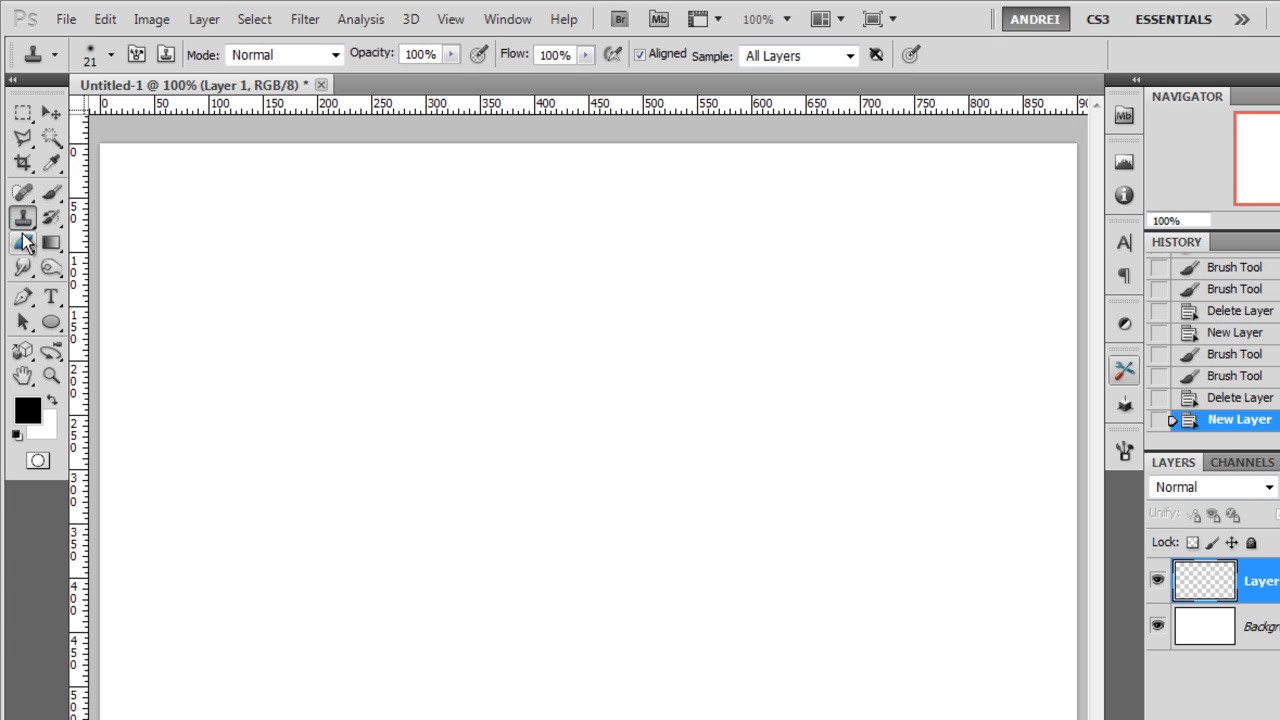
{"action": "left_click", "coordinate": [50, 268]}
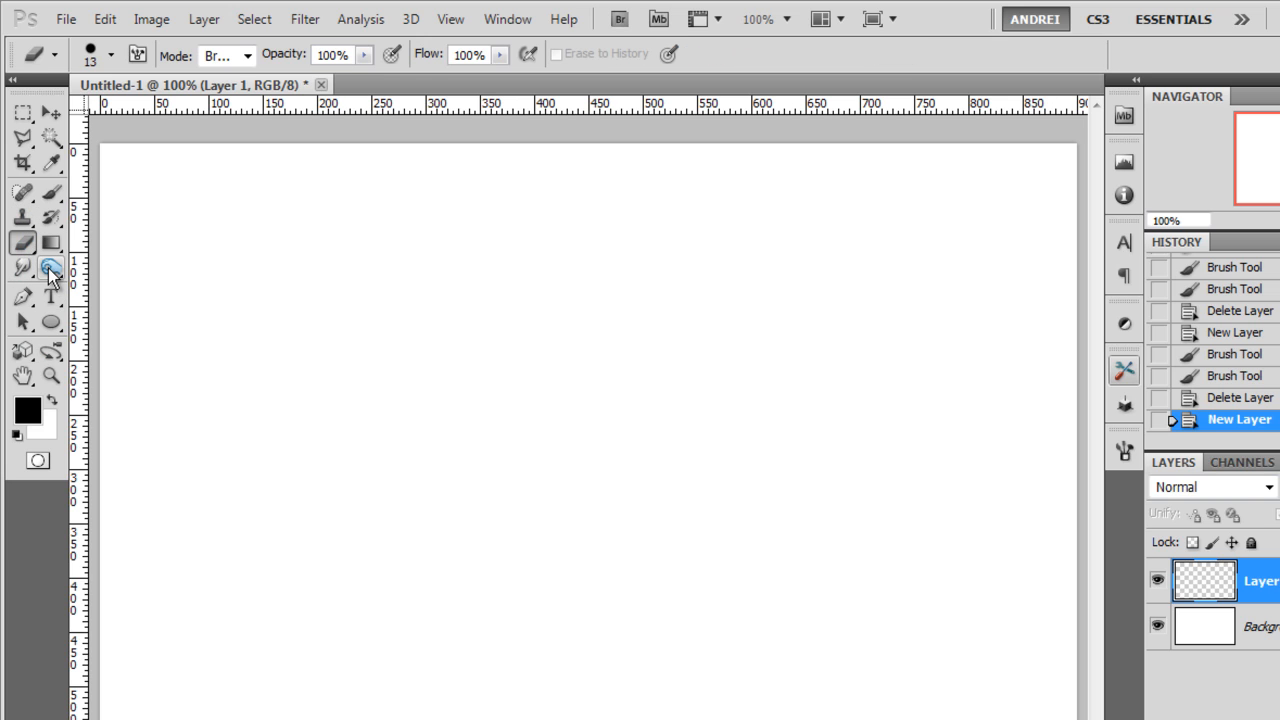
{"action": "left_click", "coordinate": [51, 268]}
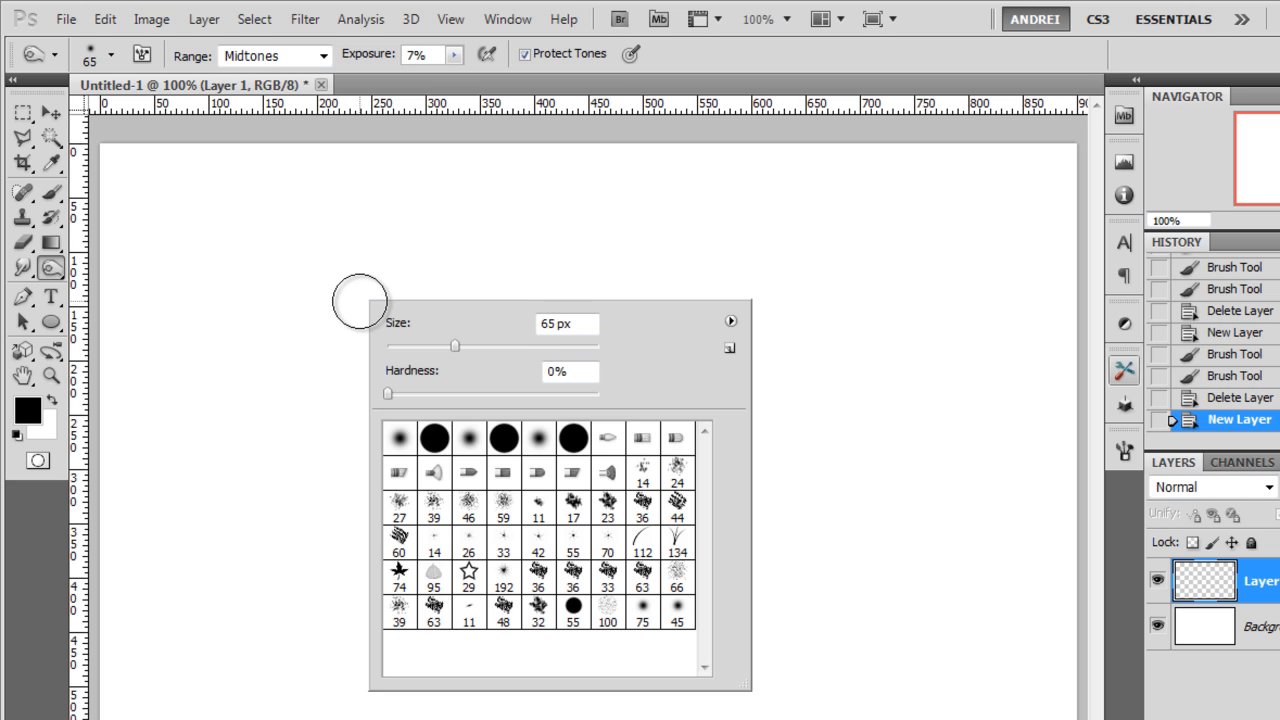
{"action": "mouse_move", "coordinate": [313, 249]}
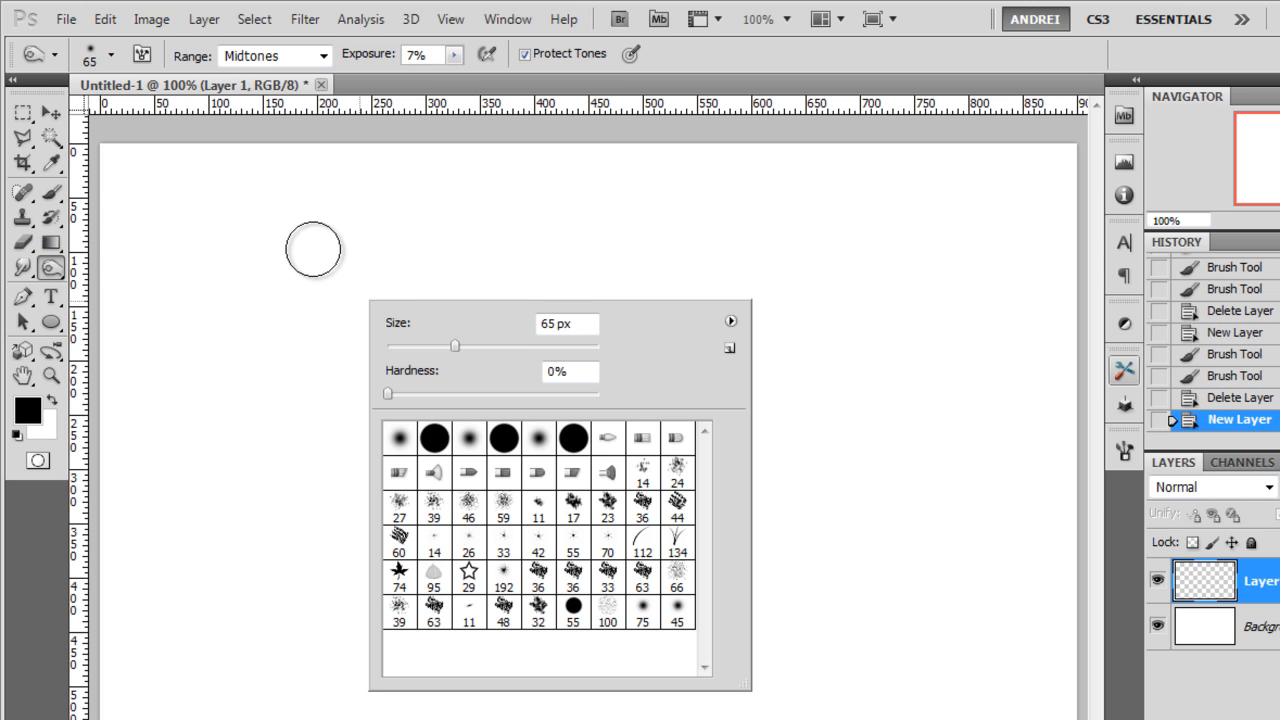
{"action": "left_click", "coordinate": [23, 244]}
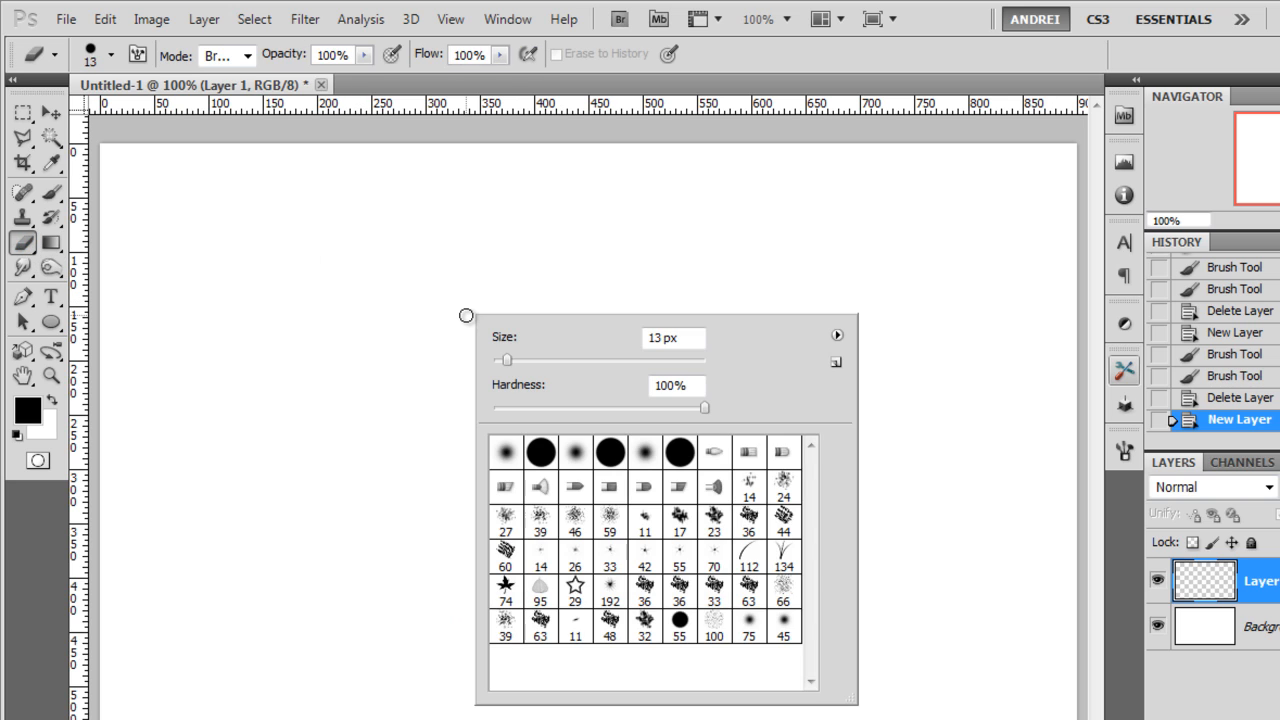
{"action": "mouse_move", "coordinate": [537, 370]}
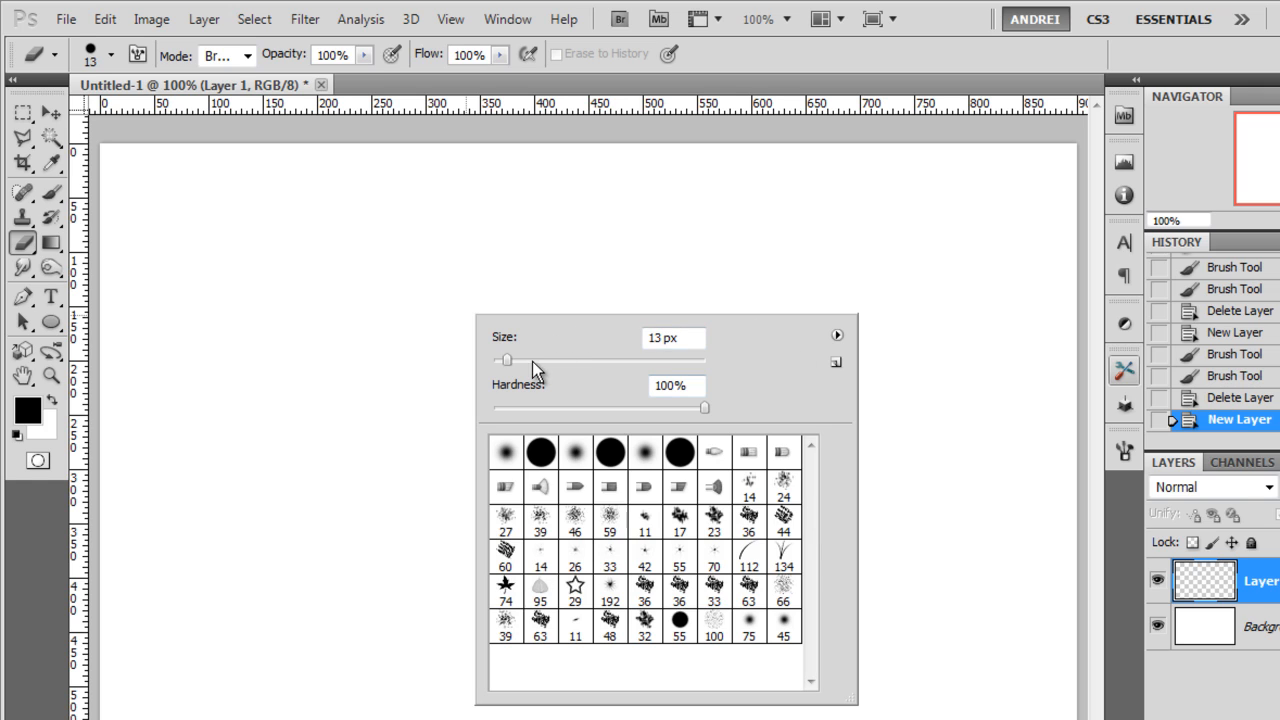
{"action": "left_click_drag", "start_coordinate": [505, 359], "coordinate": [547, 359]}
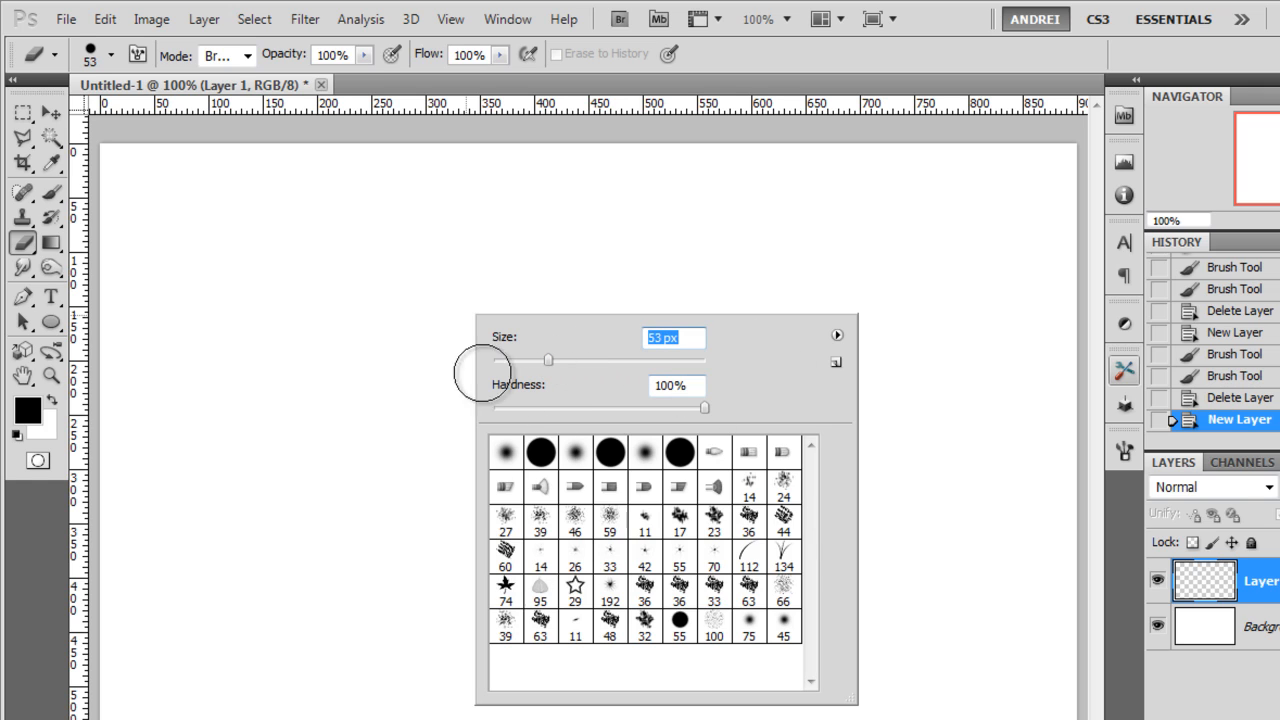
{"action": "left_click", "coordinate": [295, 381]}
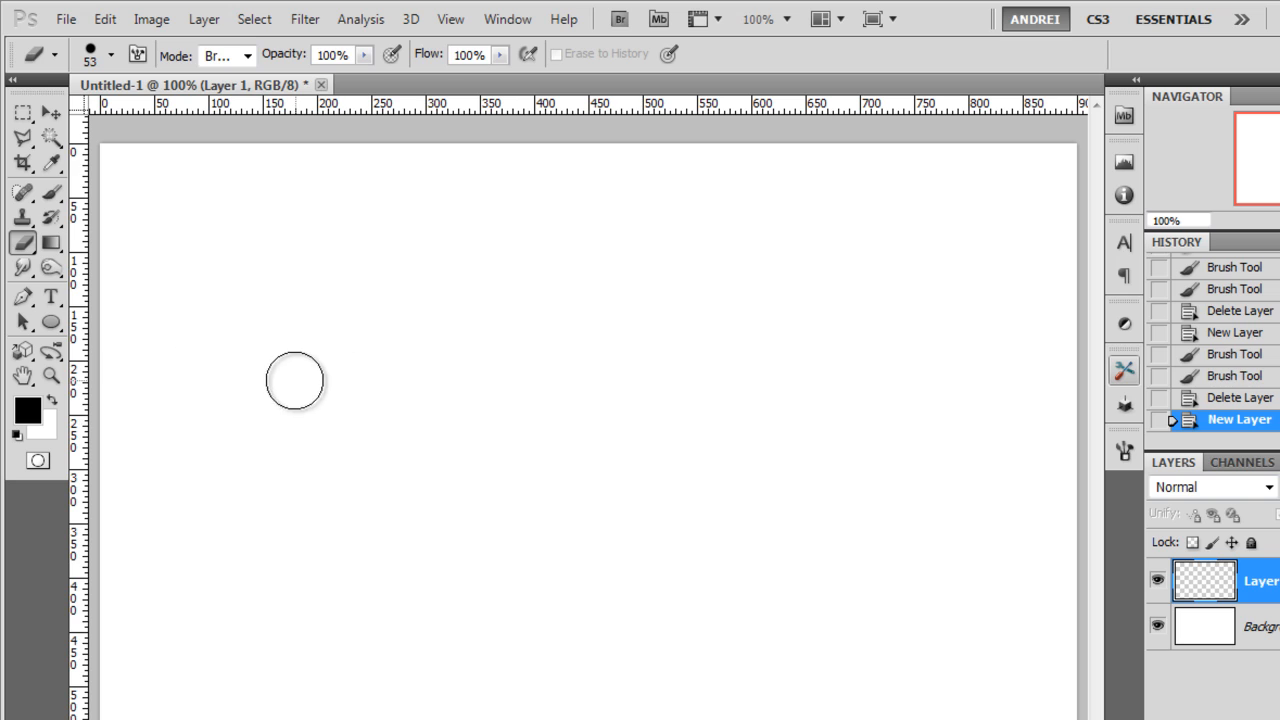
{"action": "mouse_move", "coordinate": [363, 375]}
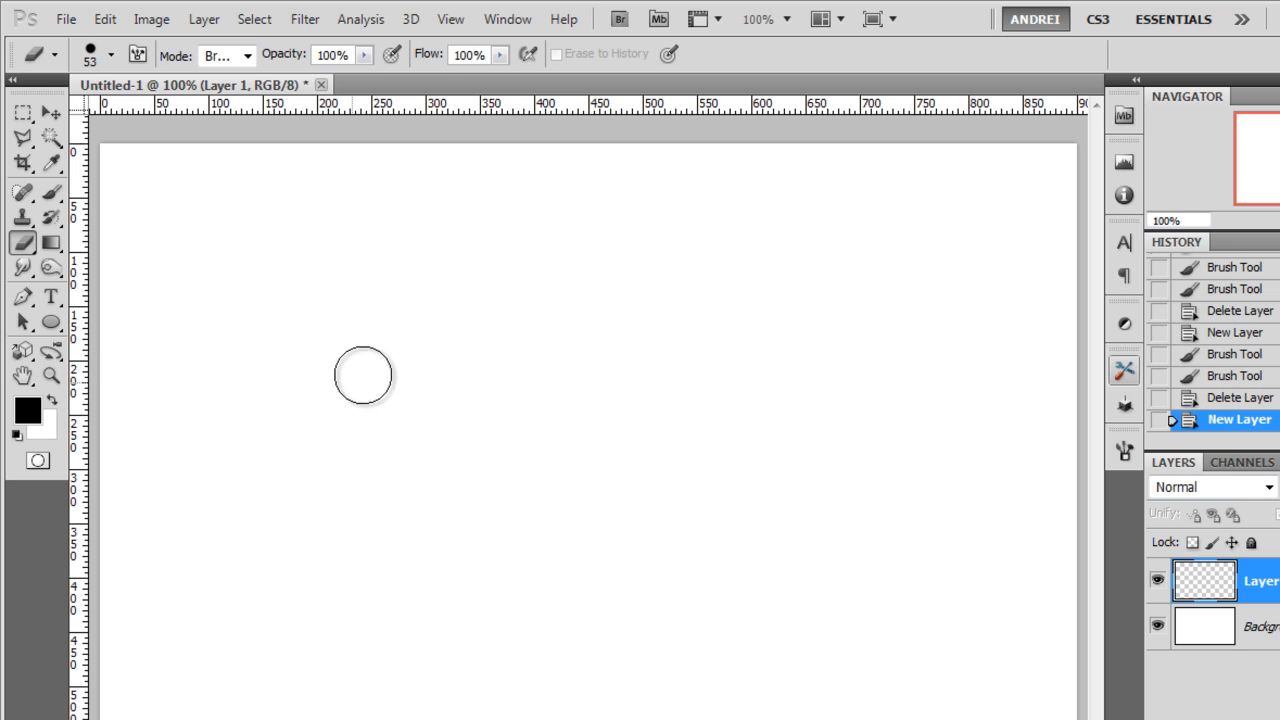
{"action": "left_click", "coordinate": [22, 113]}
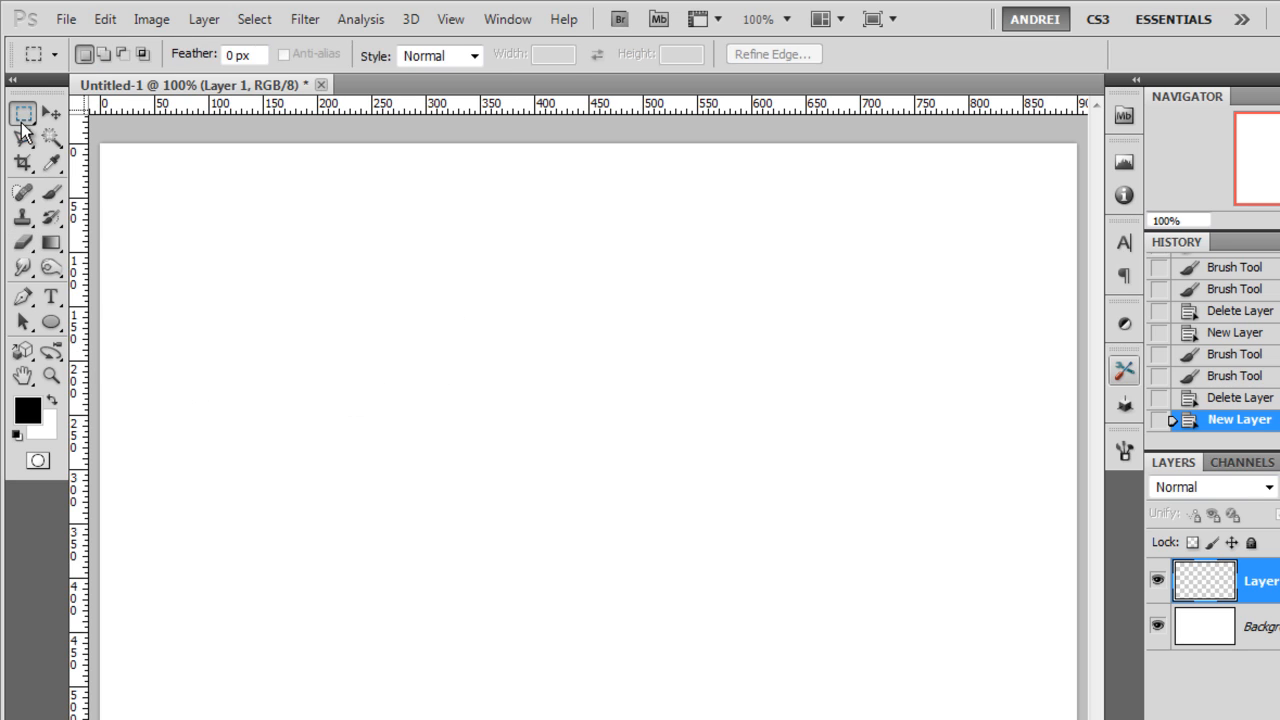
Select a wide rectangle, erase maple-leaf shapes along its top, and show the Background
{"action": "left_click_drag", "start_coordinate": [283, 318], "coordinate": [905, 571]}
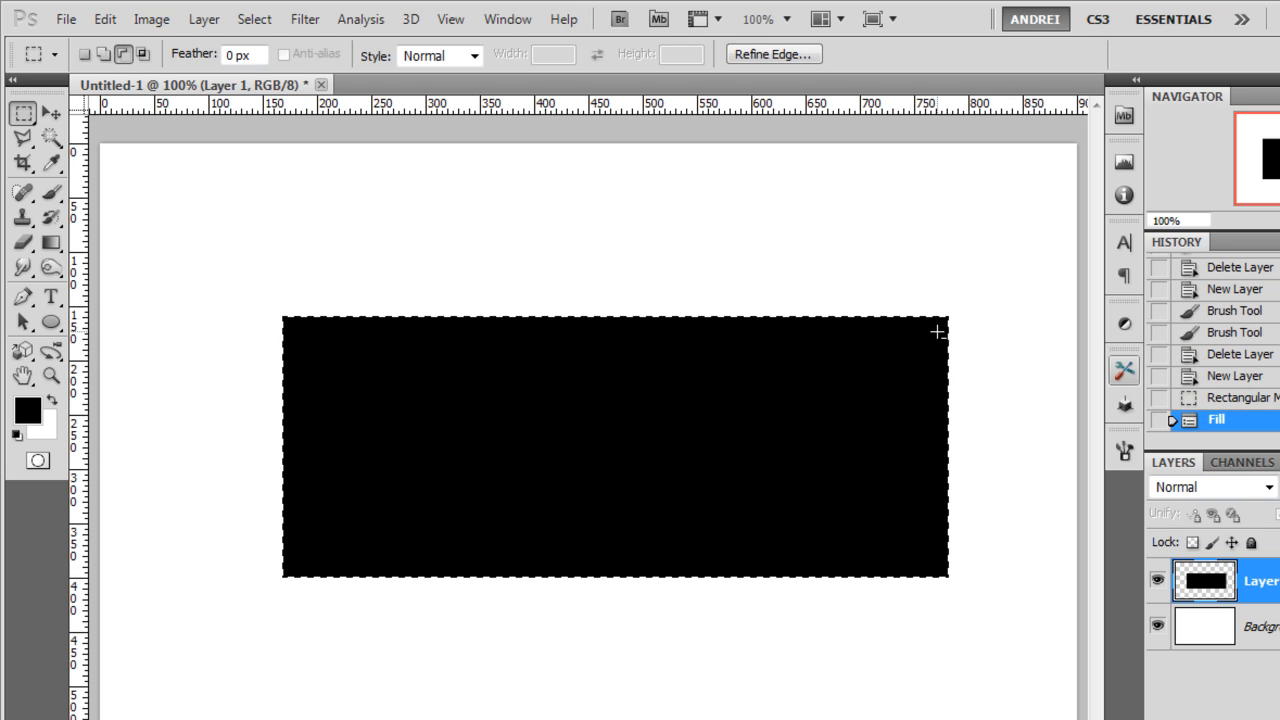
{"action": "left_click", "coordinate": [23, 243]}
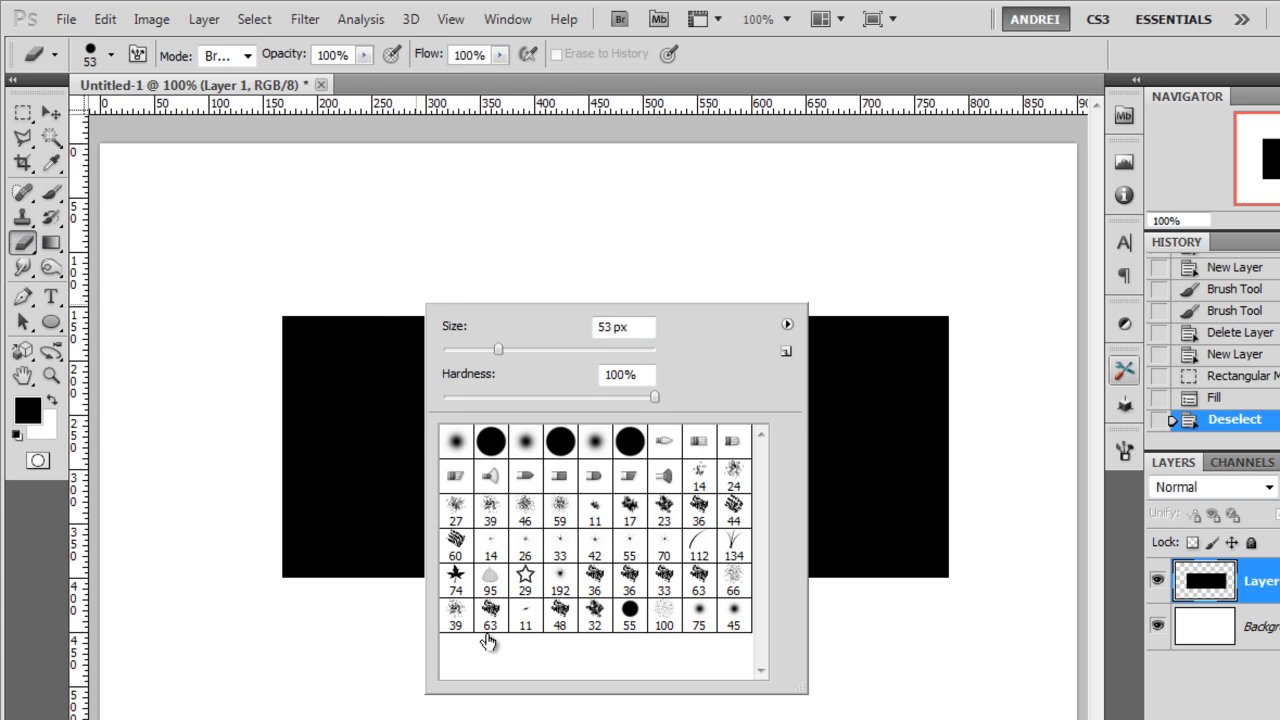
{"action": "left_click", "coordinate": [455, 580]}
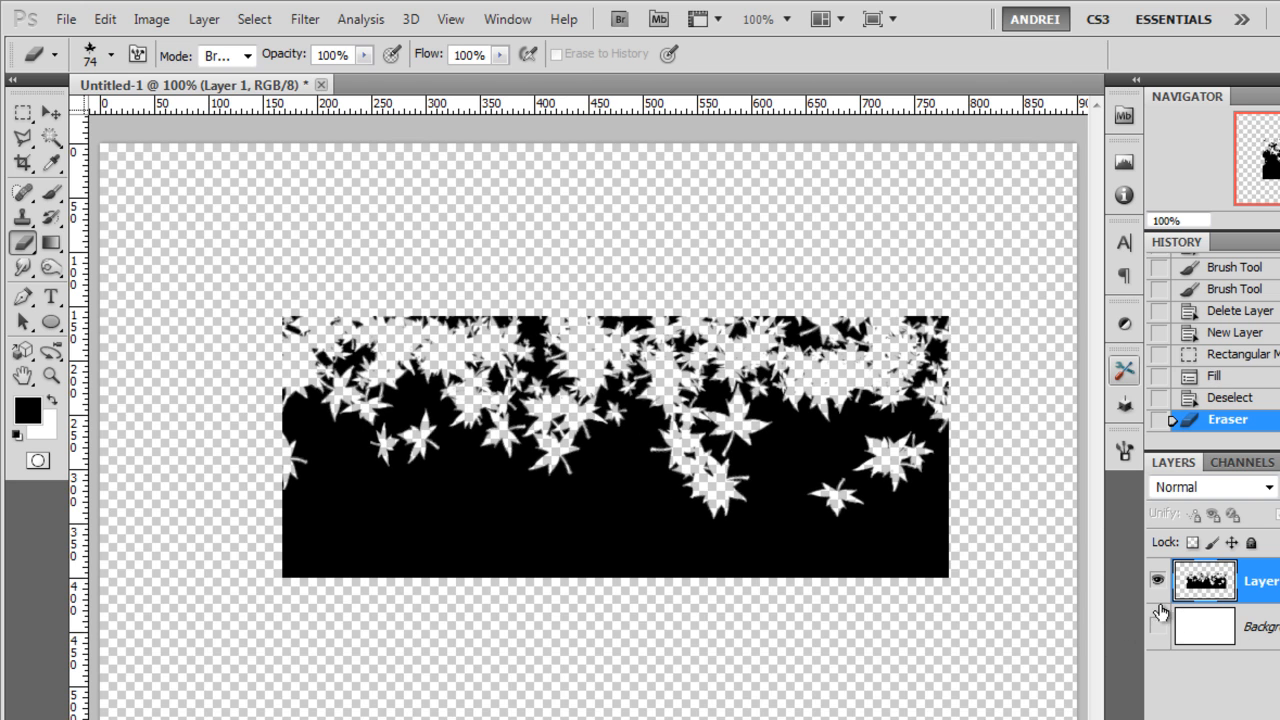
{"action": "left_click", "coordinate": [1157, 626]}
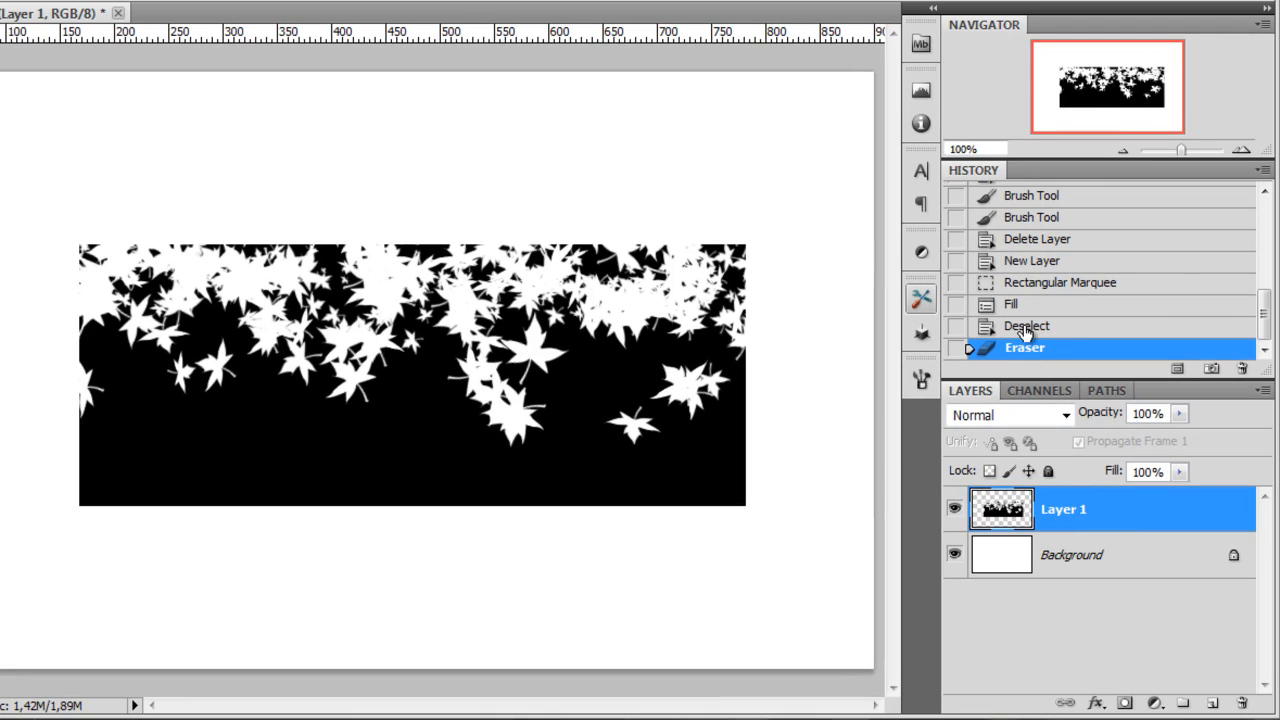
Revert the leaf erasing in History and add a layer mask to Layer 1
{"action": "left_click", "coordinate": [1030, 325]}
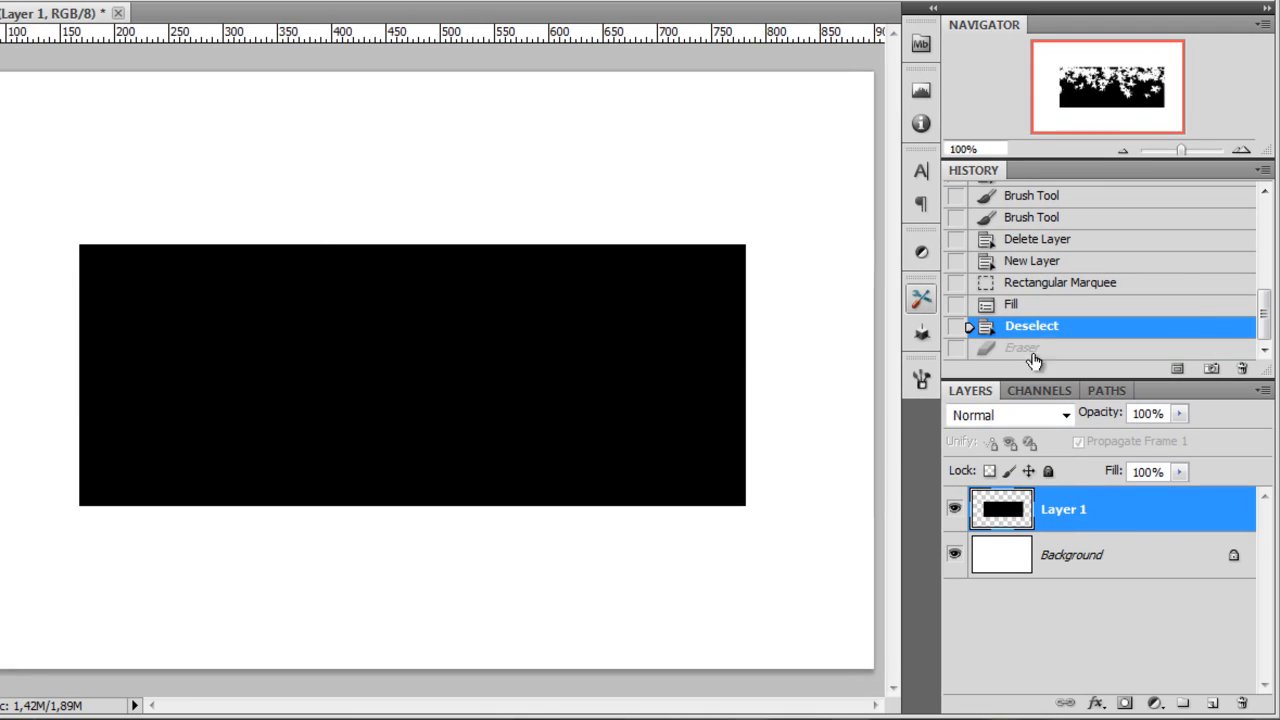
{"action": "left_click", "coordinate": [1126, 703]}
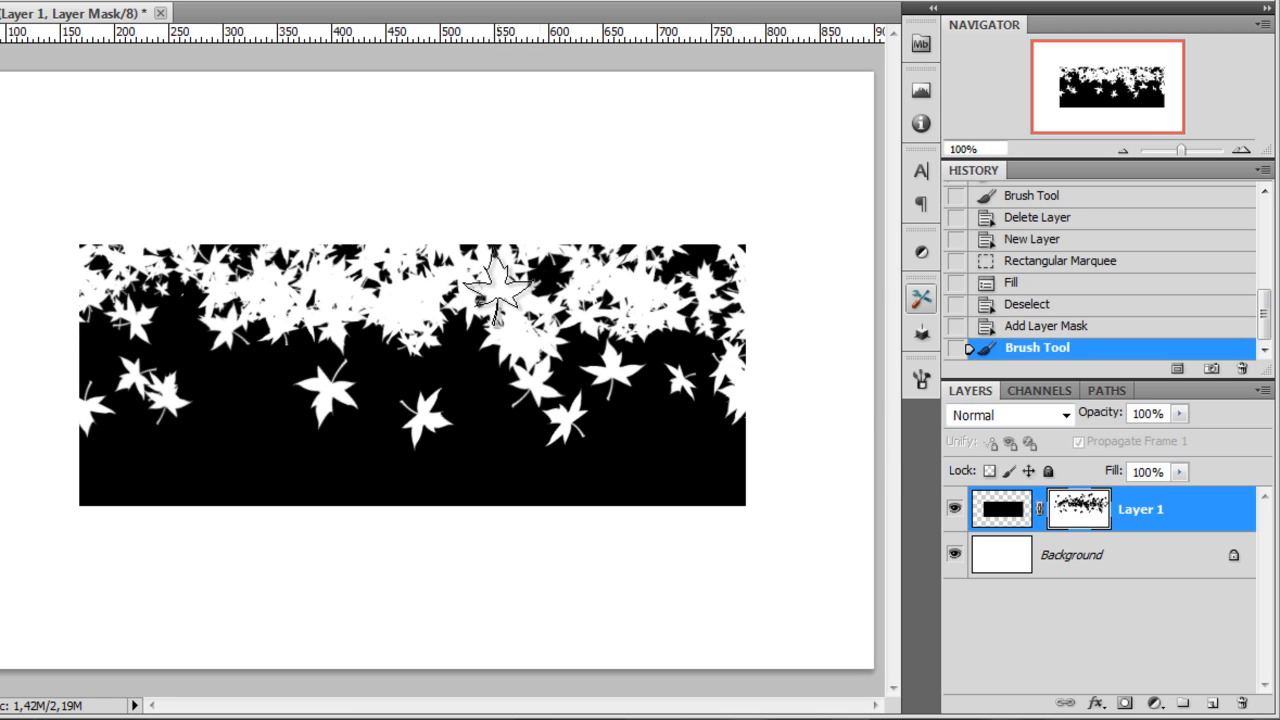
{"action": "right_click", "coordinate": [1078, 508]}
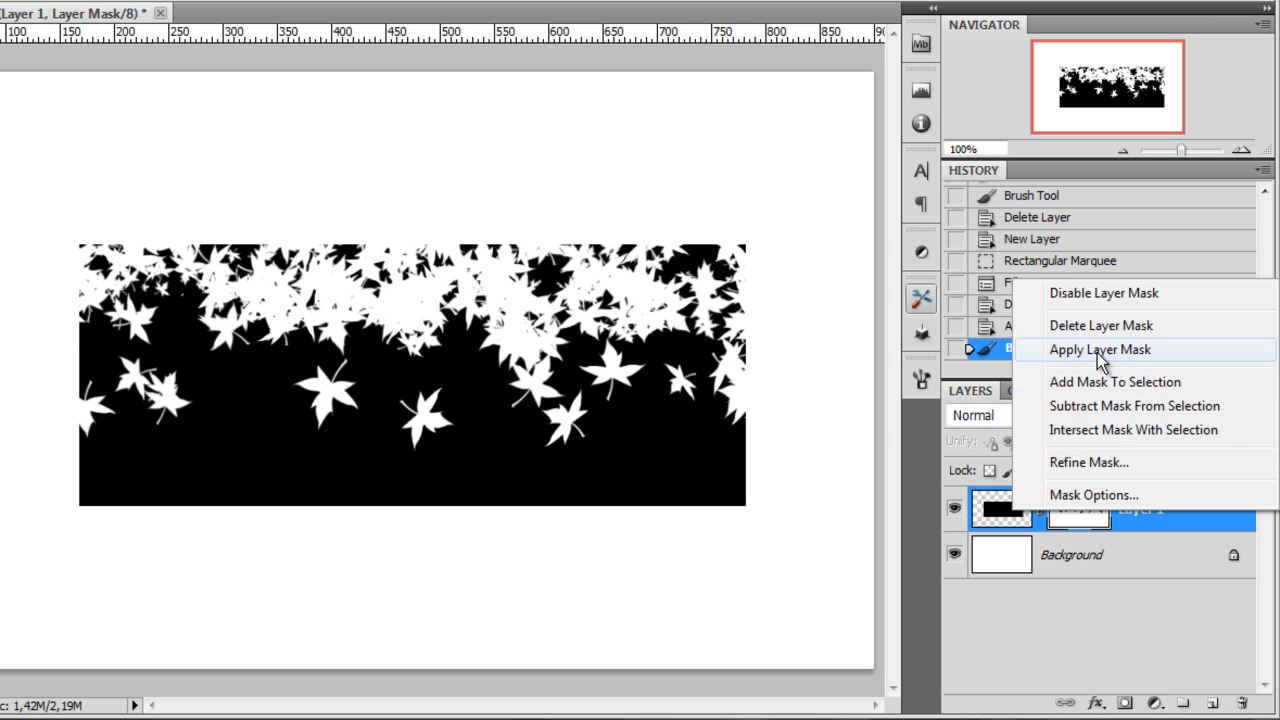
{"action": "left_click", "coordinate": [1103, 293]}
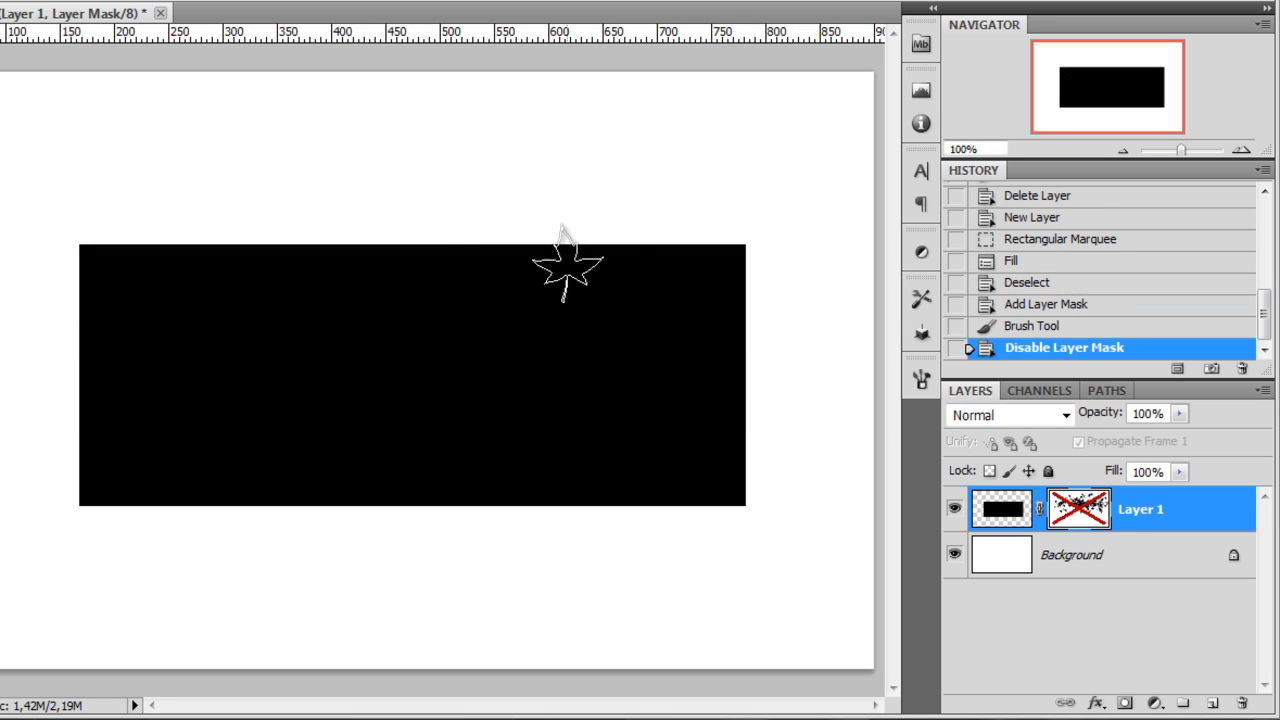
{"action": "right_click", "coordinate": [1077, 509]}
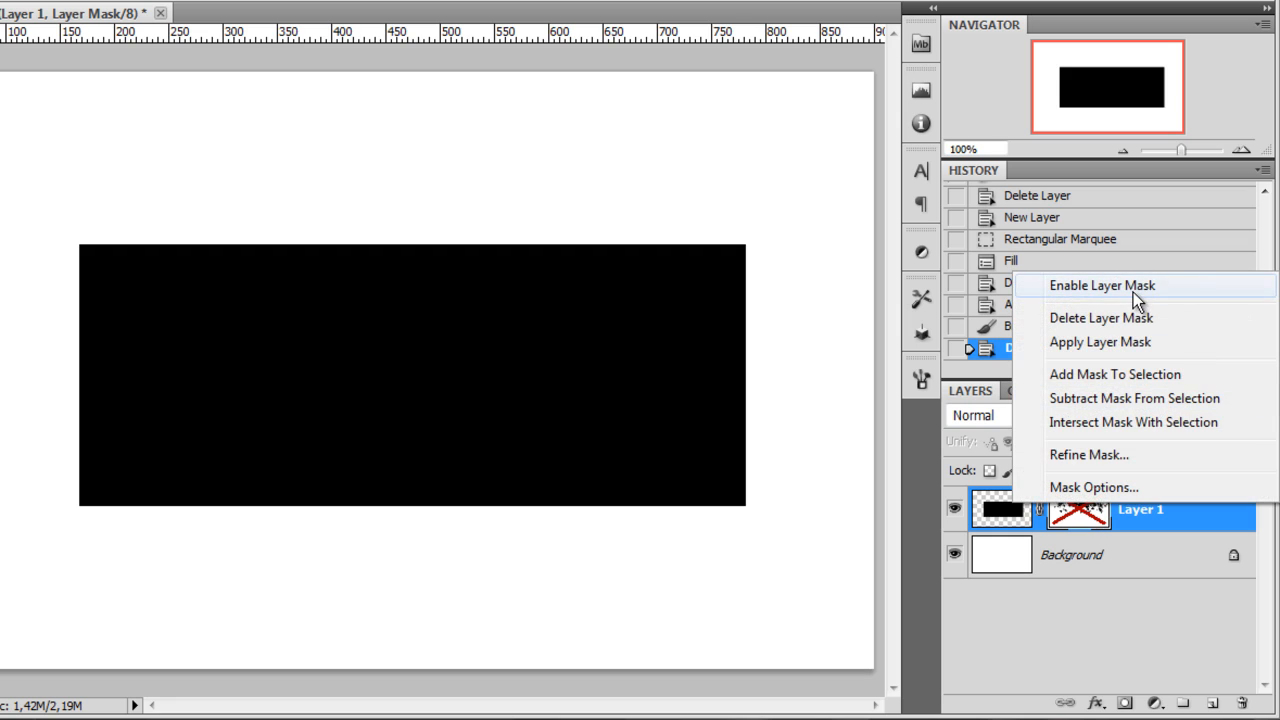
{"action": "mouse_move", "coordinate": [822, 435]}
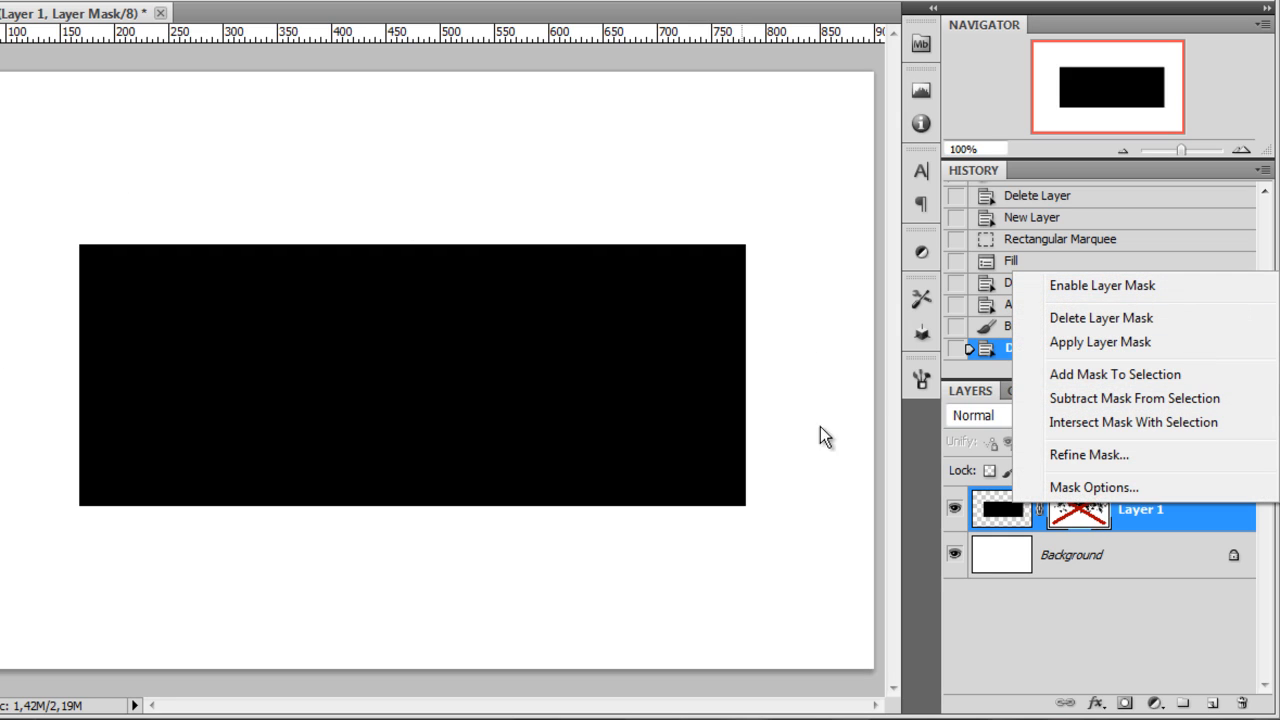
{"action": "left_click", "coordinate": [1100, 285]}
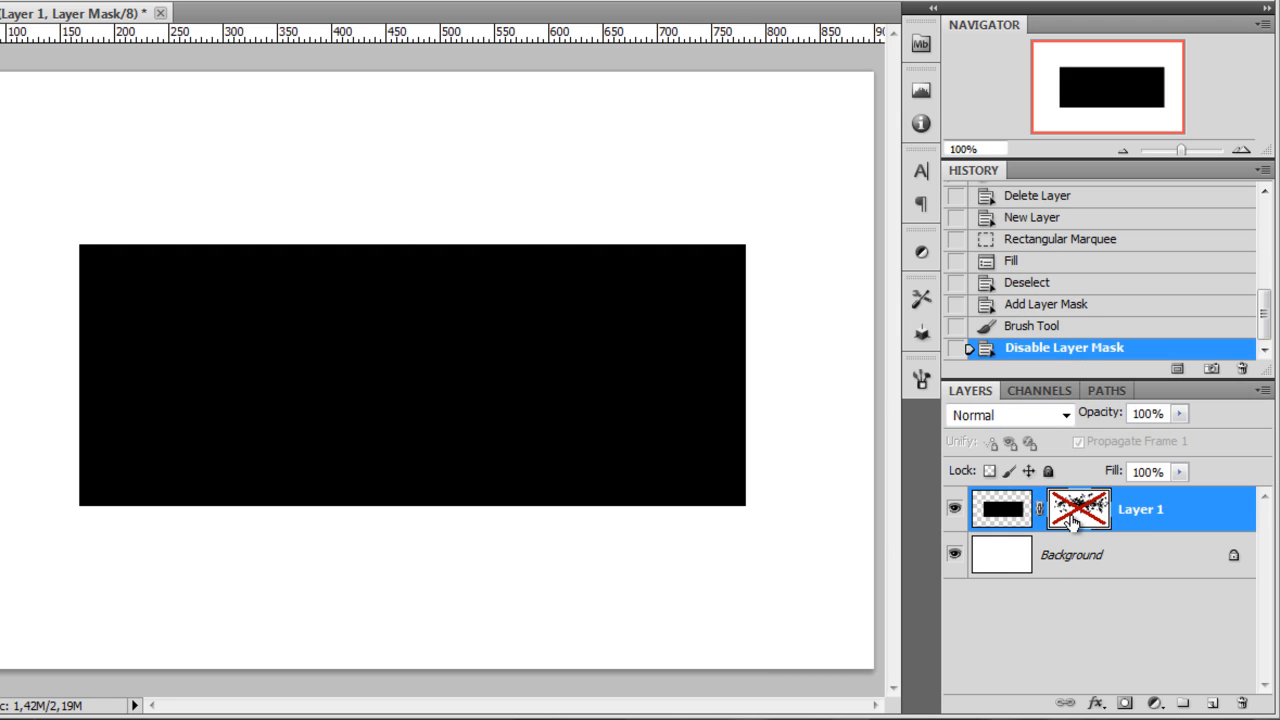
{"action": "right_click", "coordinate": [1078, 508]}
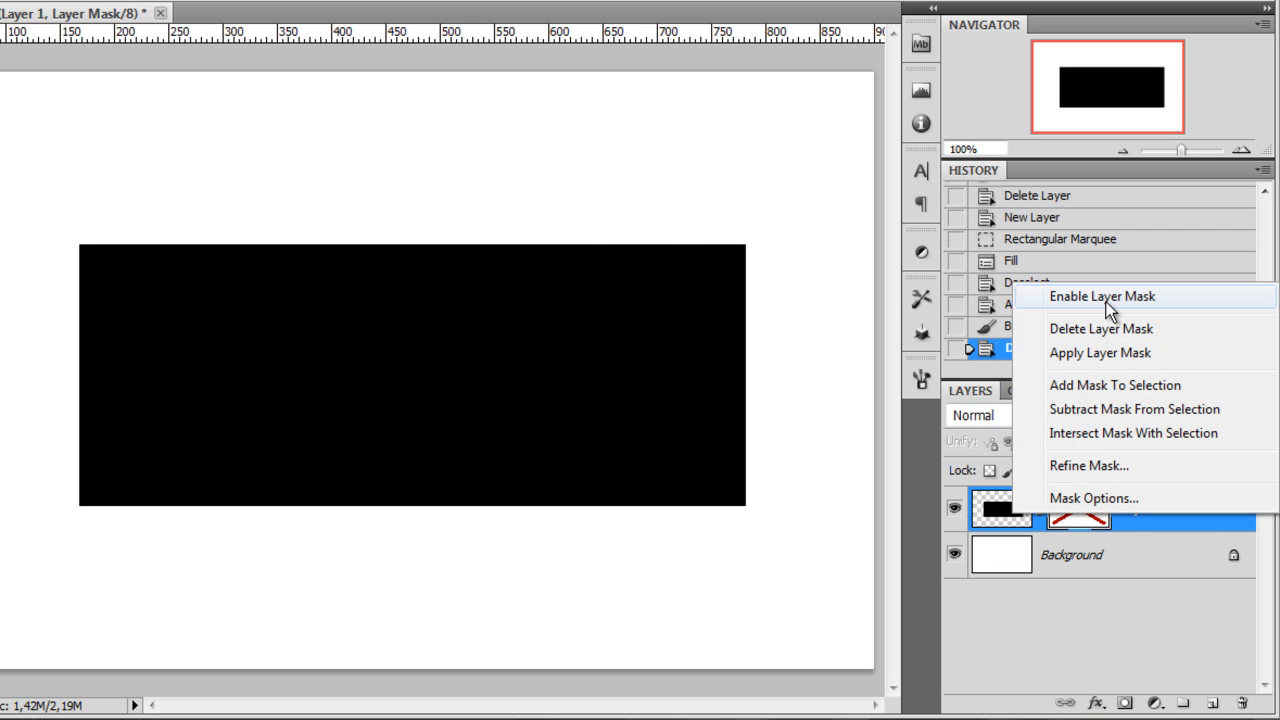
{"action": "left_click", "coordinate": [1101, 296]}
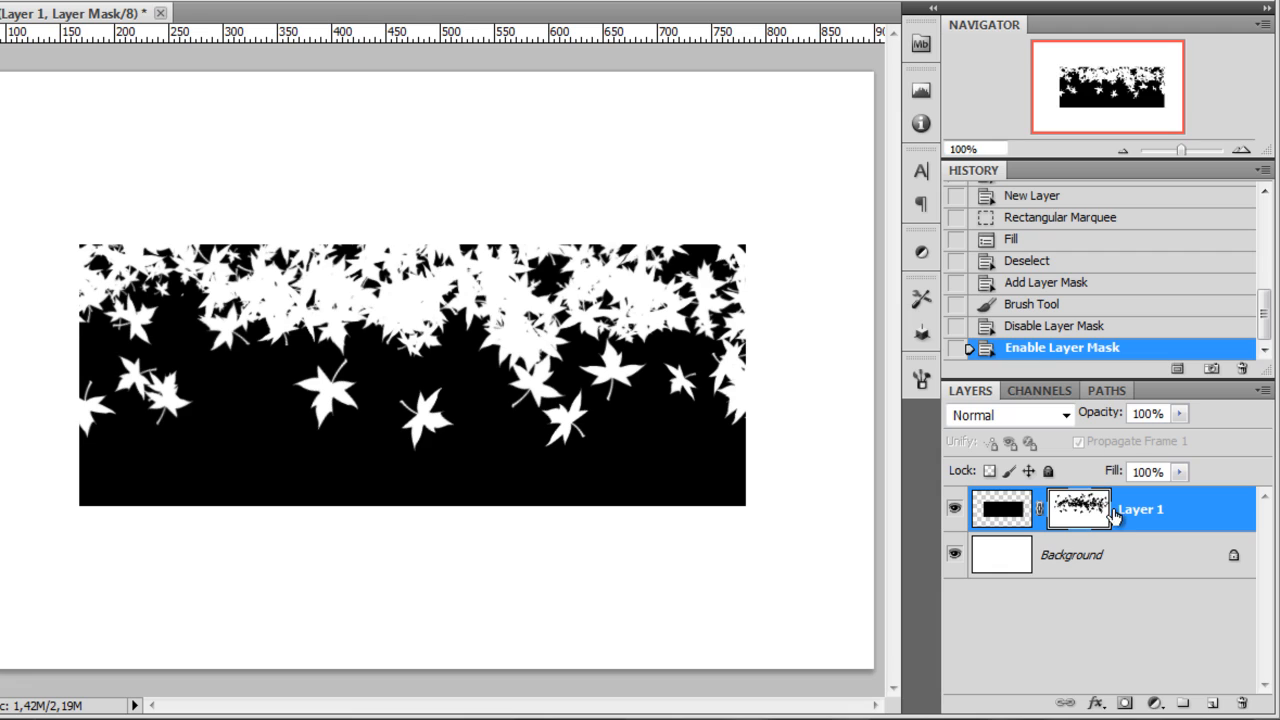
{"action": "mouse_move", "coordinate": [1100, 568]}
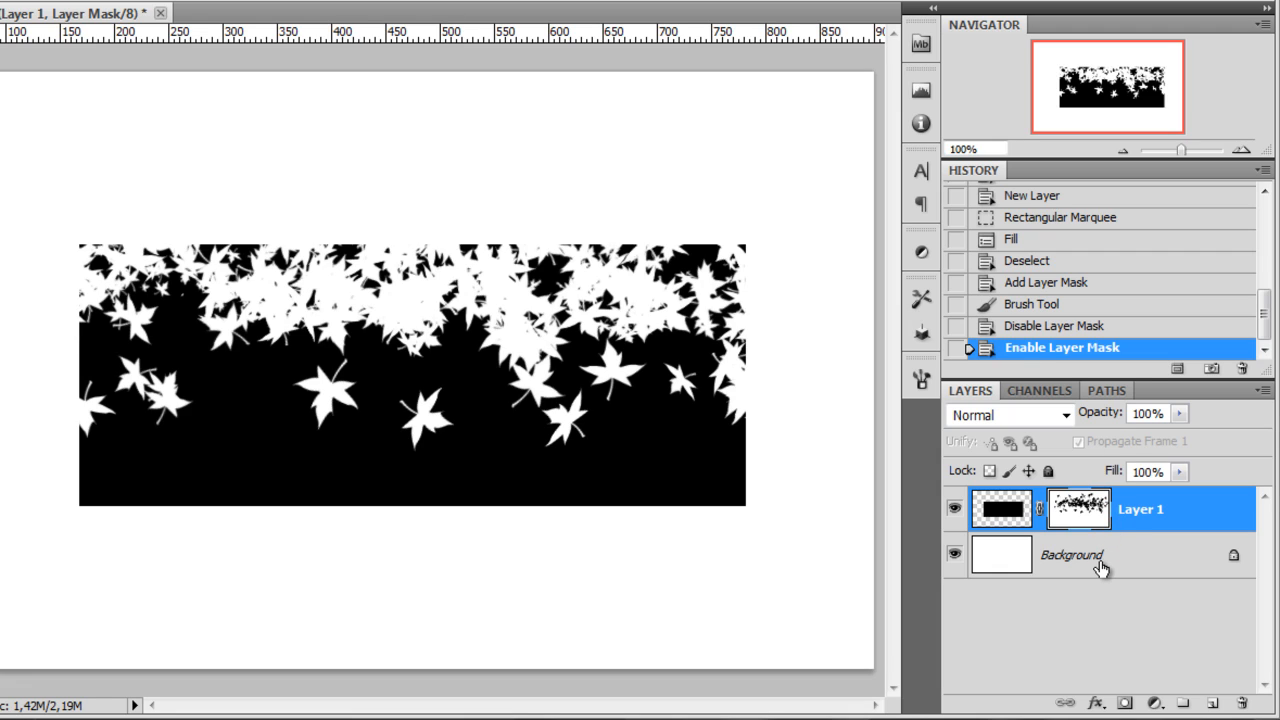
{"action": "mouse_move", "coordinate": [1117, 533]}
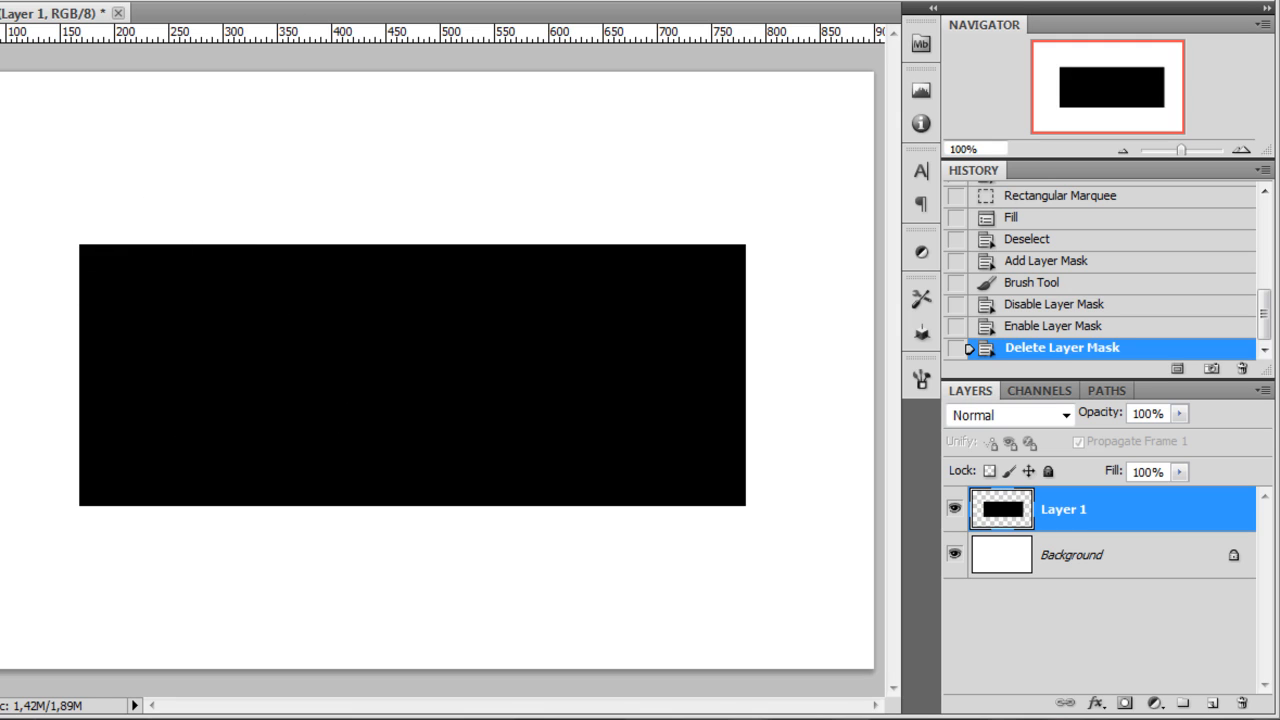
{"action": "mouse_move", "coordinate": [180, 255]}
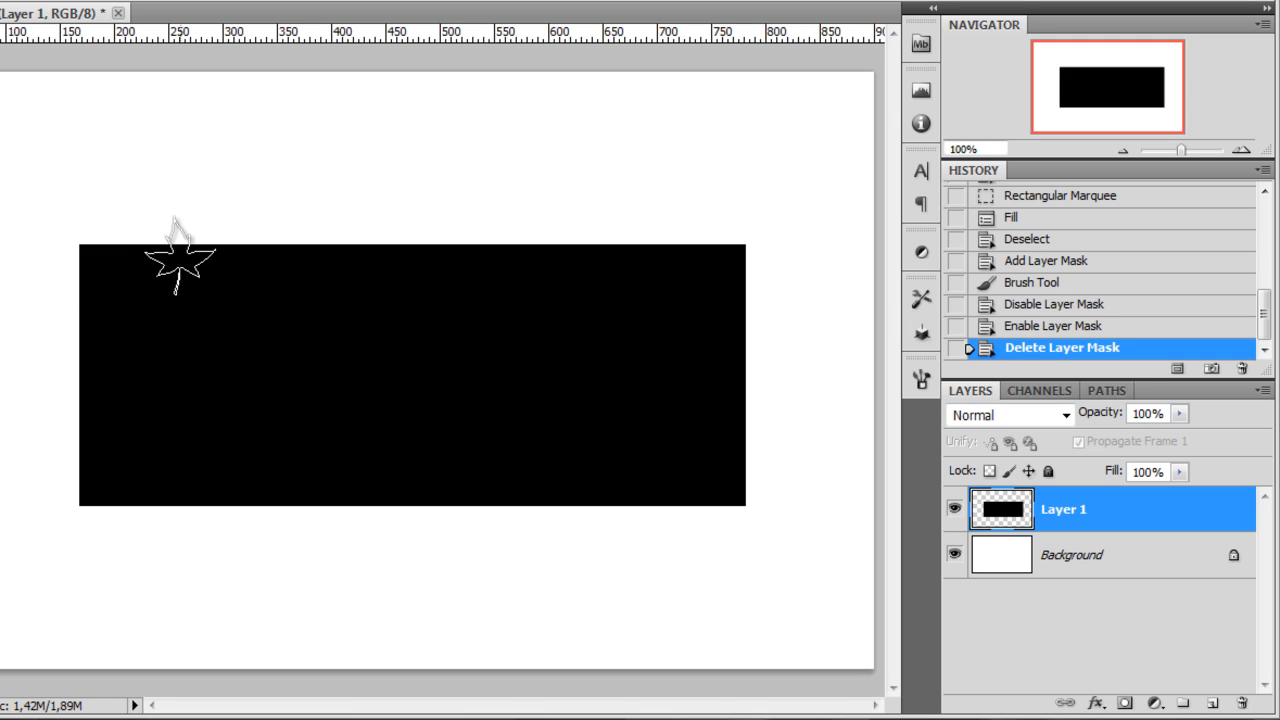